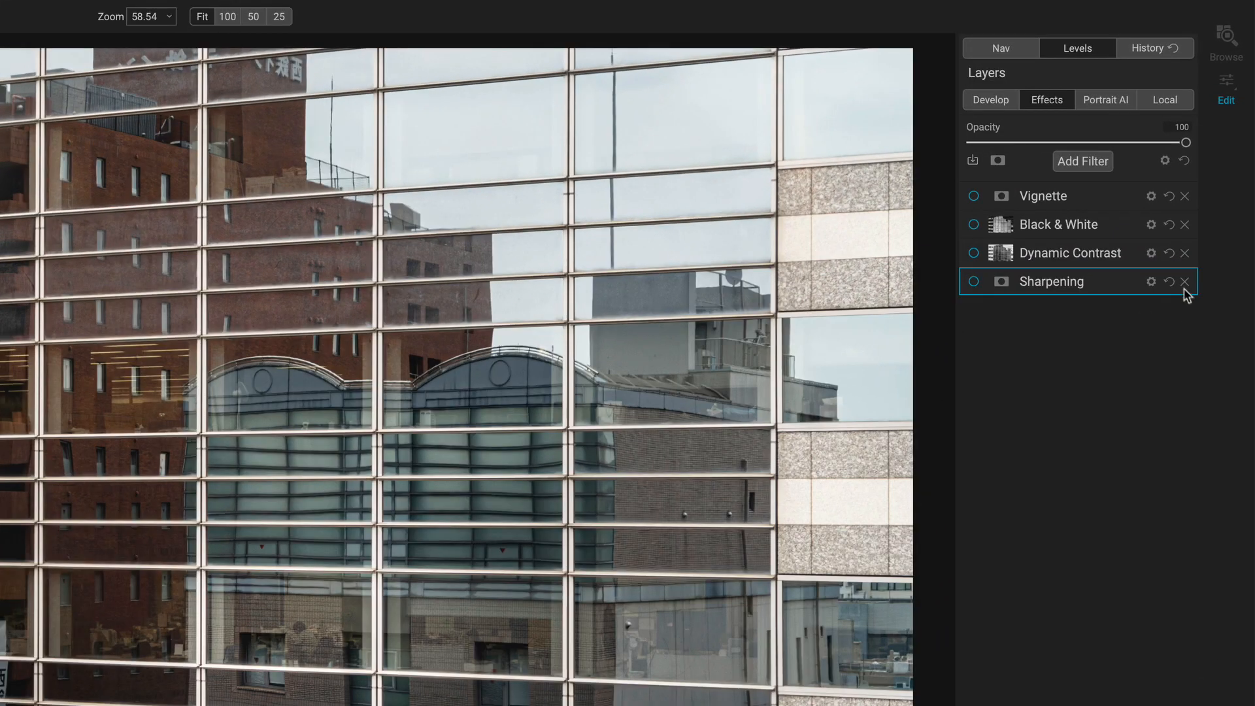
Step: Add a Sharpening filter to the Effects stack from the Filters list
click(1083, 161)
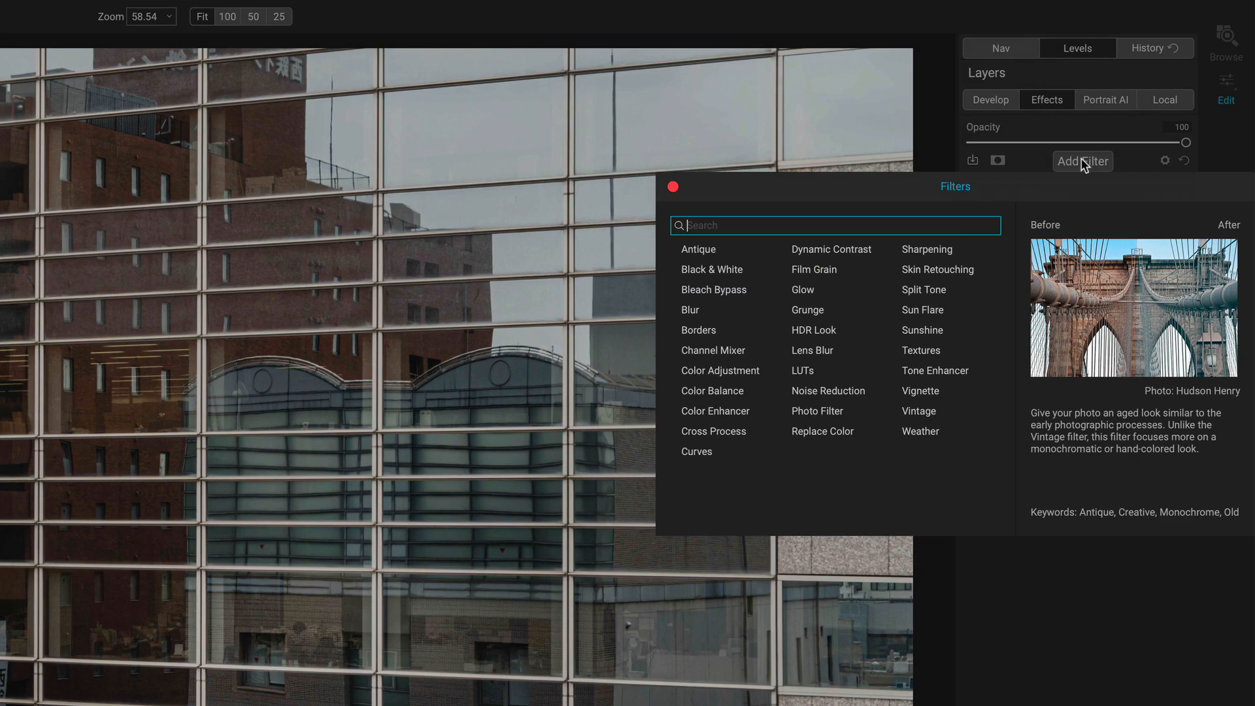
mouse_move(927, 248)
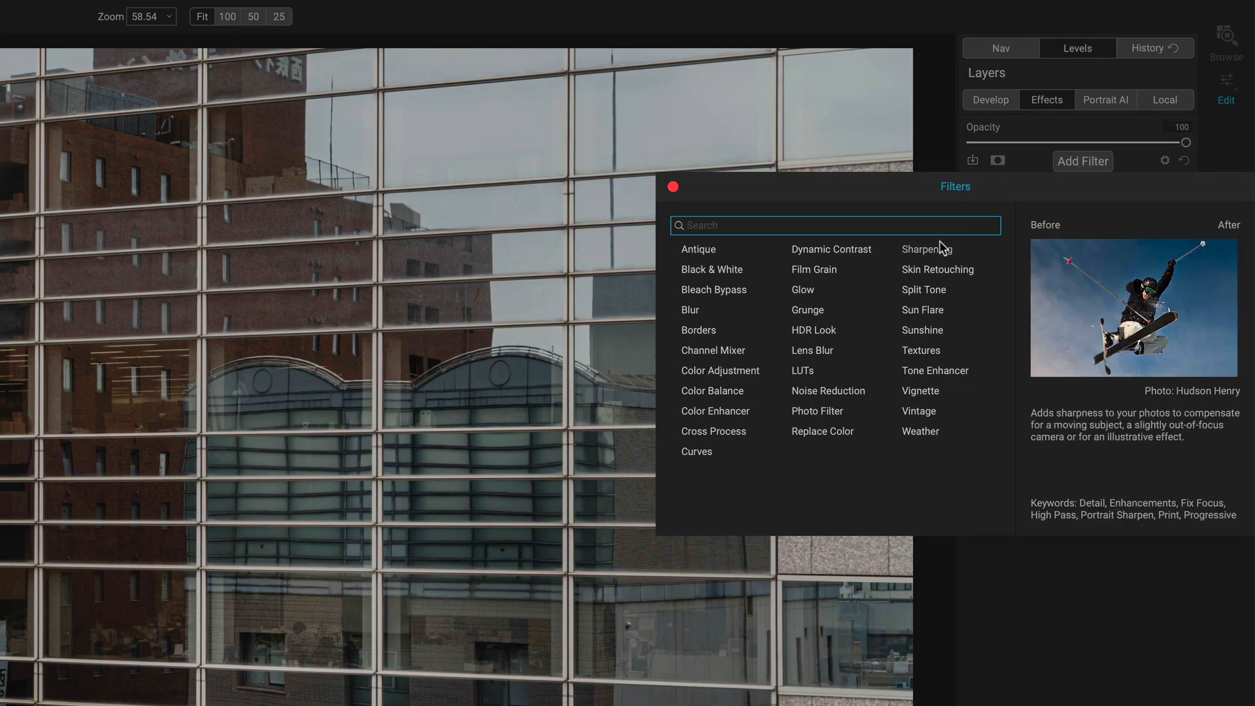
click(918, 249)
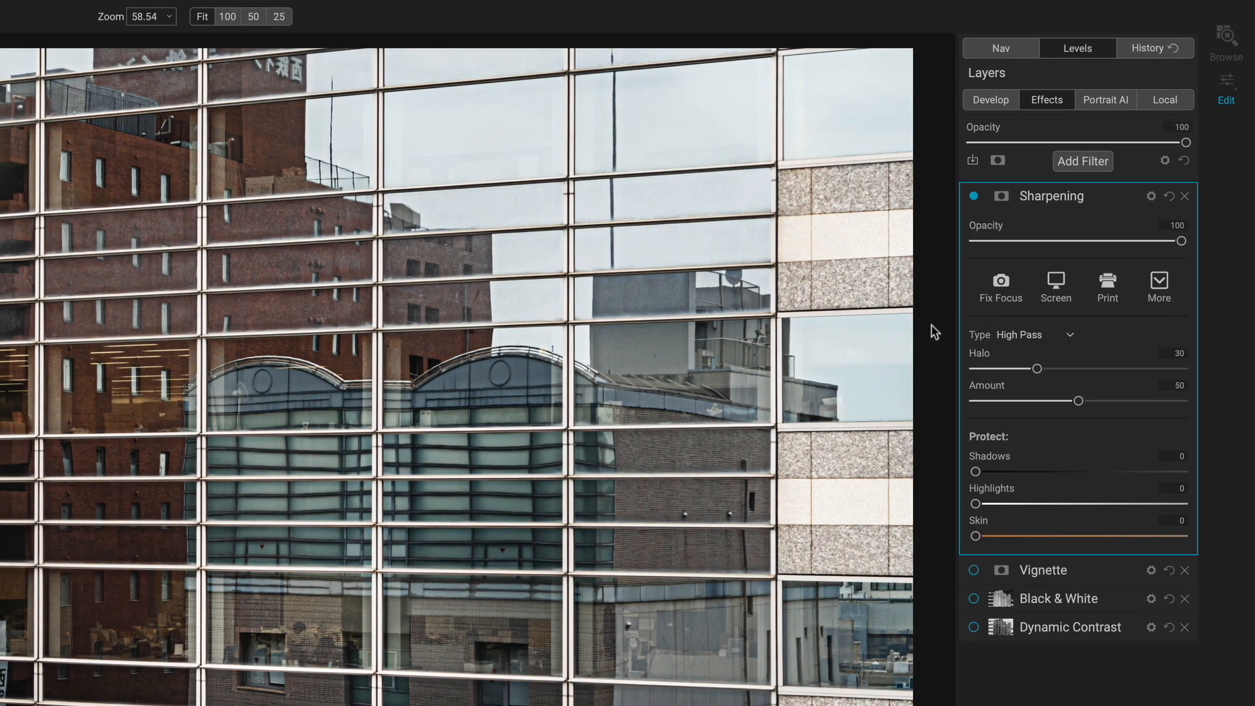
click(1068, 335)
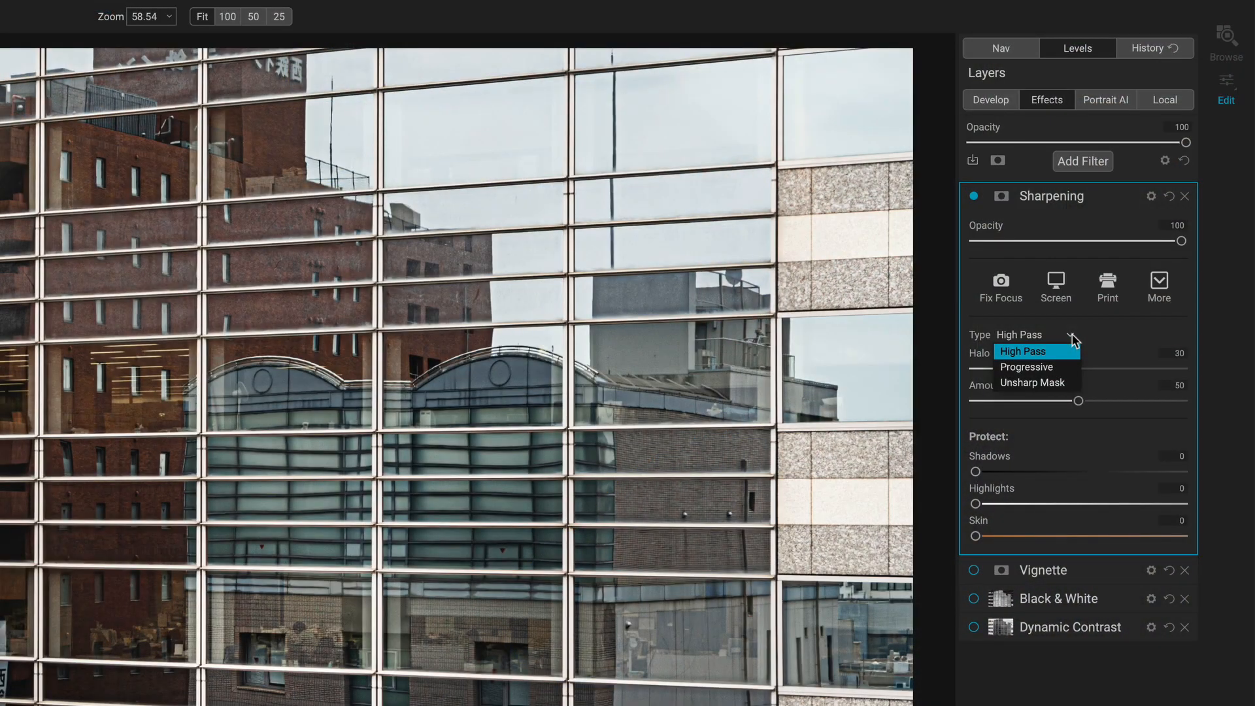
Step: Apply the Fix Focus preset (High Pass) and zoom to actual pixel size
click(1022, 352)
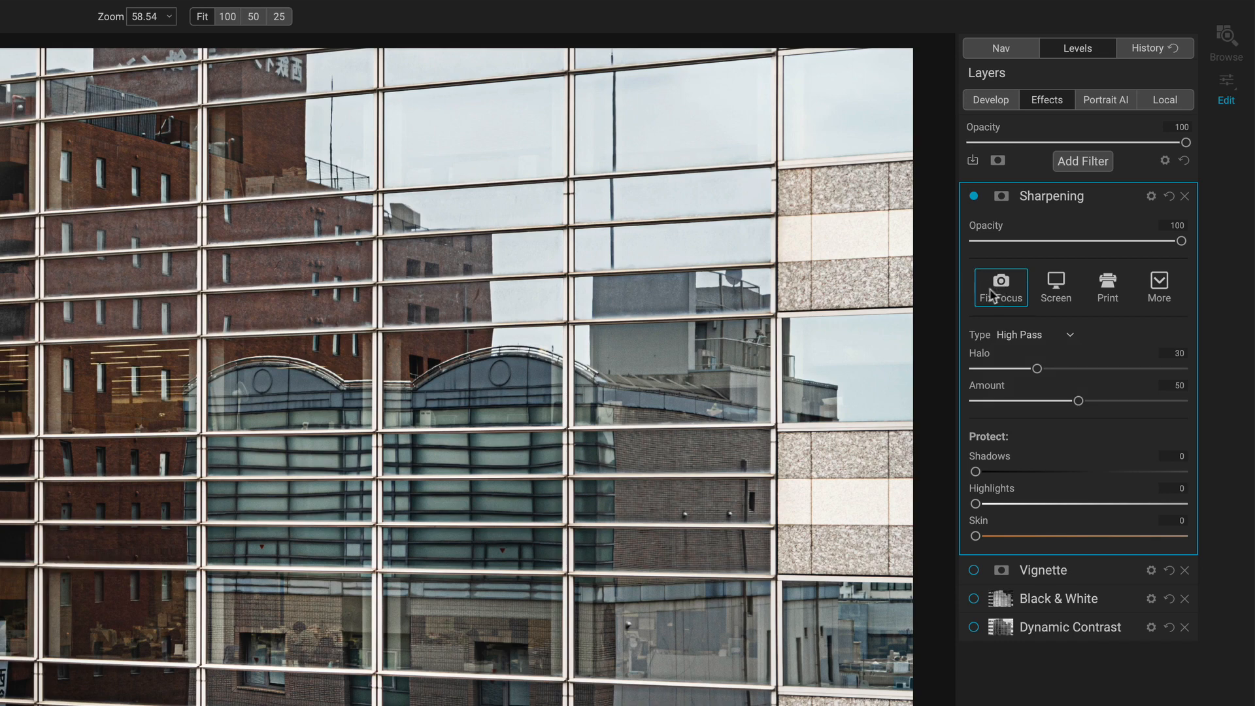
click(1000, 286)
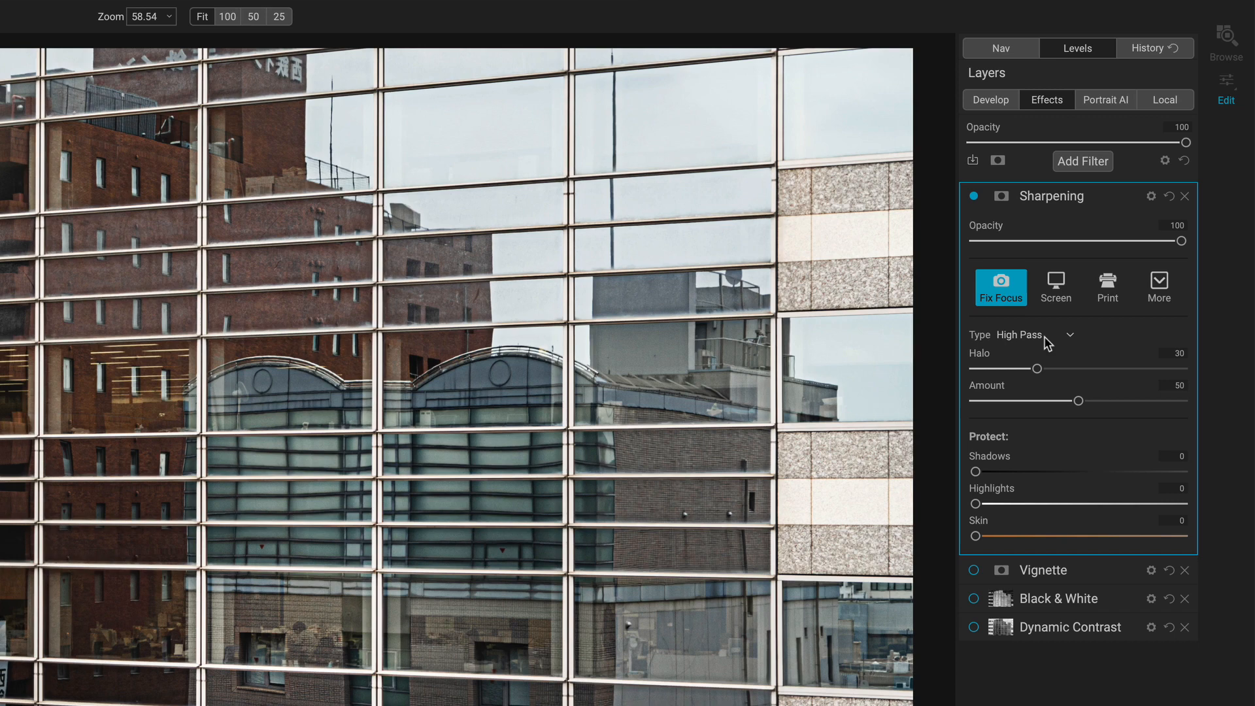
mouse_move(362, 483)
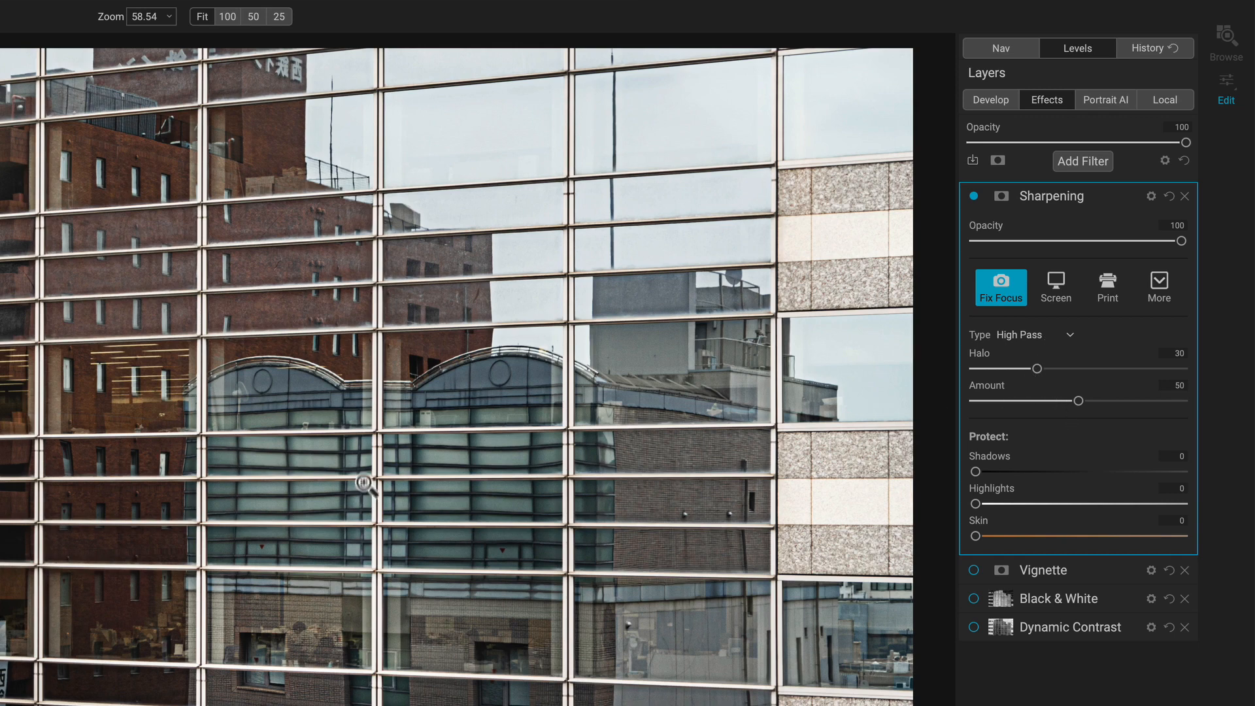
click(226, 16)
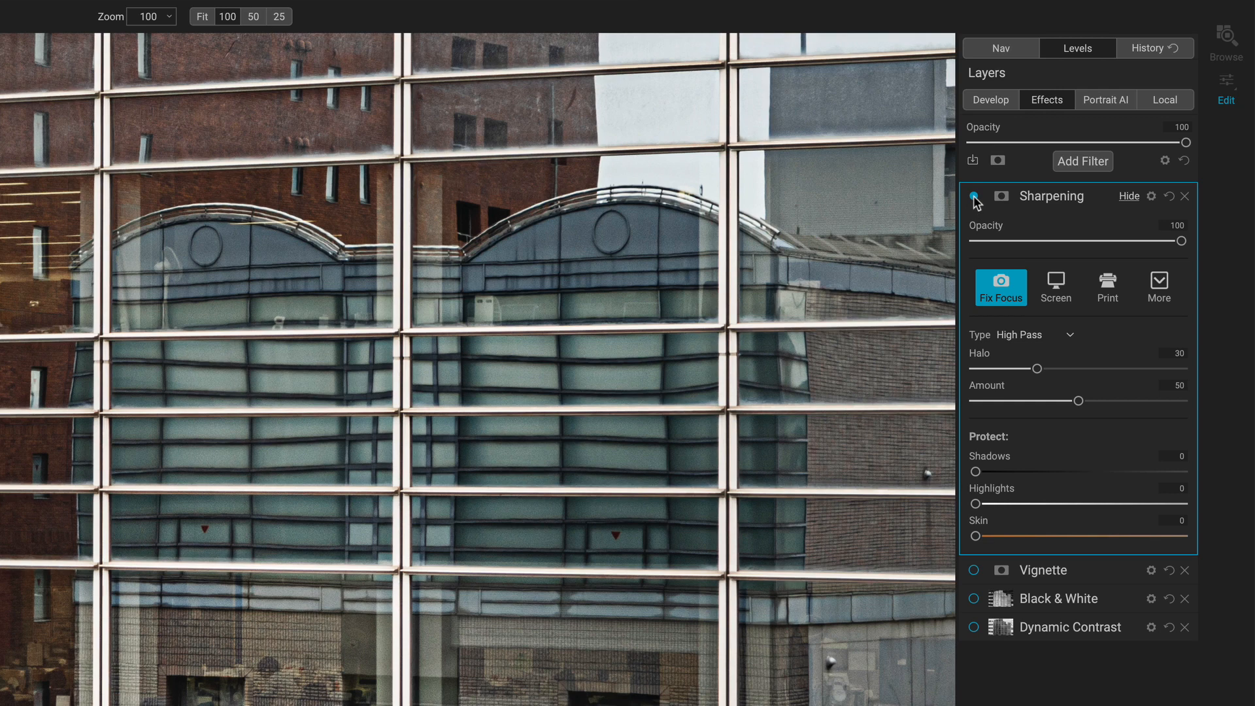
Step: Toggle the Sharpening layer off and on to compare the glass reflections
click(974, 197)
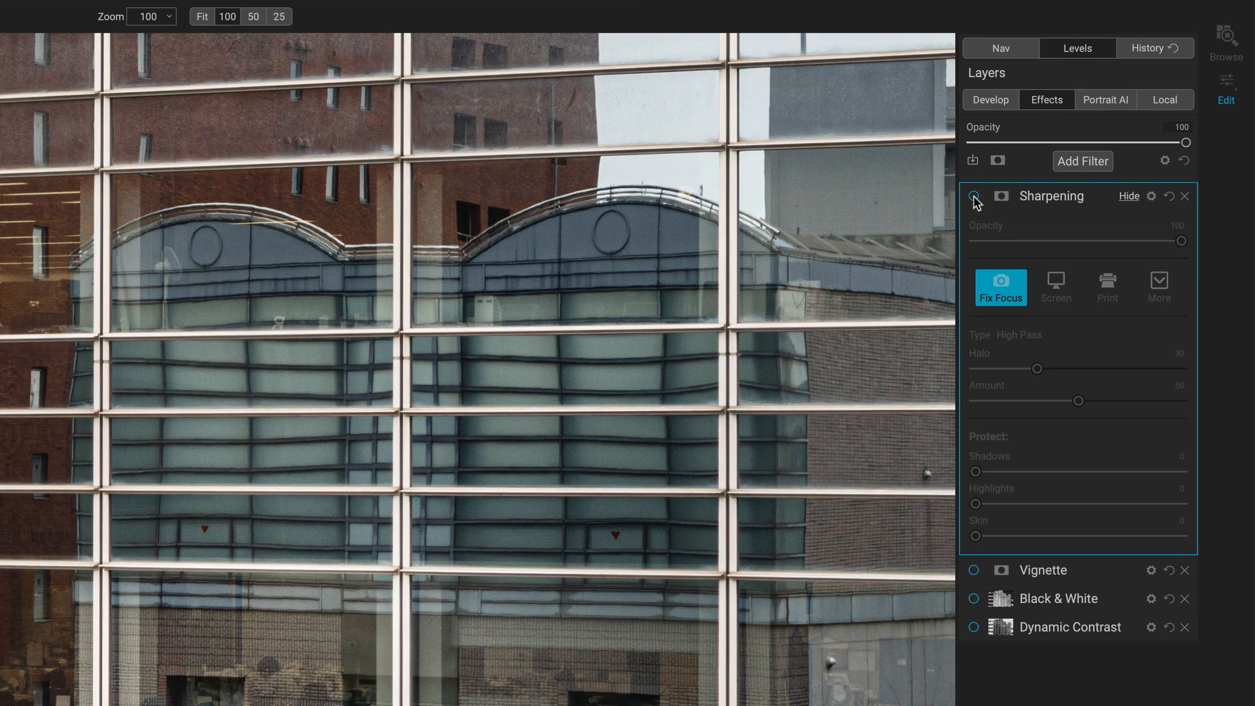
click(974, 196)
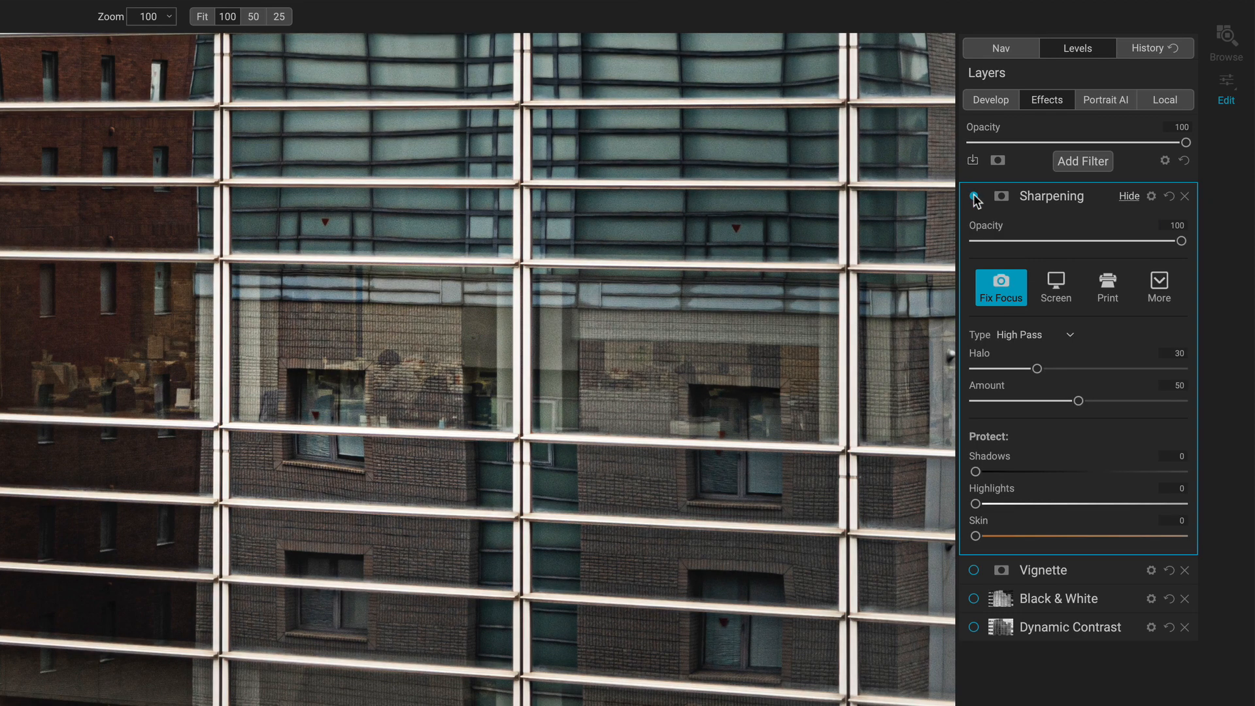
click(973, 196)
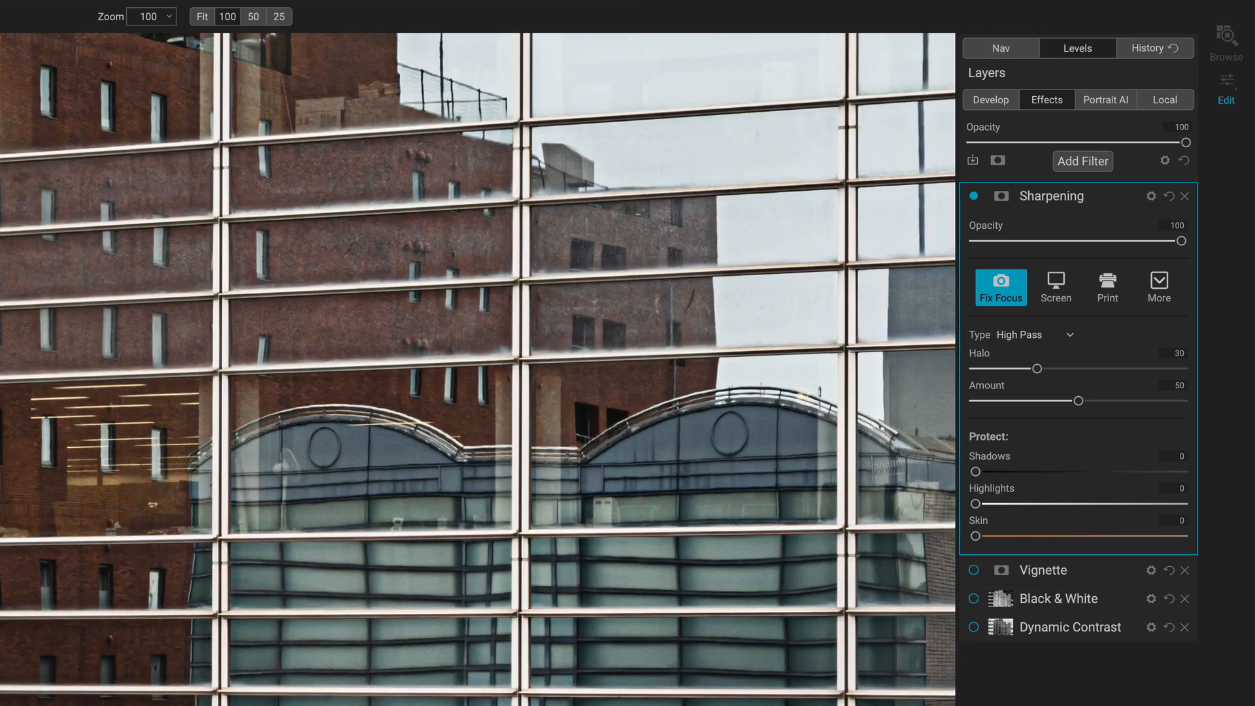
Step: Drop the high-pass Amount to about 8 and restore it to 50
drag(1077, 400, 1082, 400)
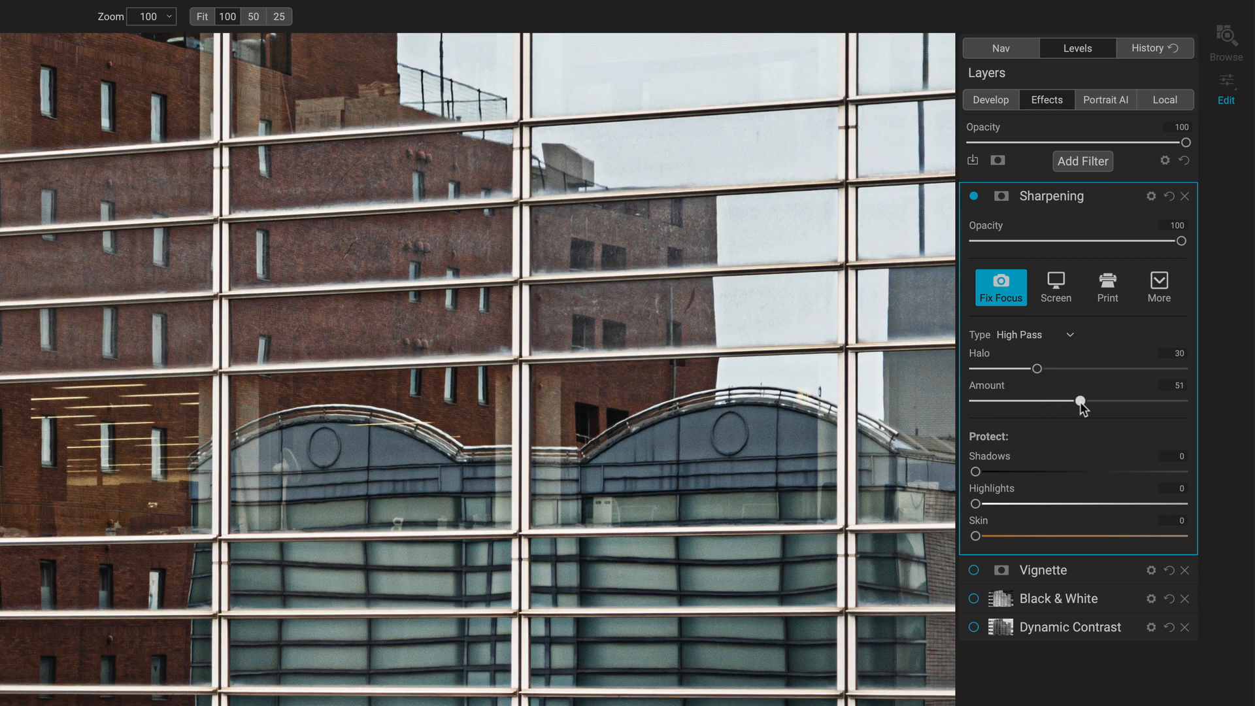
drag(1079, 401, 992, 401)
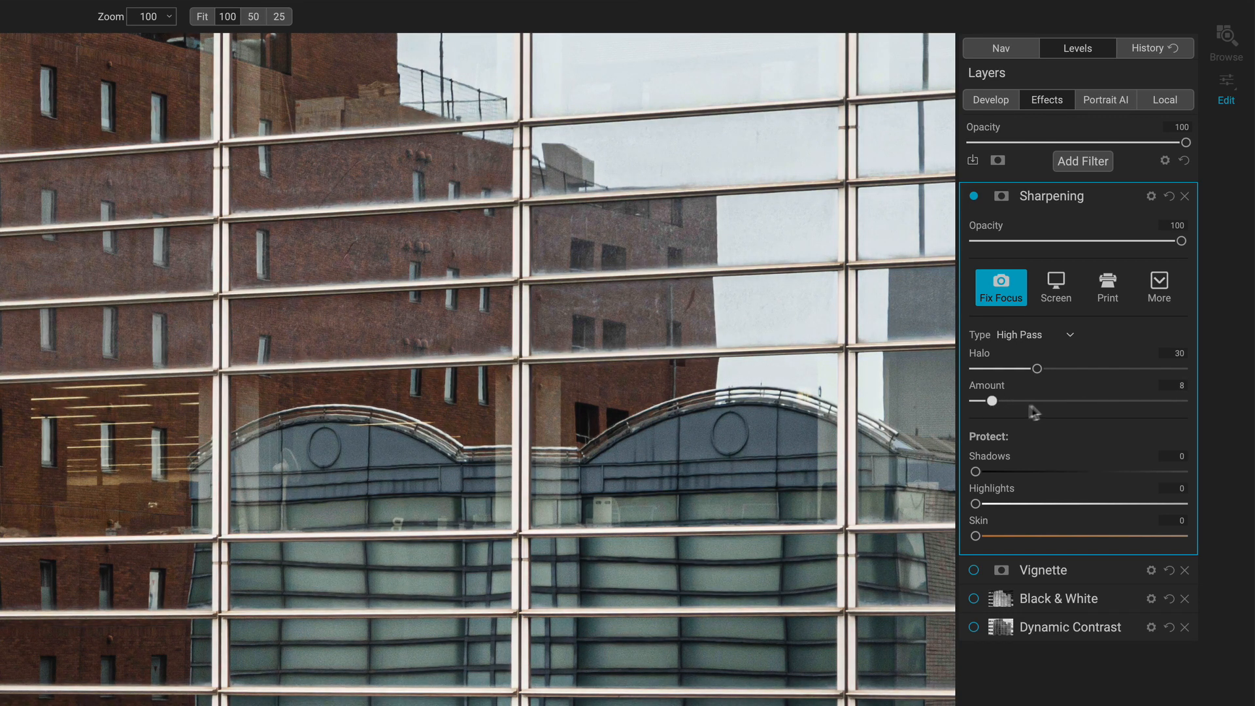
drag(990, 401, 1076, 402)
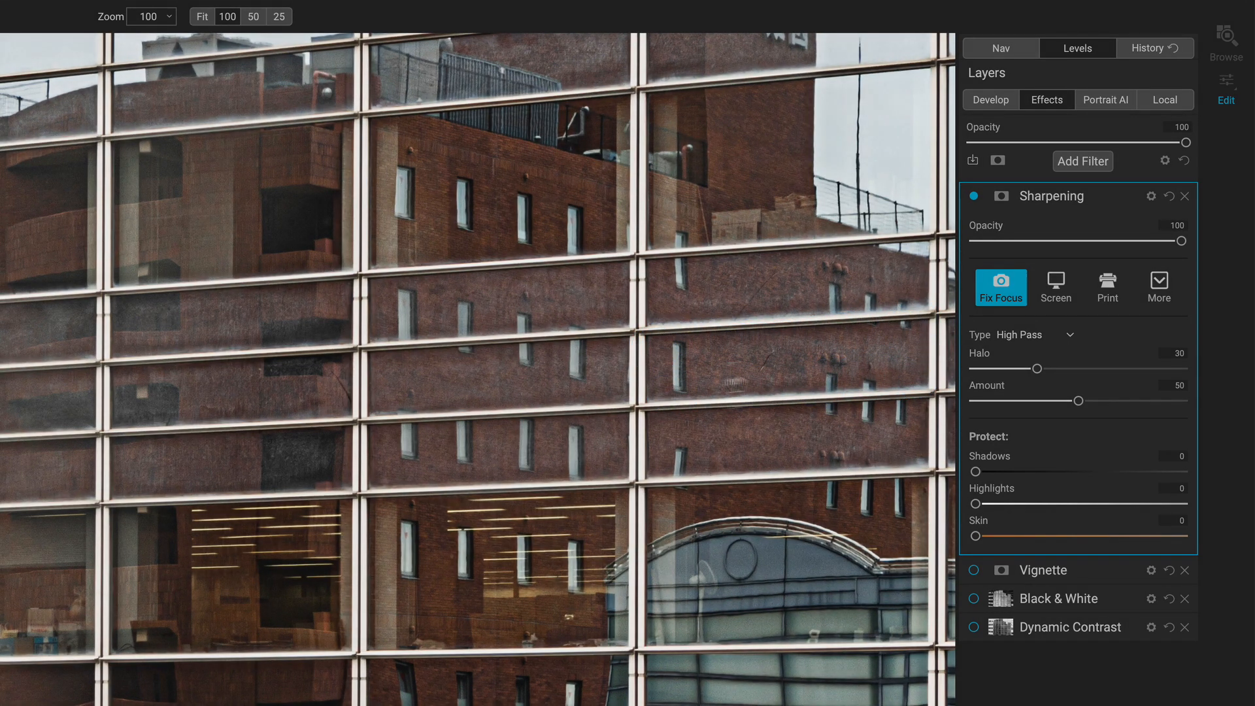
Step: Try Halo widths between 9 and 36, leaving it narrow at 4
drag(1035, 368, 1044, 368)
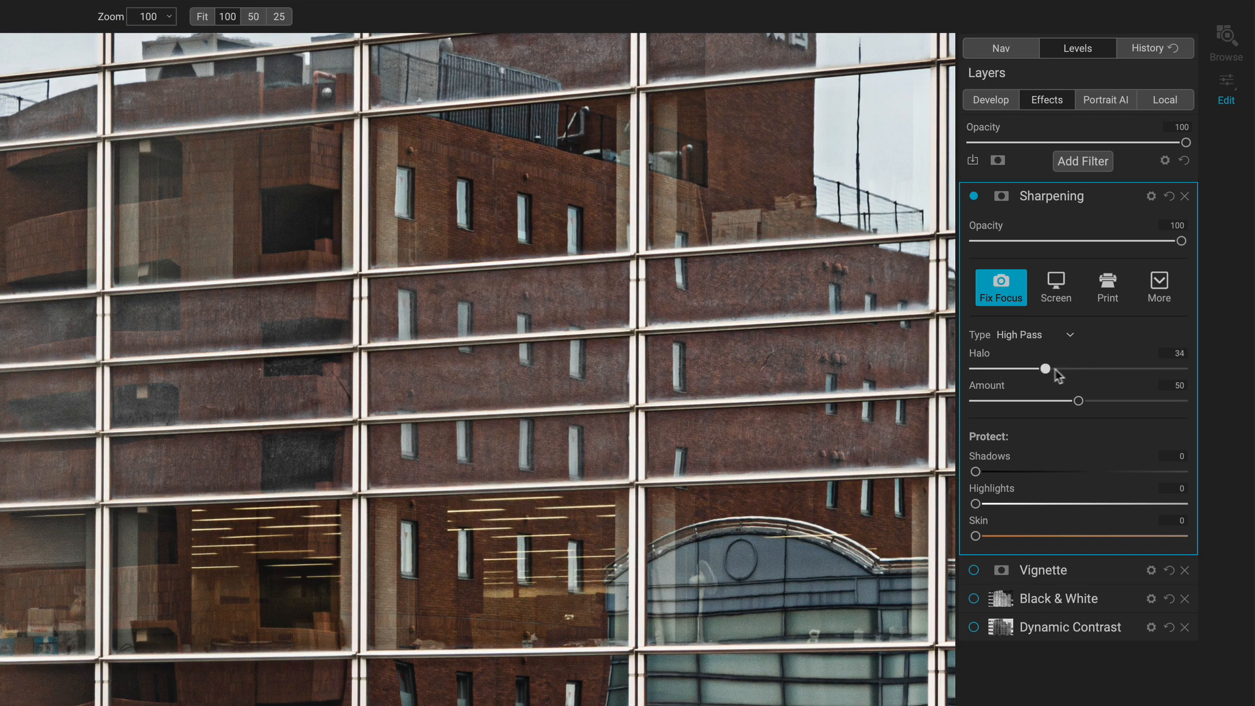
drag(1045, 368, 1010, 369)
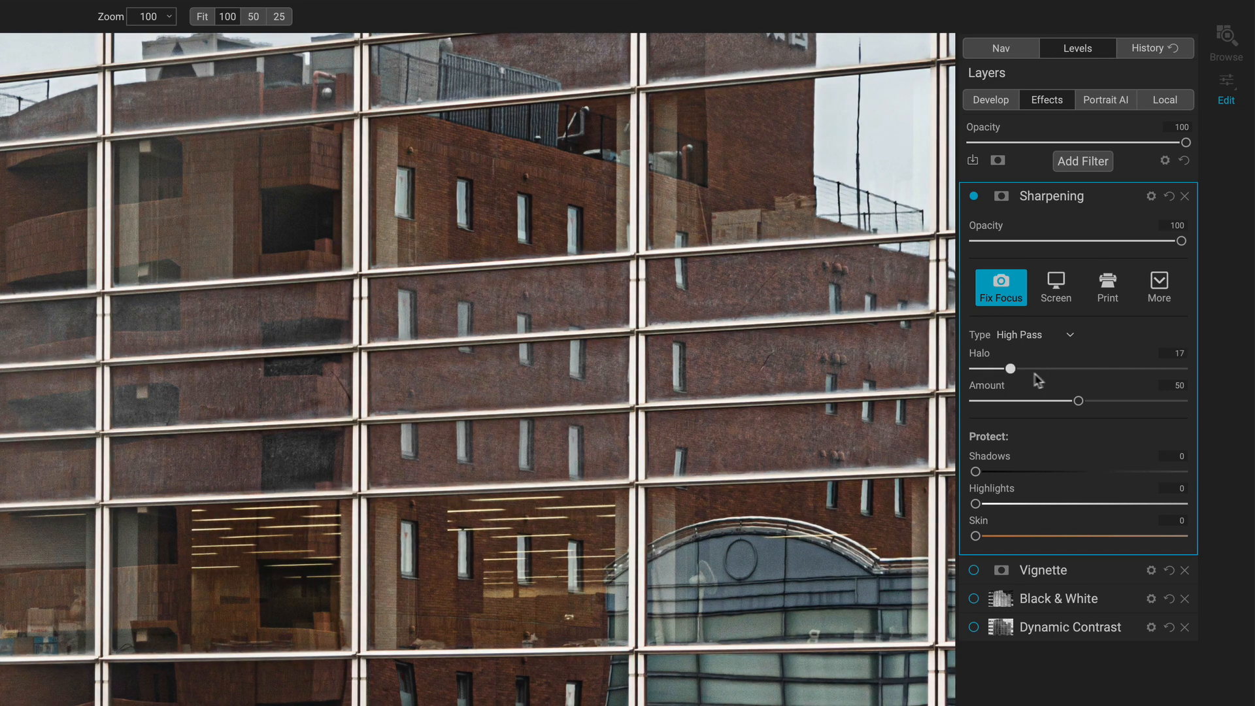
drag(1010, 368, 1049, 368)
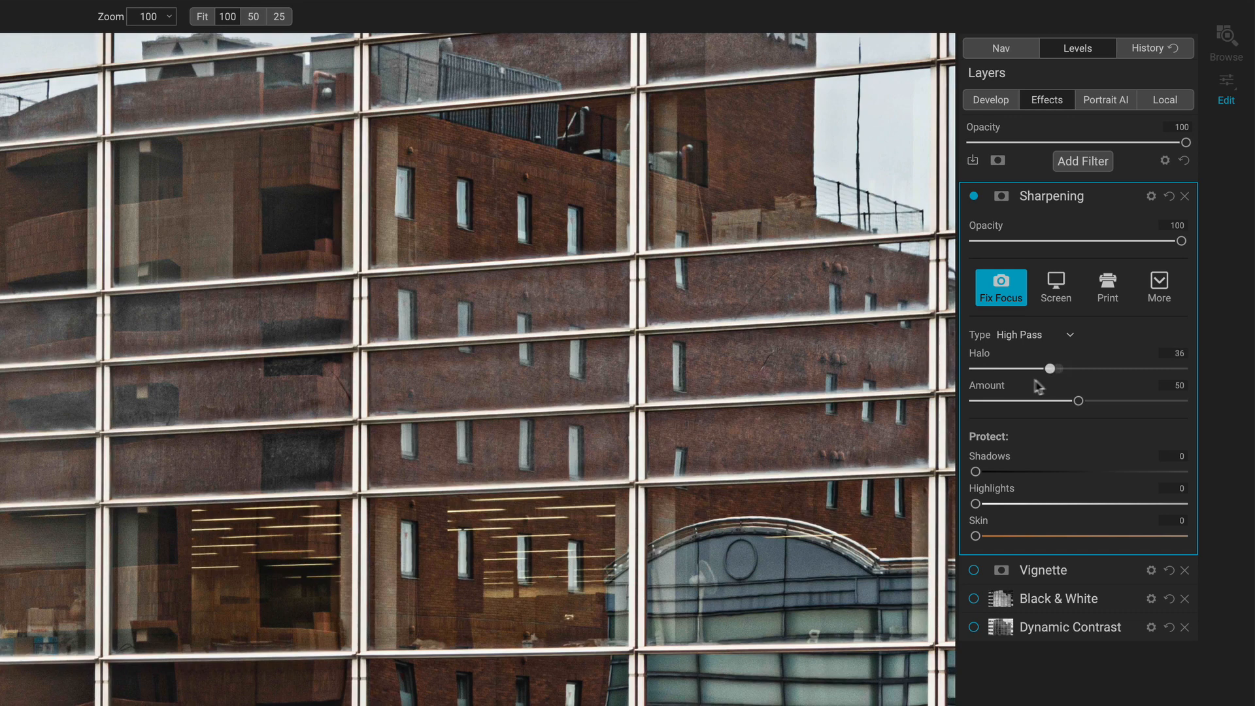
drag(1049, 368, 997, 368)
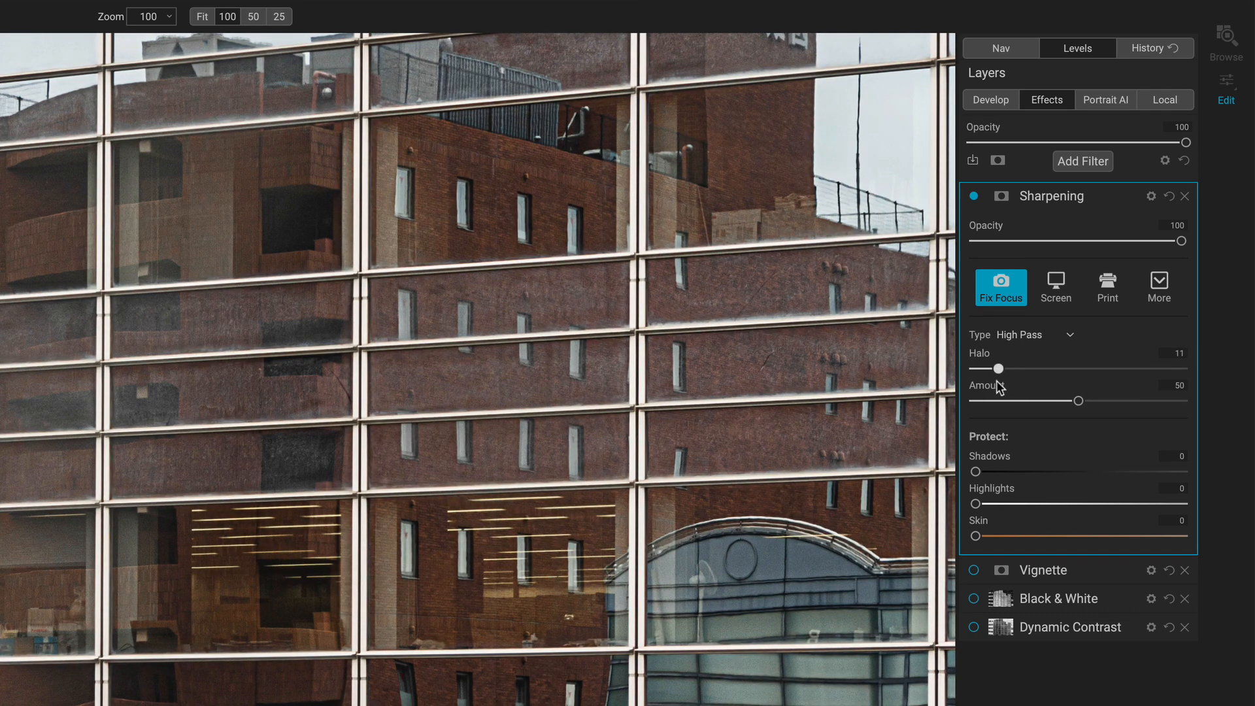
drag(997, 368, 1010, 368)
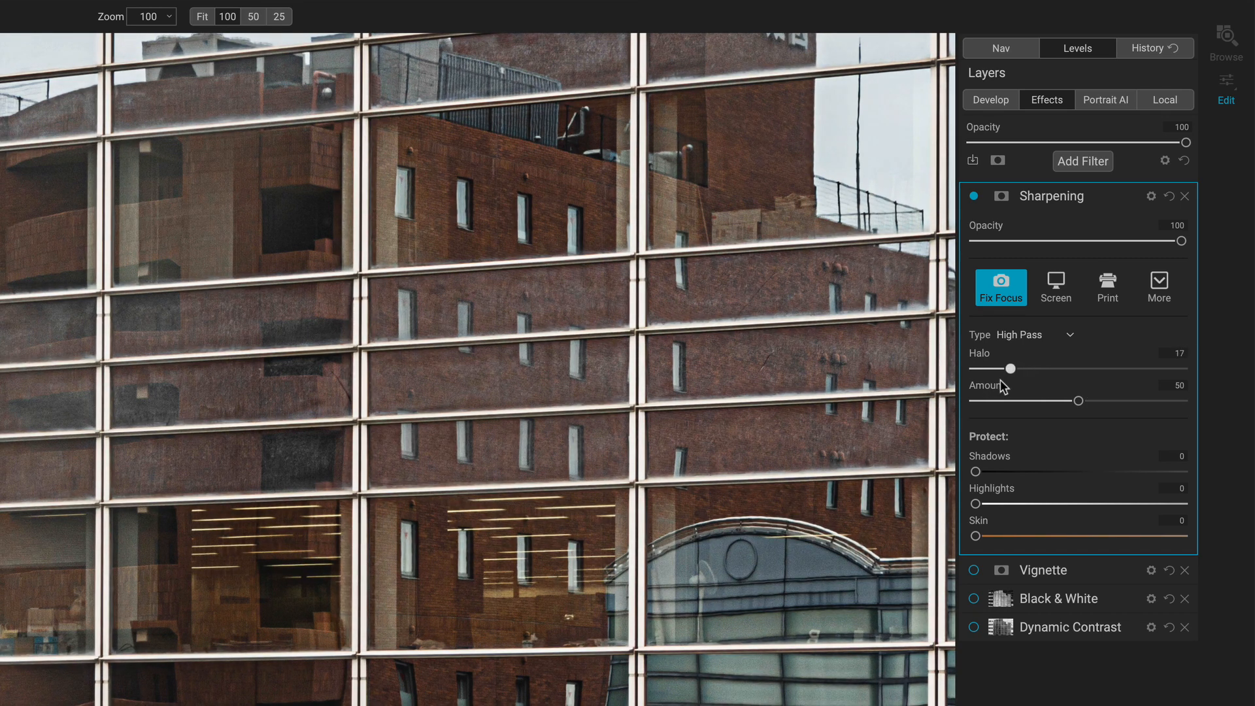
drag(1011, 369, 1025, 369)
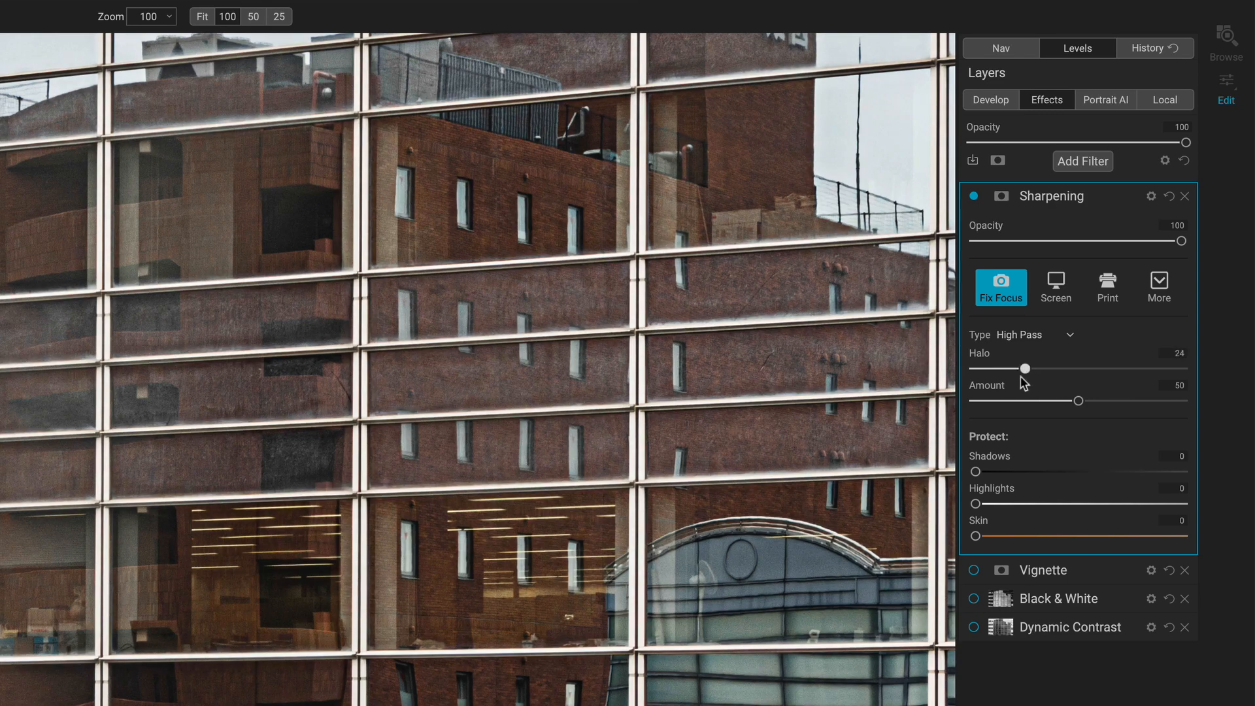
drag(1025, 368, 994, 368)
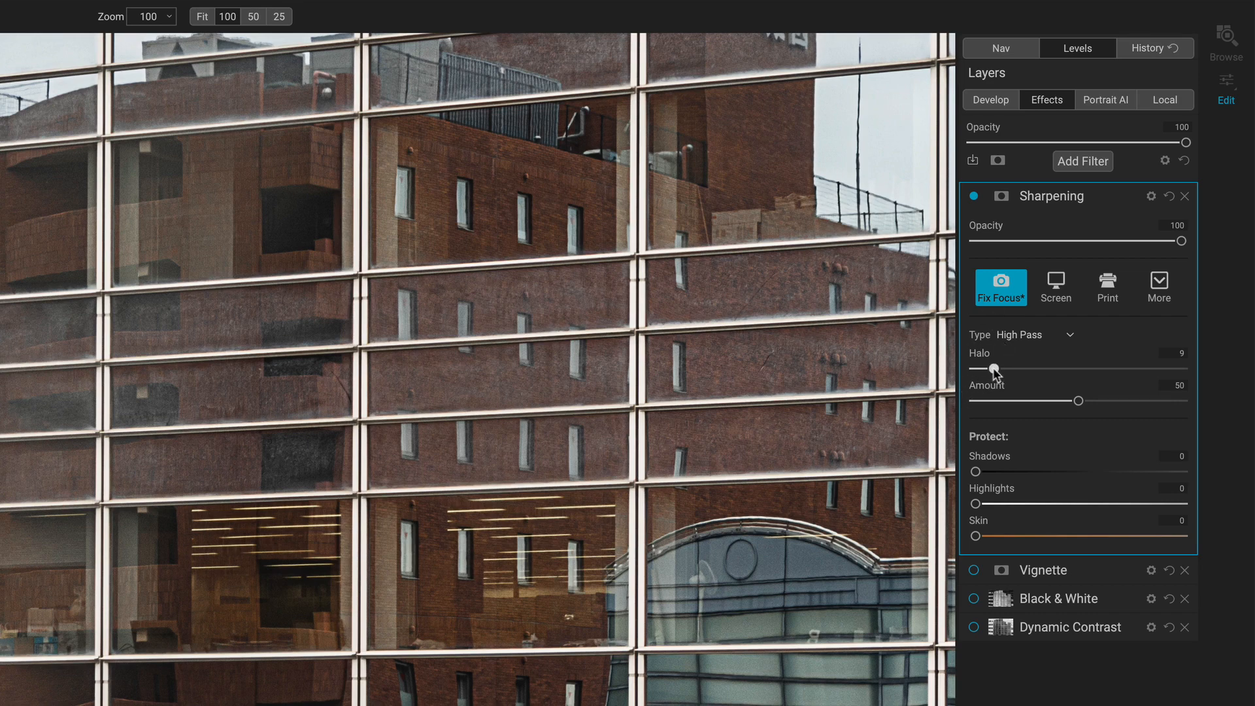
drag(977, 369, 1042, 368)
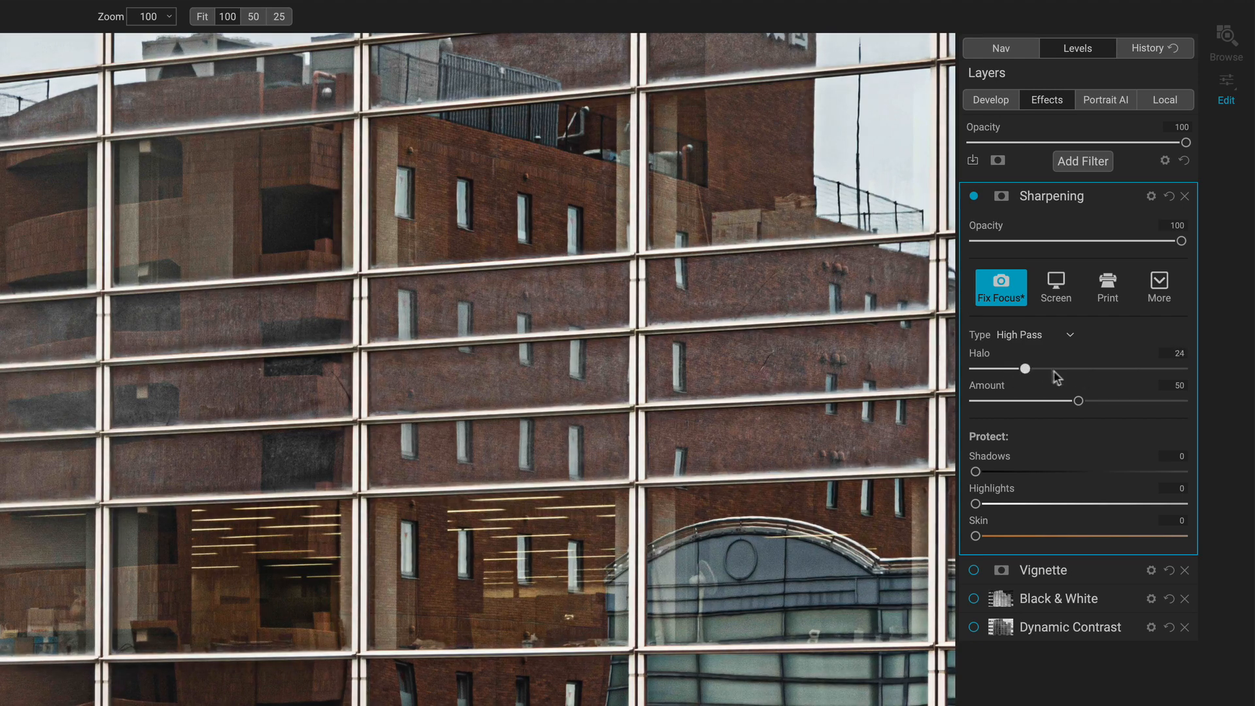
drag(1025, 368, 975, 369)
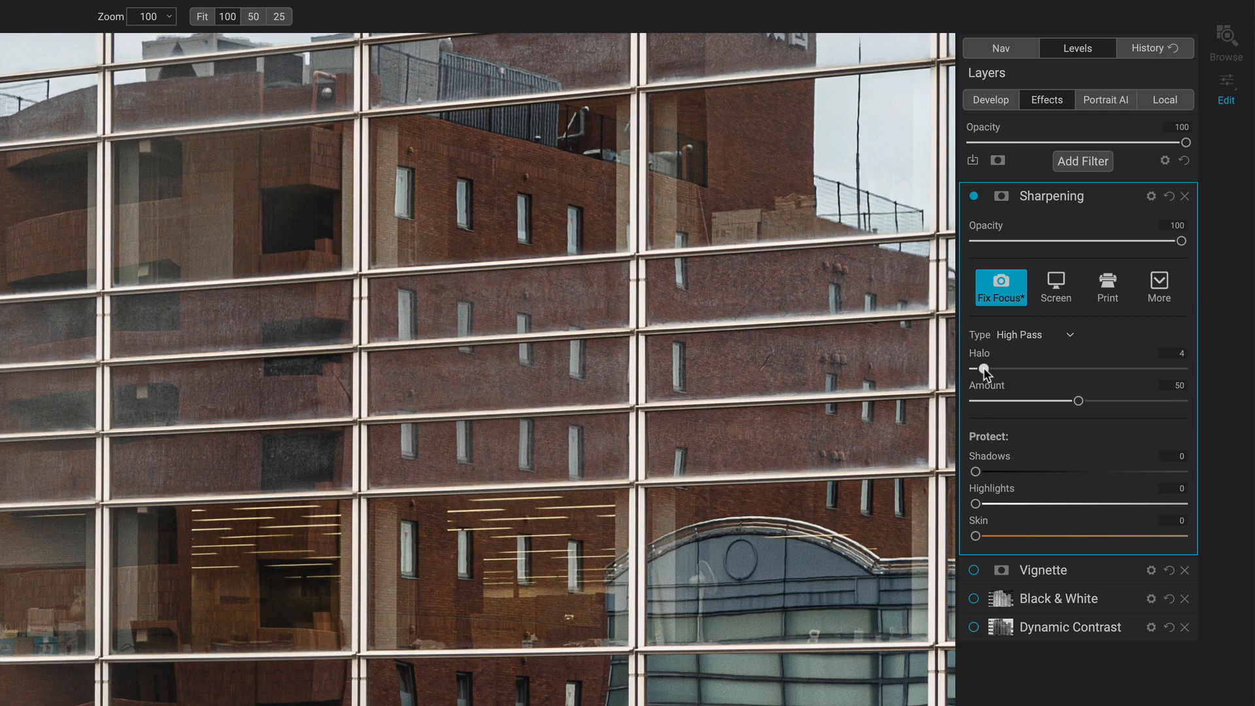
Step: Switch the type to Unsharp Mask and push Amount to the maximum 500
click(1022, 335)
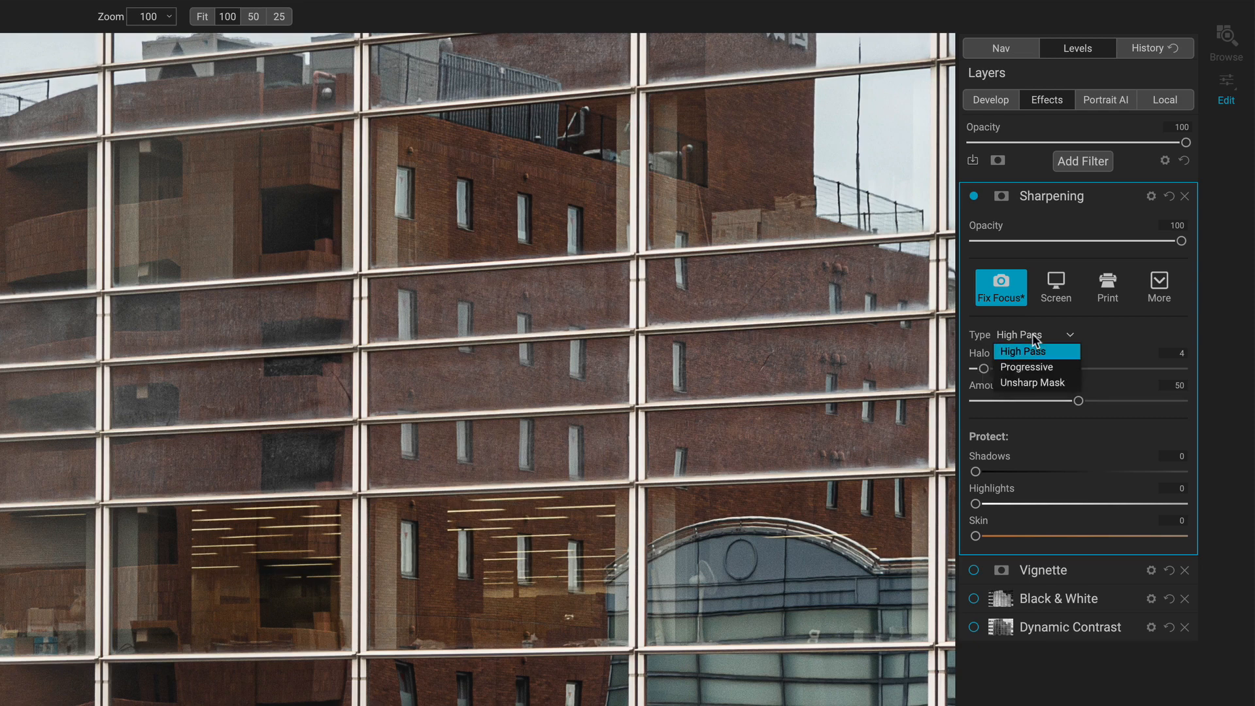
mouse_move(1033, 383)
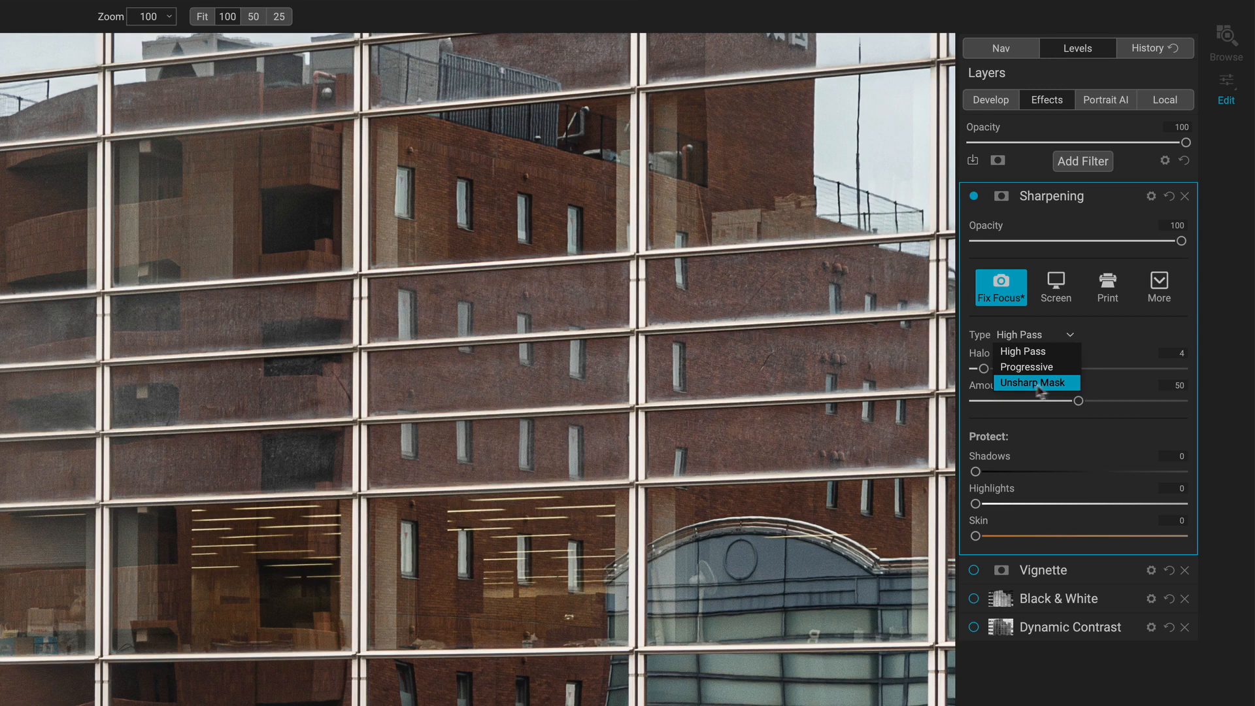
click(1030, 383)
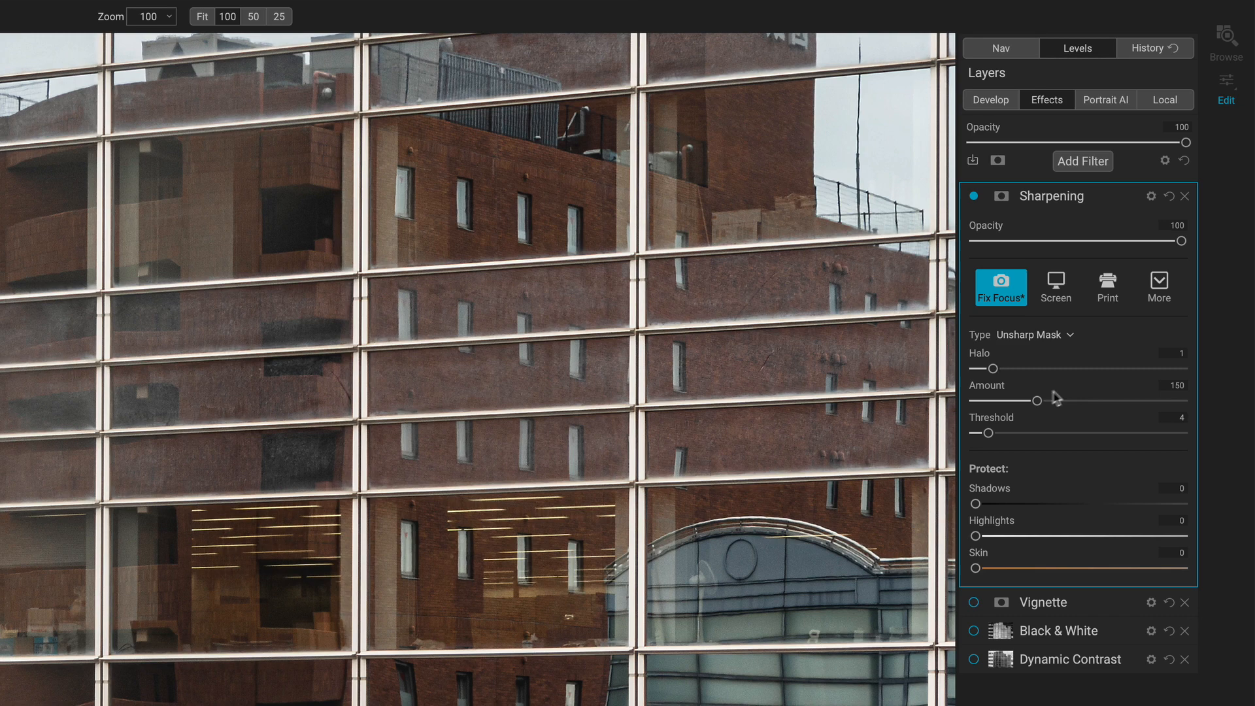
drag(1040, 400, 1150, 400)
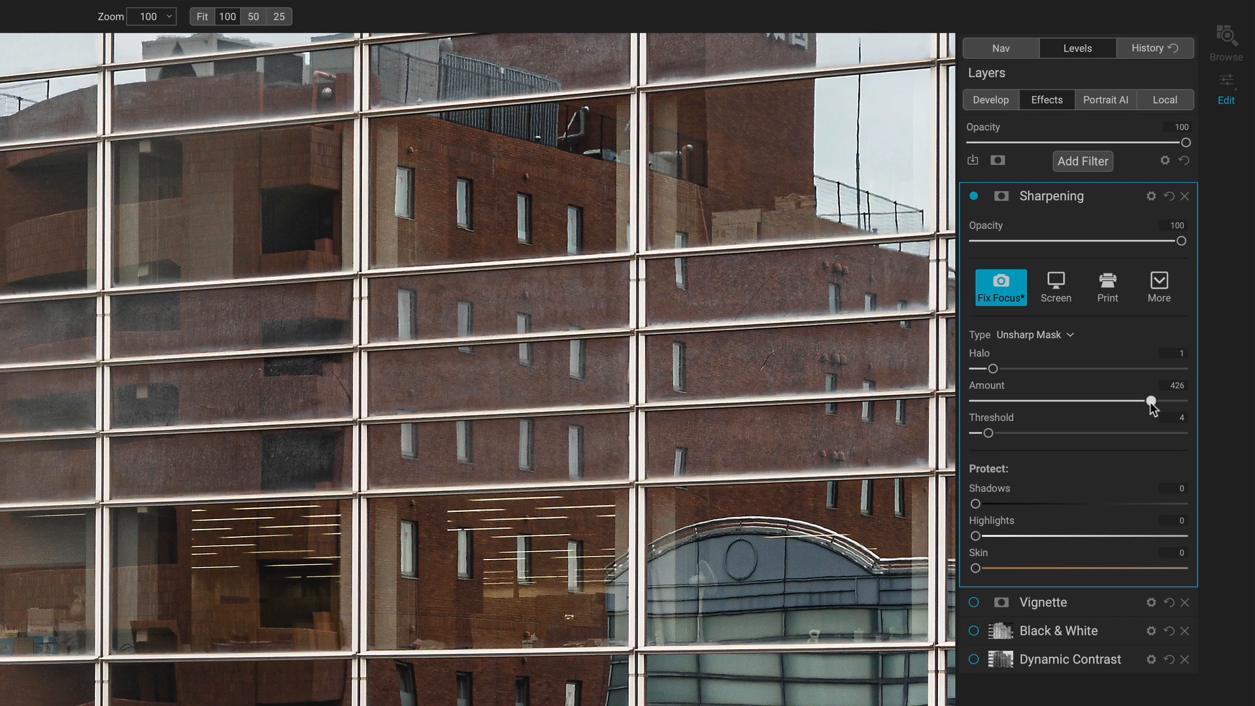
drag(1149, 400, 1181, 400)
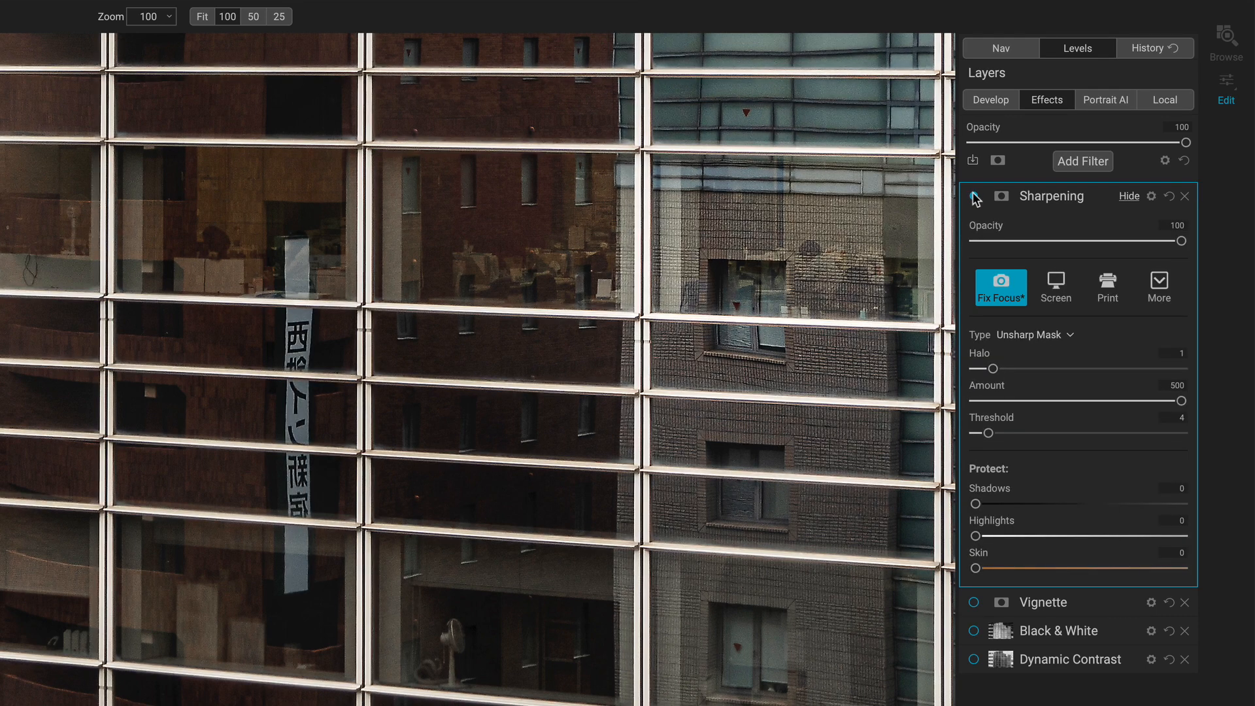
Step: Toggle the sharpening off and on to compare the result
click(974, 198)
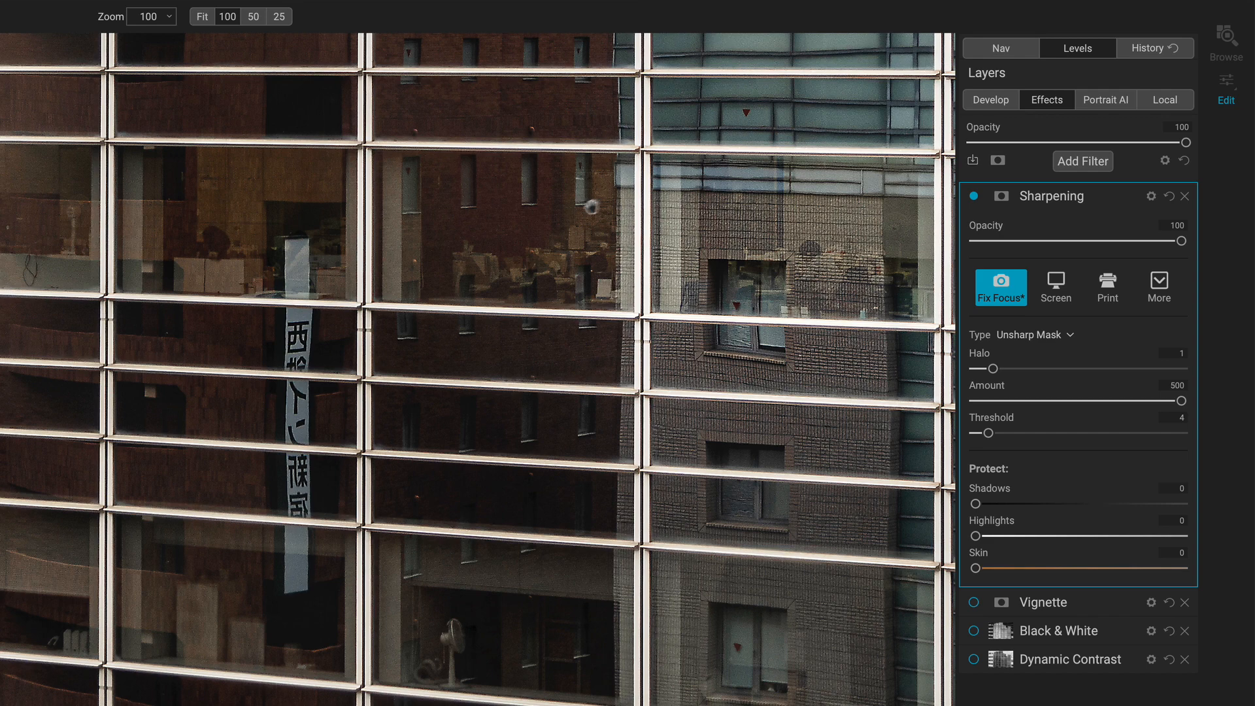
click(973, 196)
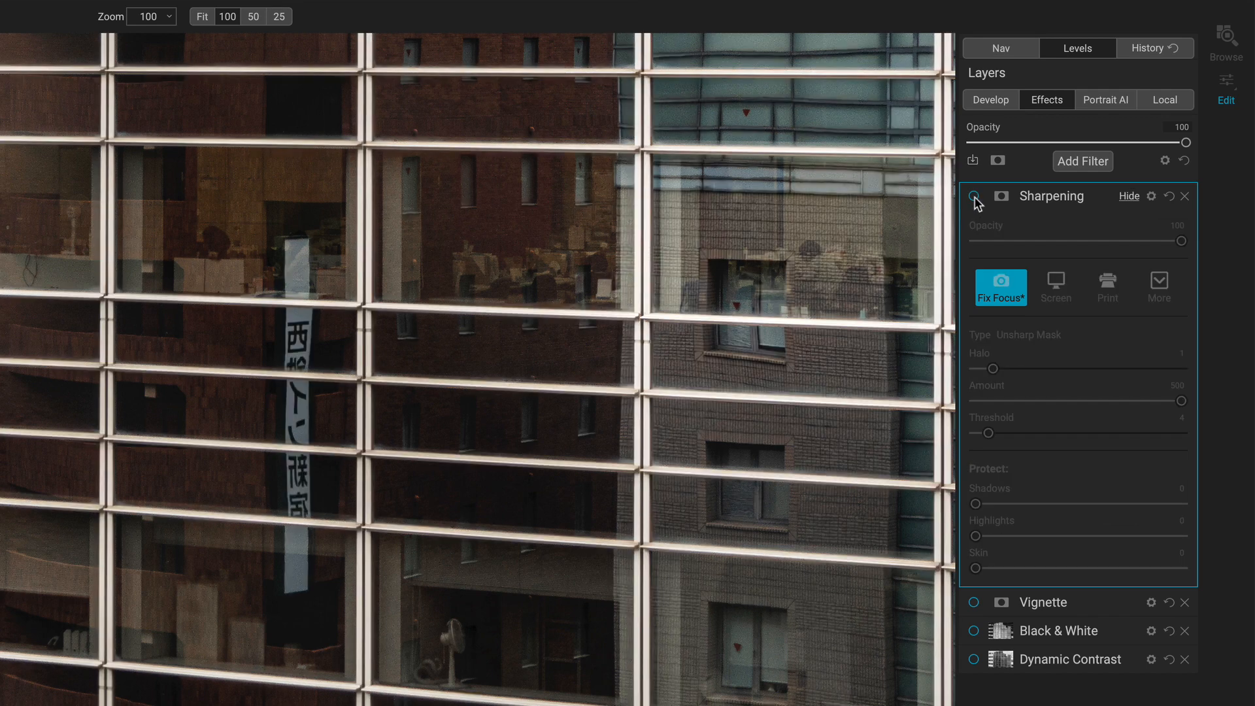
click(974, 196)
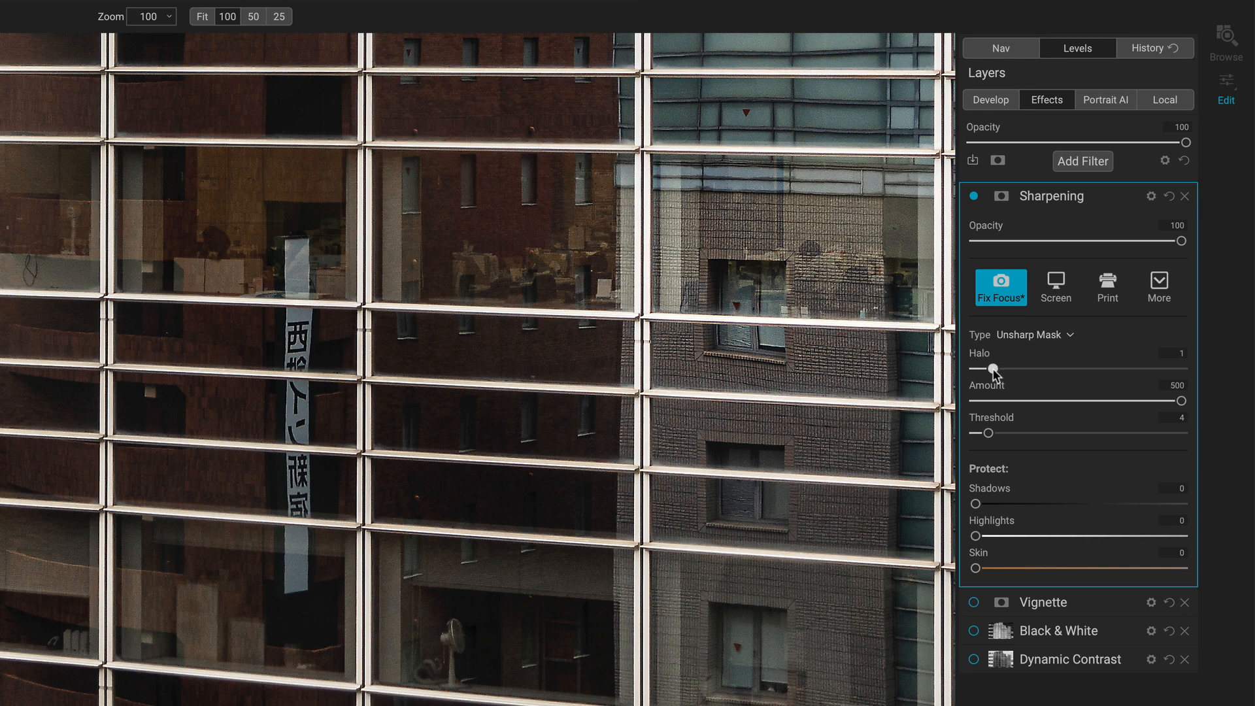
drag(978, 368, 988, 369)
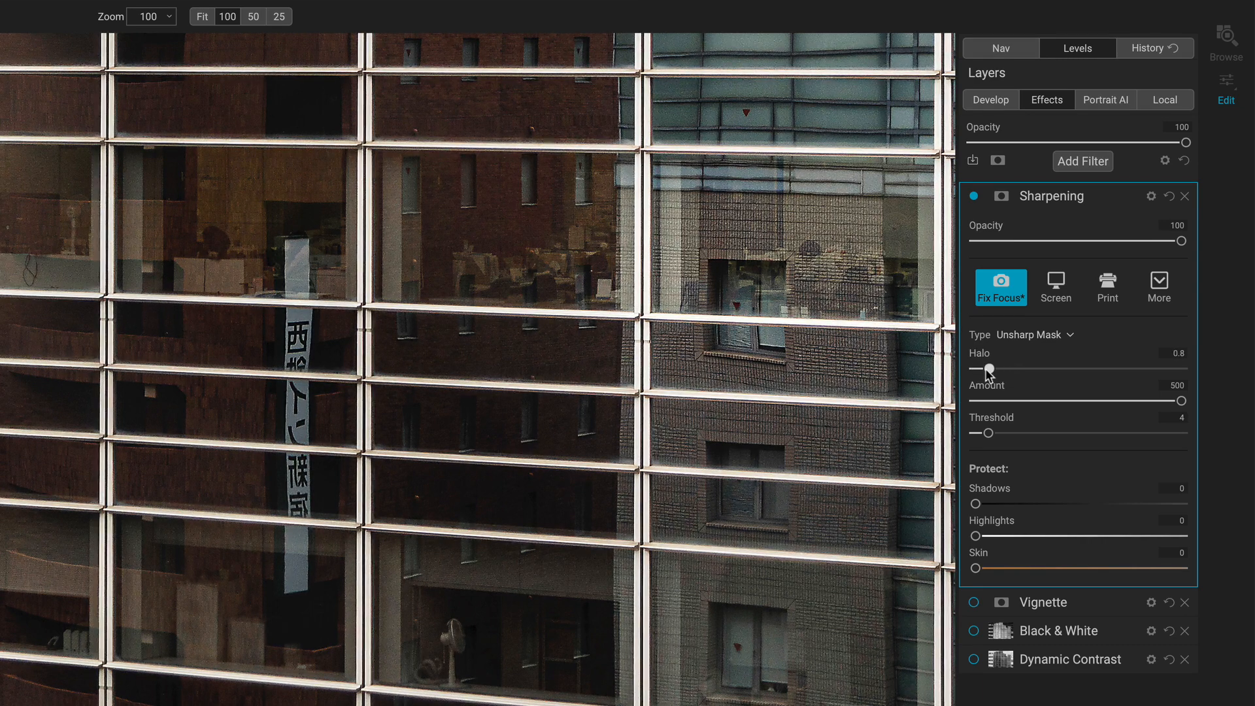
drag(988, 368, 1013, 369)
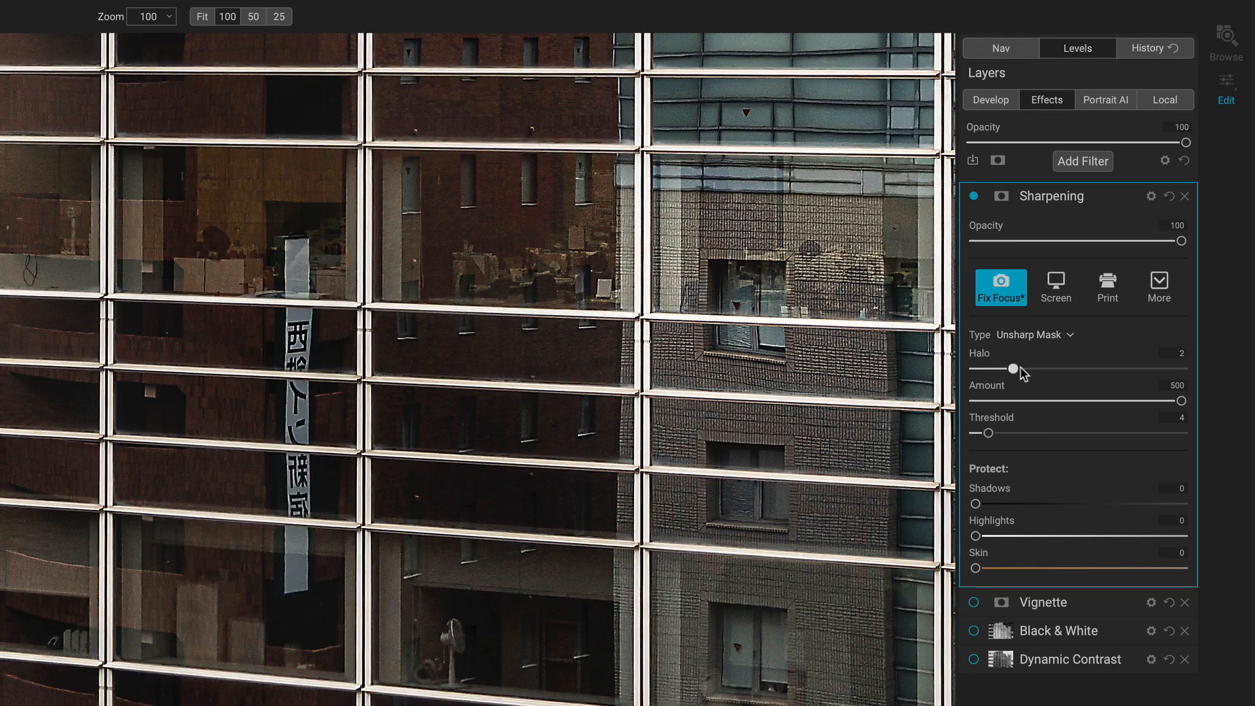
drag(1014, 369, 989, 369)
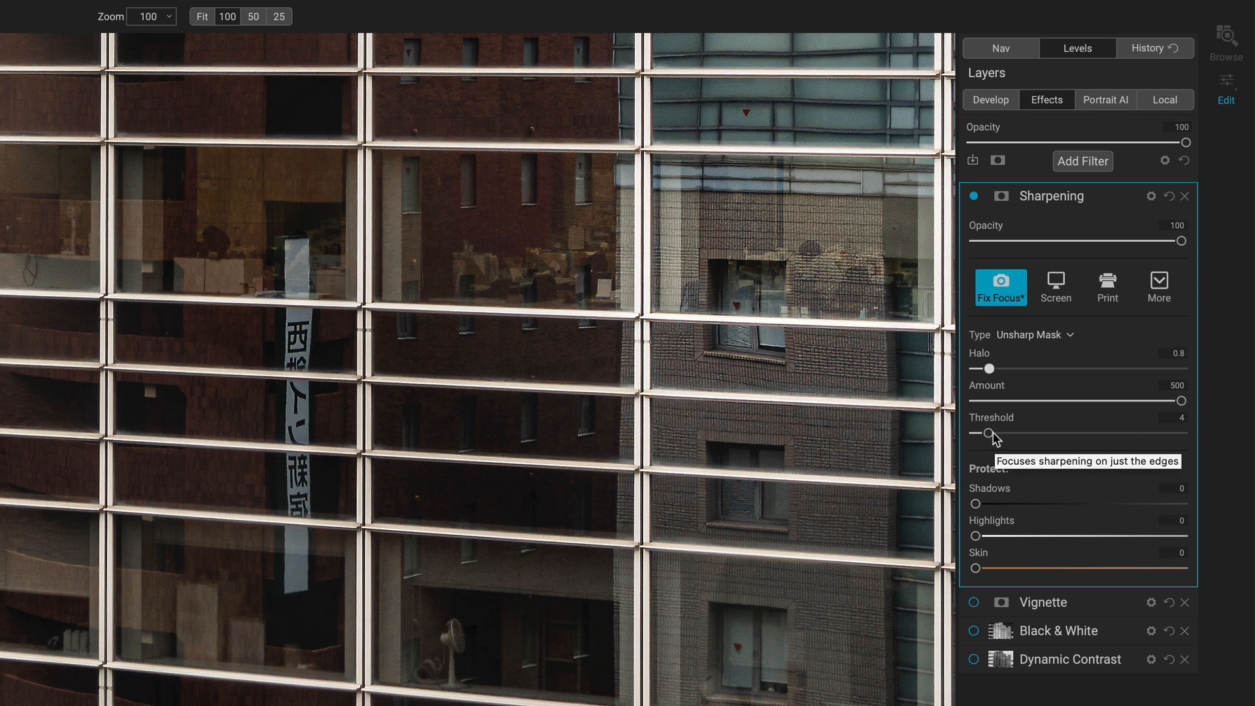
drag(978, 433, 993, 433)
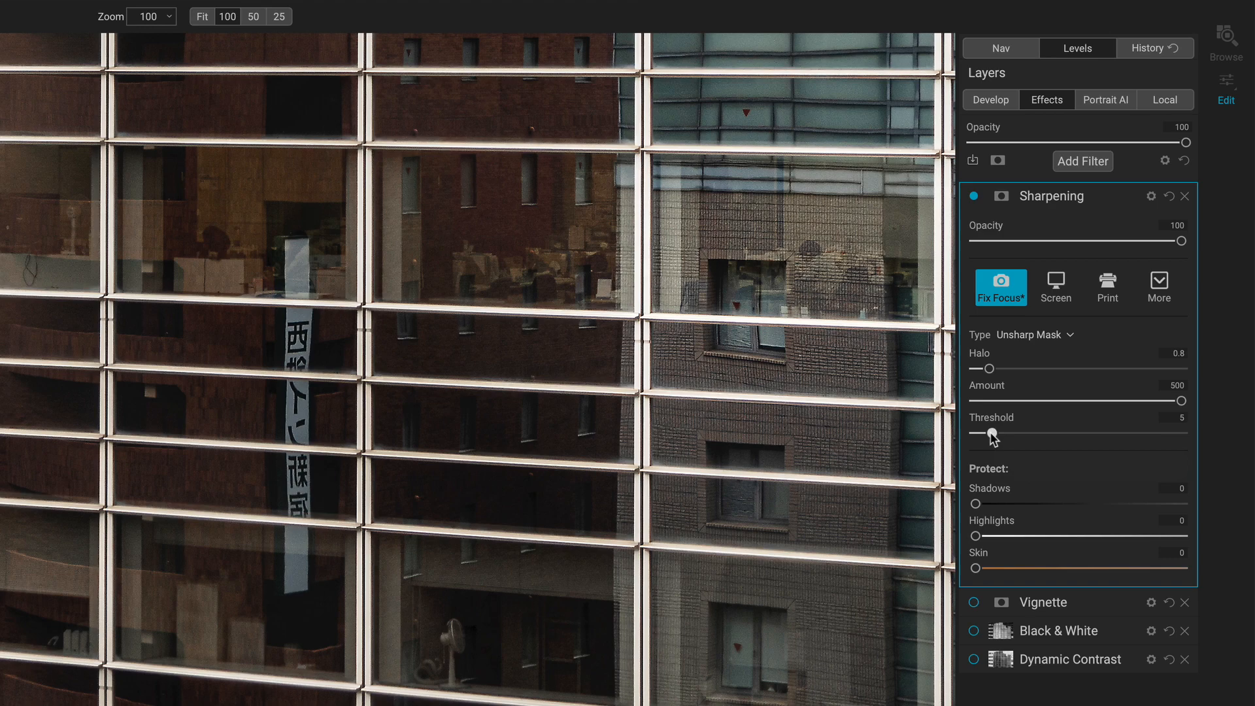
drag(975, 433, 1014, 433)
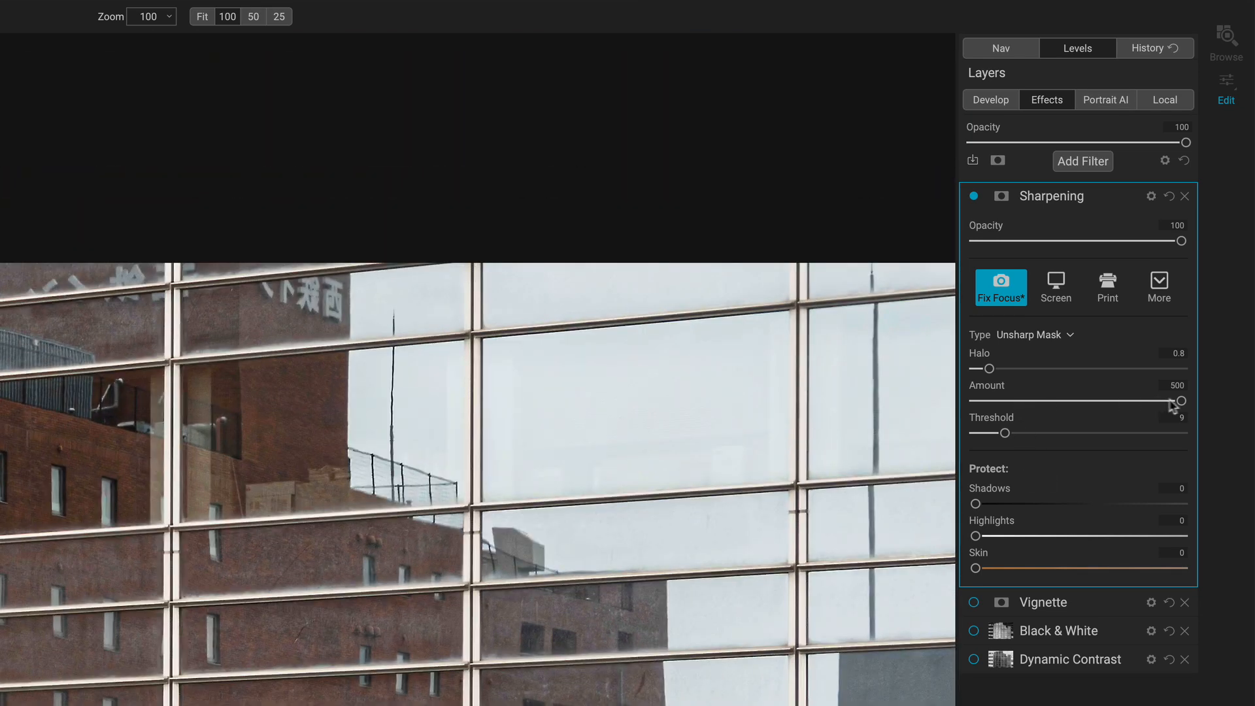
drag(991, 433, 1025, 433)
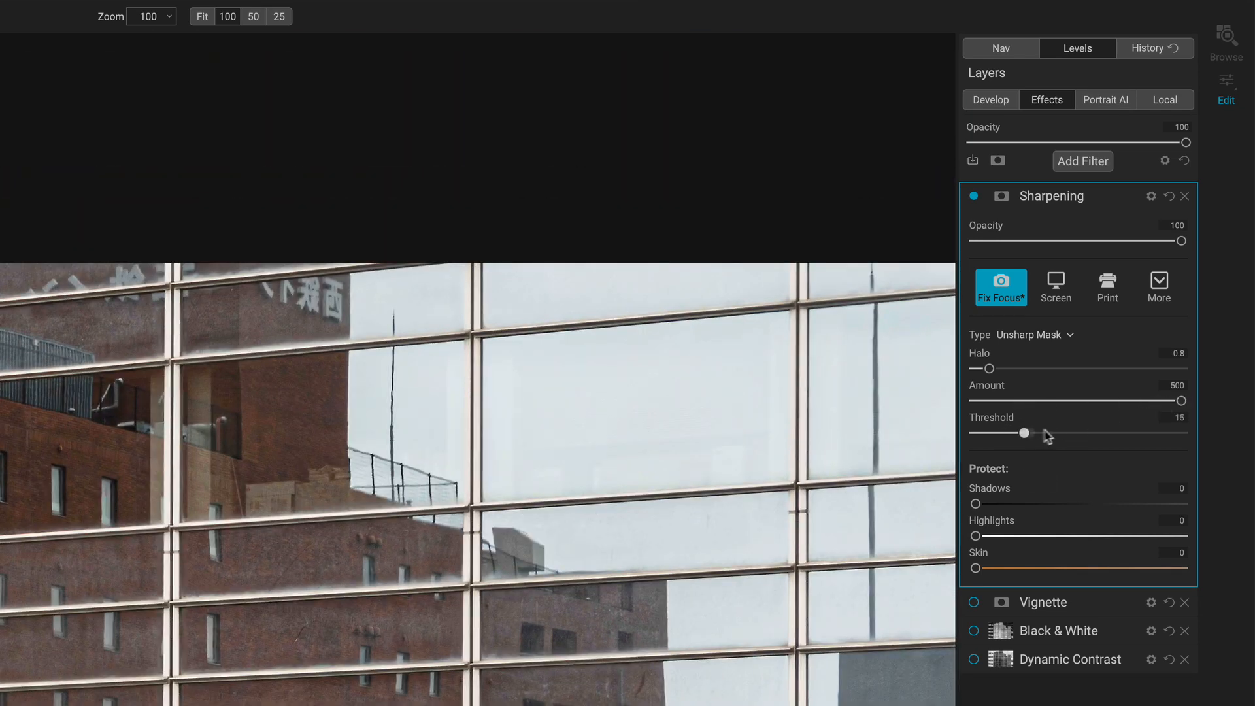
drag(1025, 433, 980, 432)
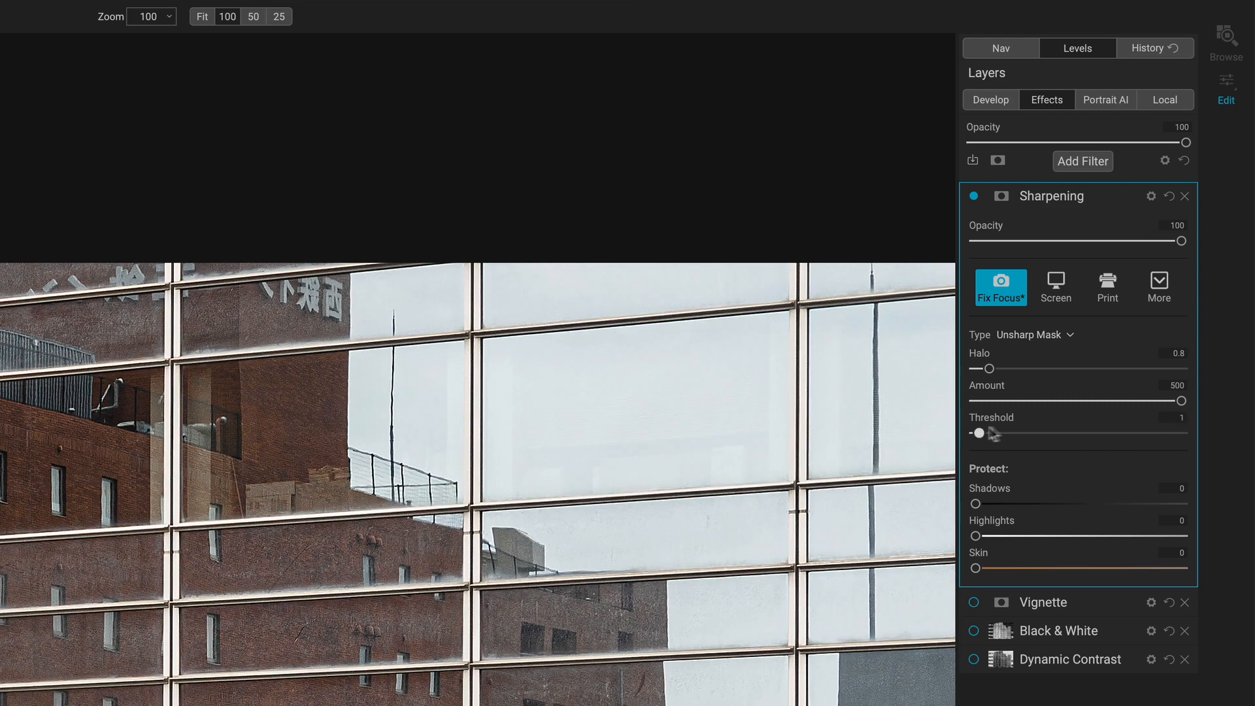
drag(978, 433, 1032, 432)
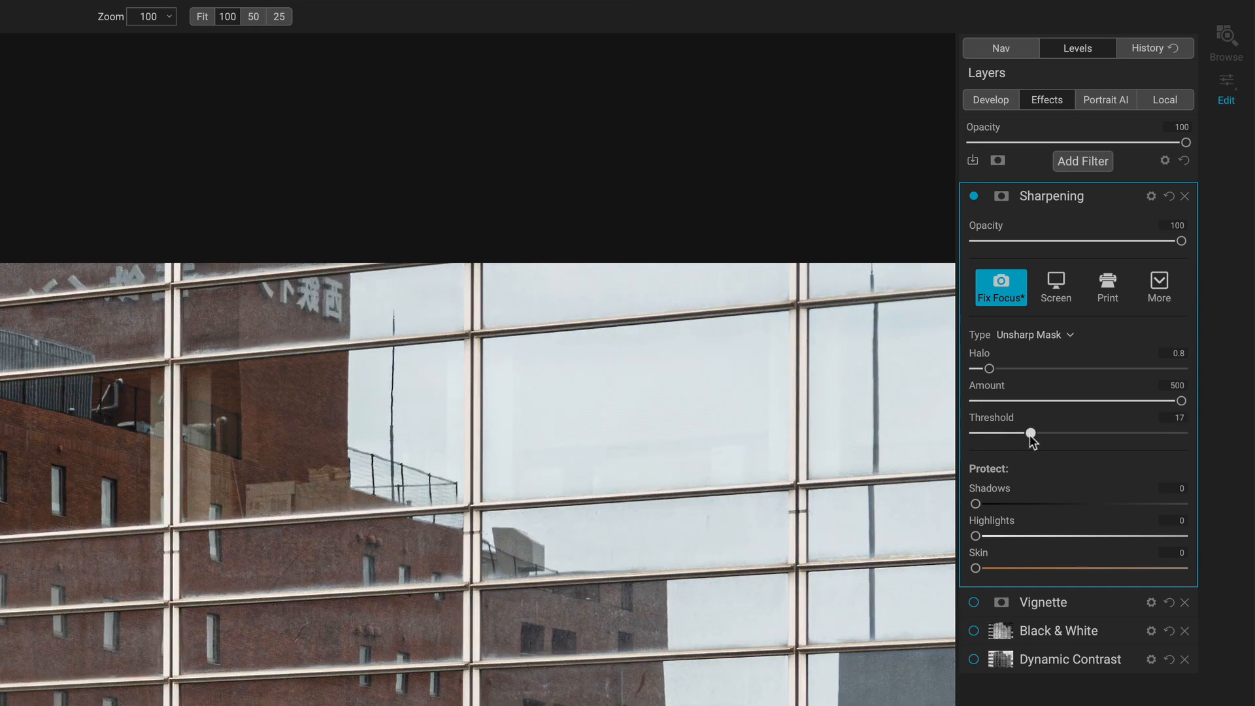
drag(1031, 434, 987, 434)
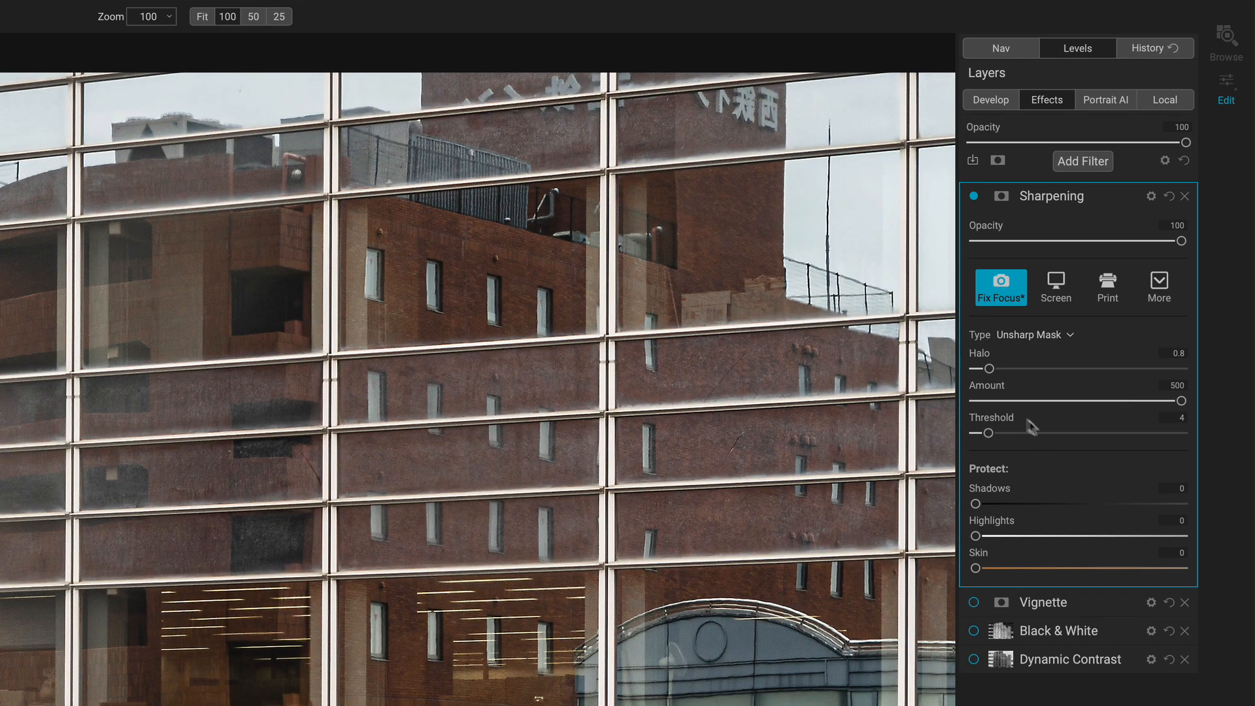
Step: Tighten the unsharp-mask Halo to 0.5 and raise Threshold to 27
drag(989, 369, 1041, 368)
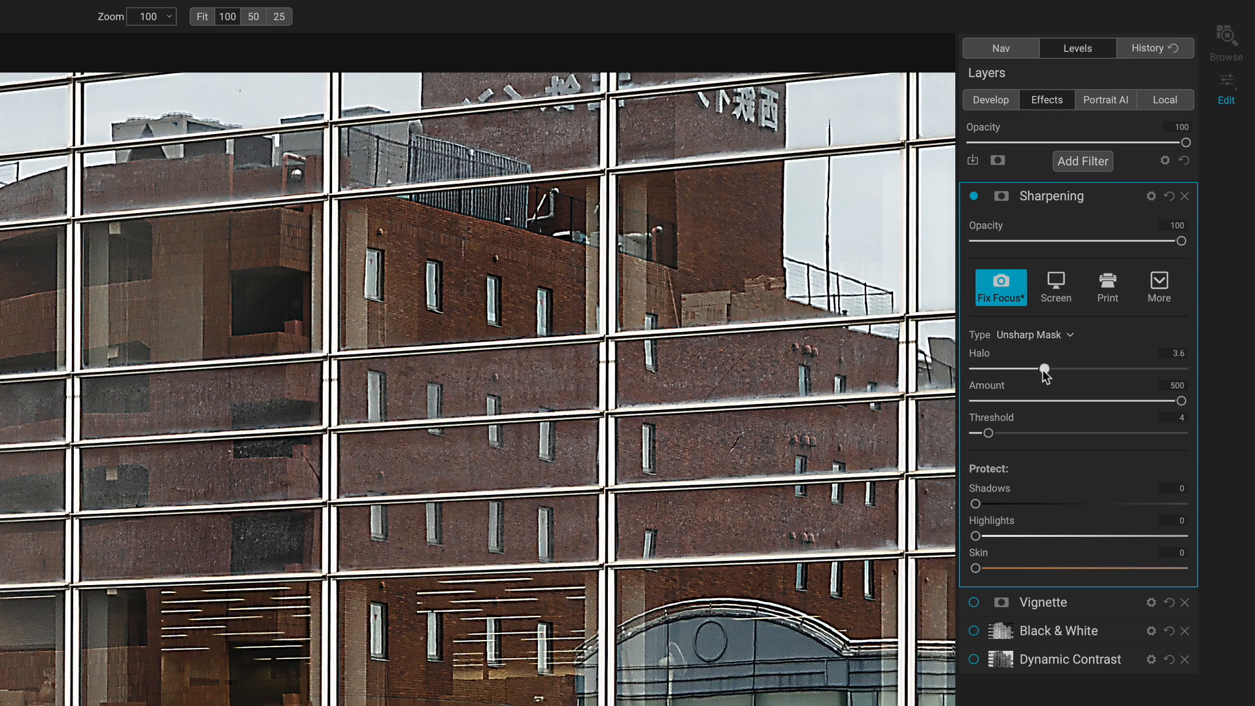
drag(1044, 368, 983, 367)
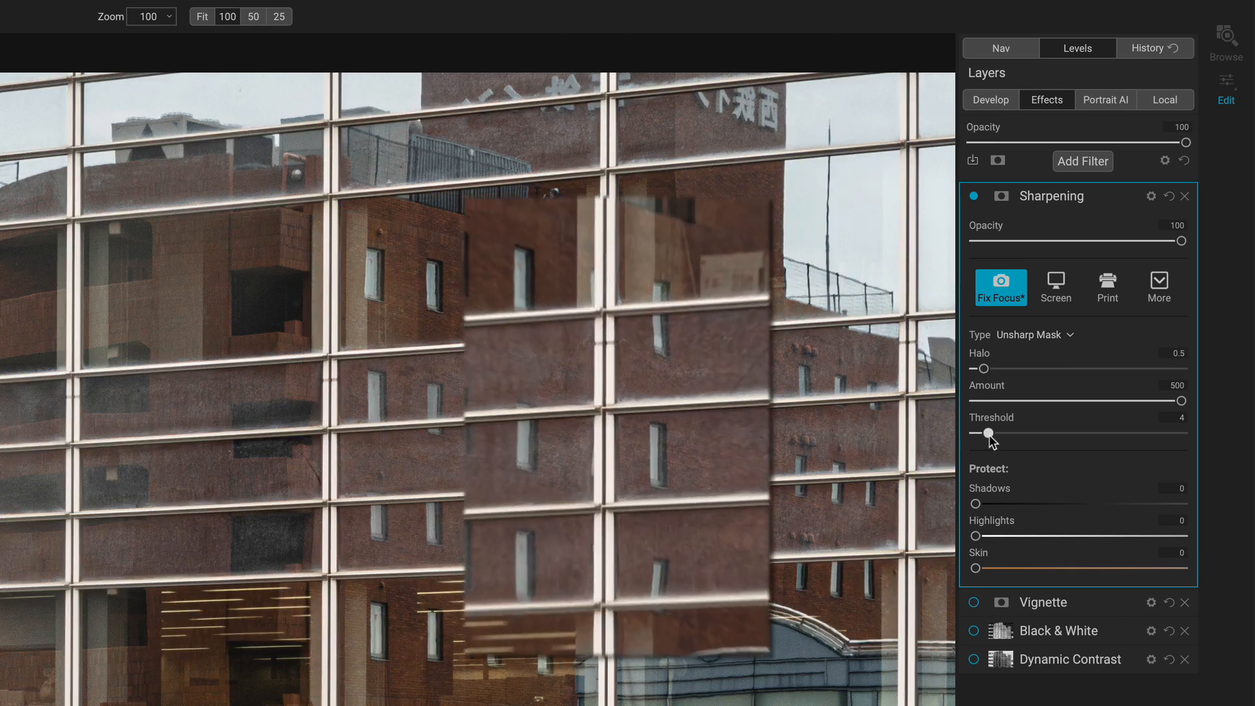
drag(990, 433, 975, 433)
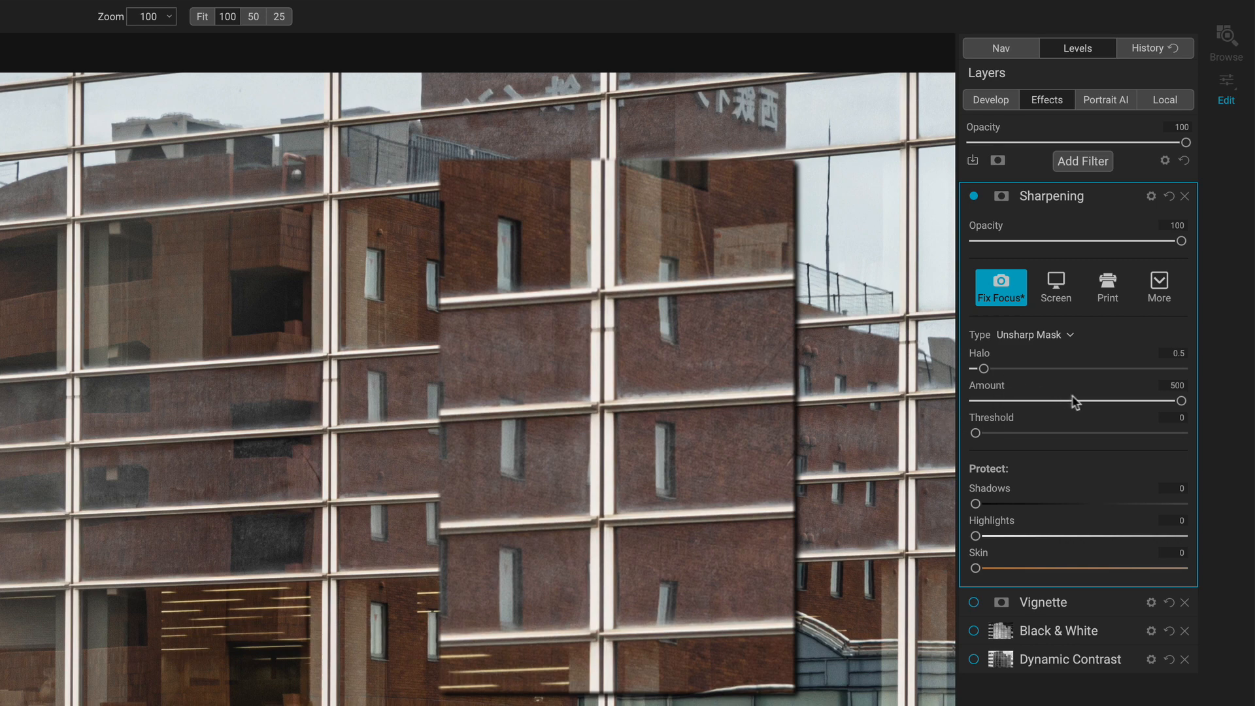
drag(975, 433, 1062, 432)
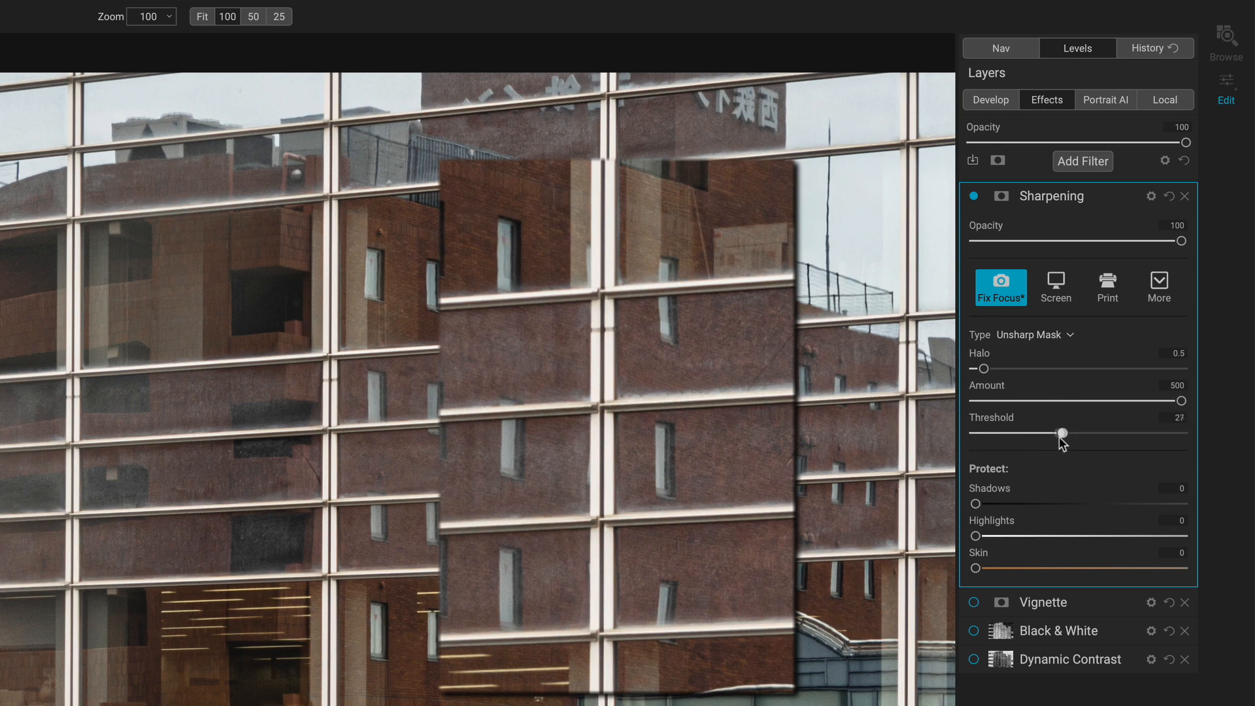
Step: Swing Threshold up to 33 and settle it near the low end around 5
drag(1063, 433, 1004, 433)
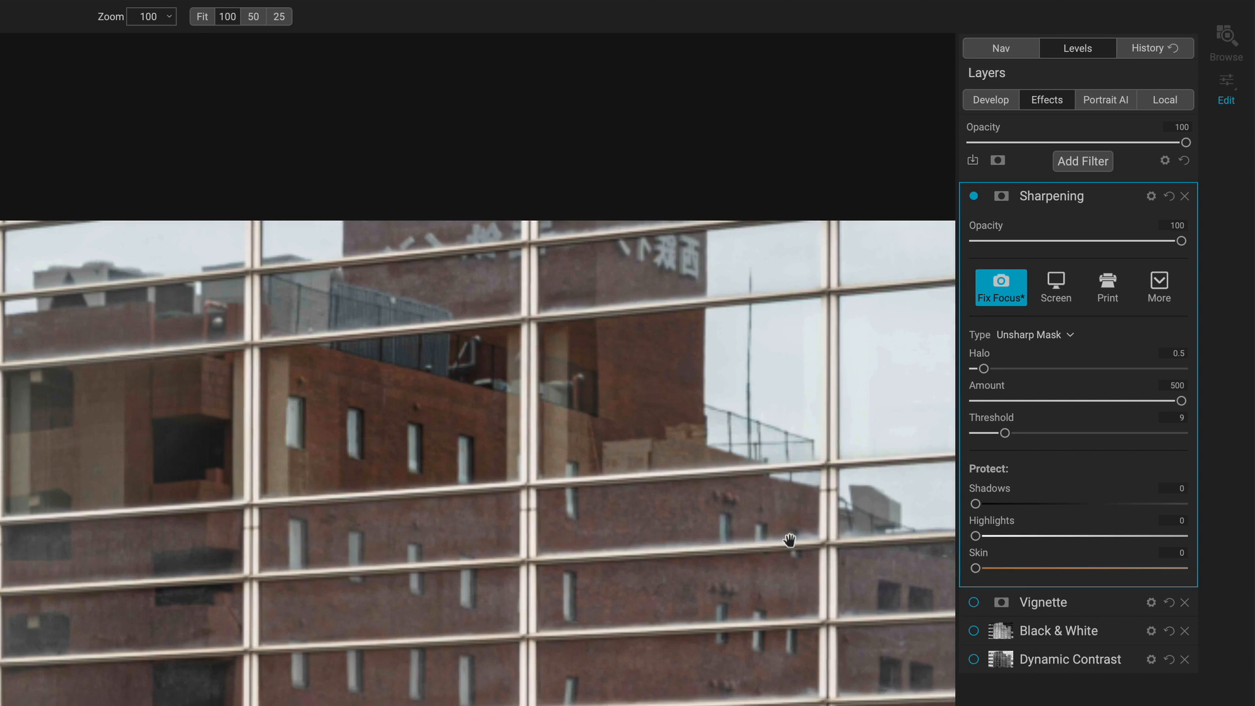
drag(1005, 432, 1085, 432)
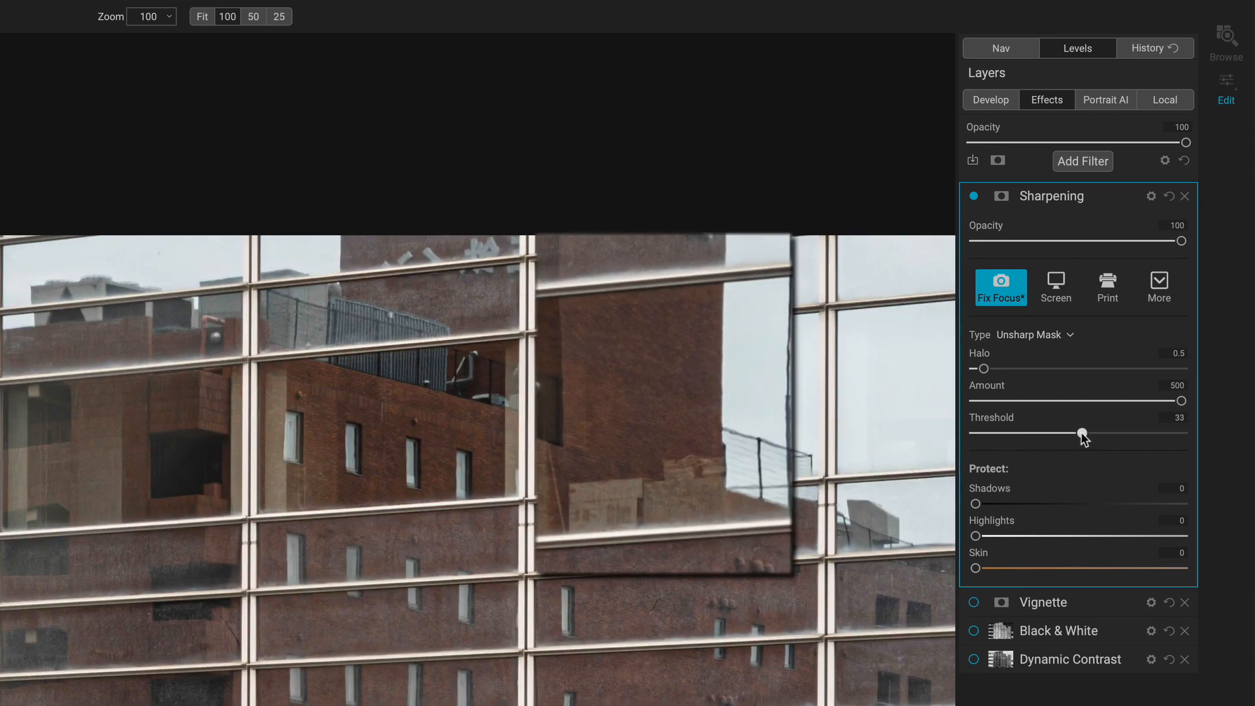
drag(1082, 437, 982, 437)
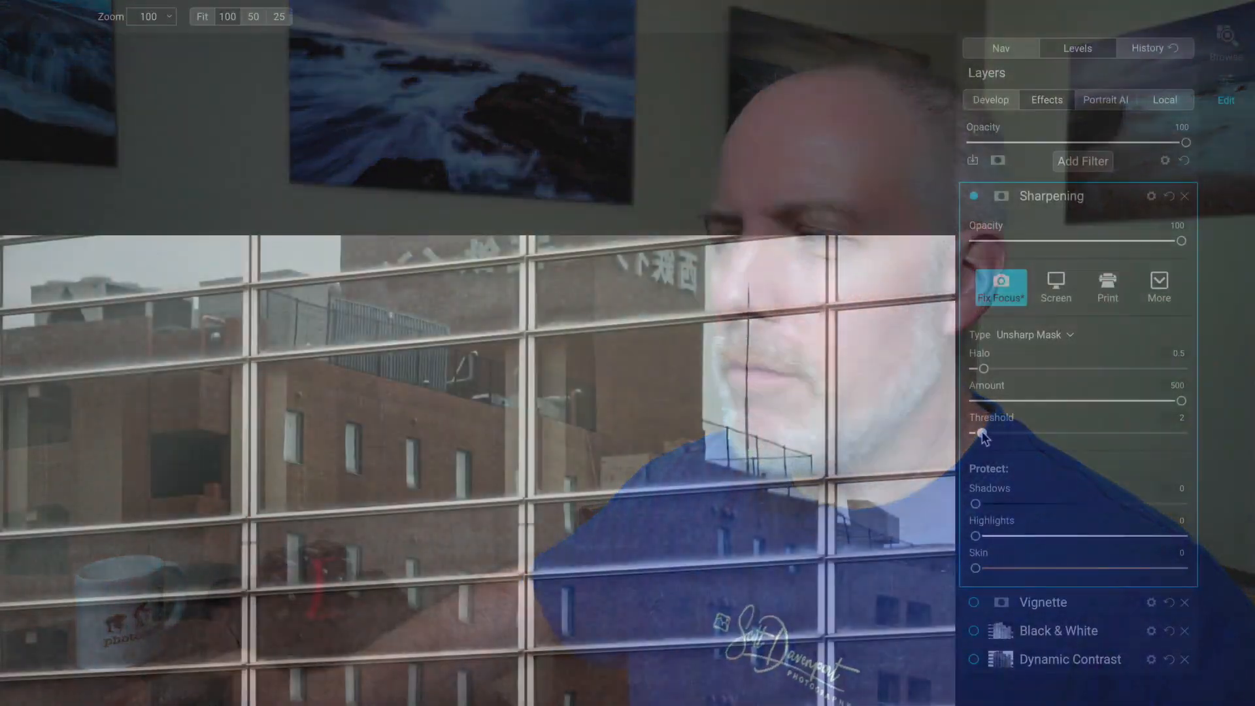
drag(977, 434, 993, 434)
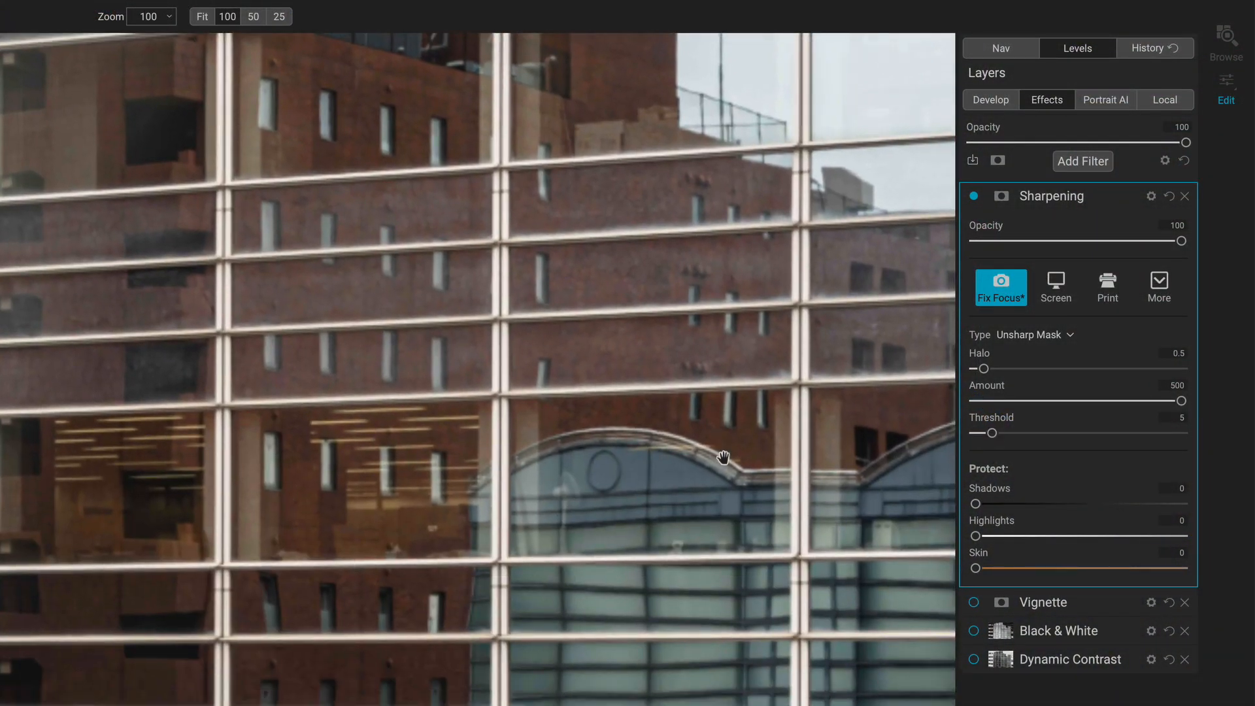
Step: Switch the type to Progressive and try amounts between 56 and 100
click(1030, 335)
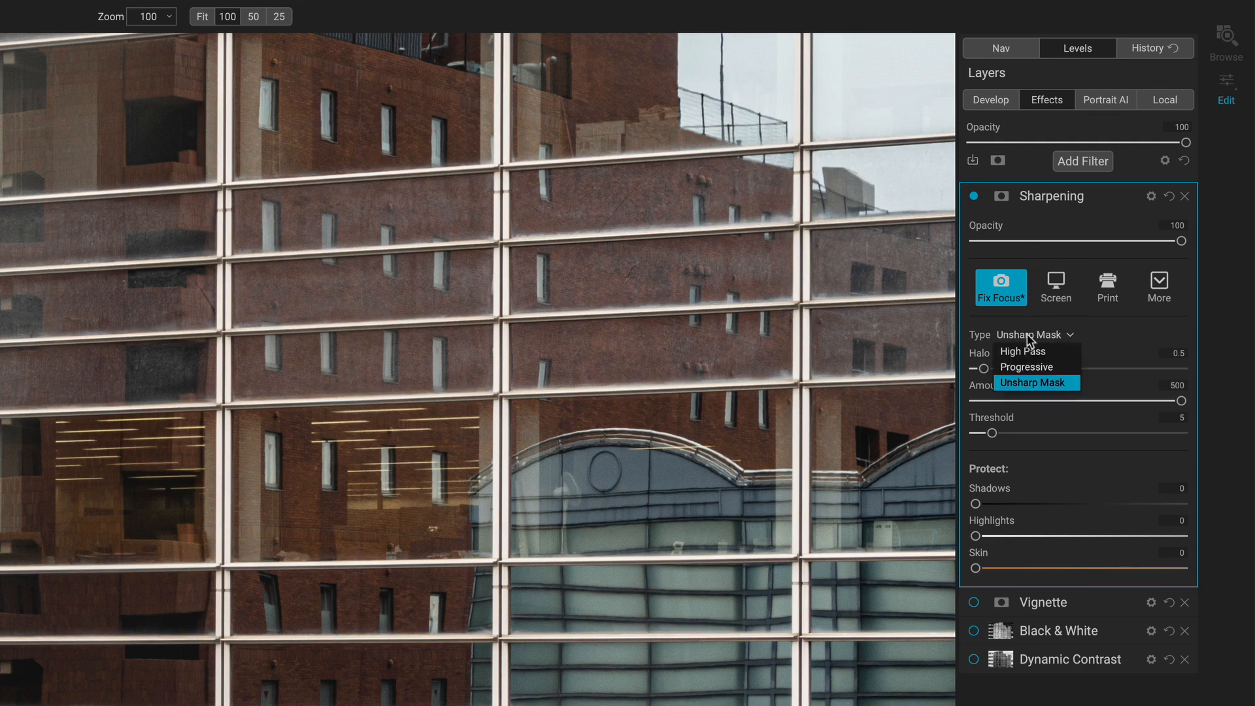
click(1026, 366)
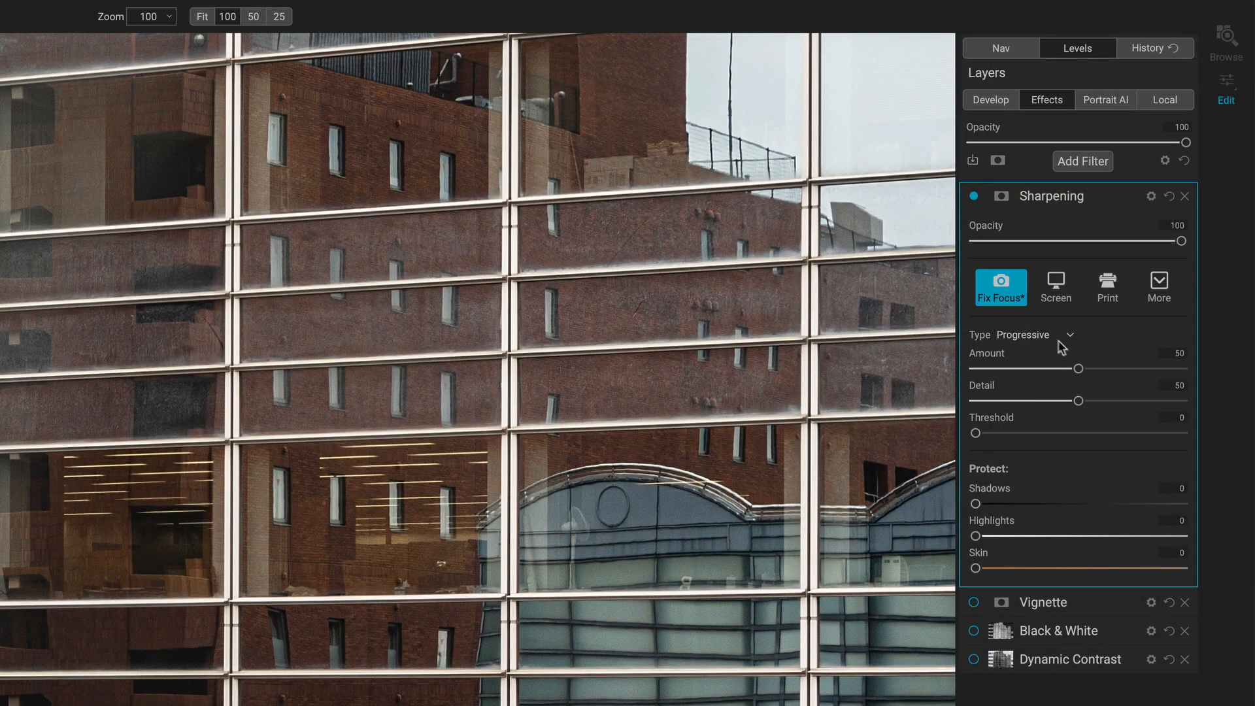
drag(1079, 369, 1181, 368)
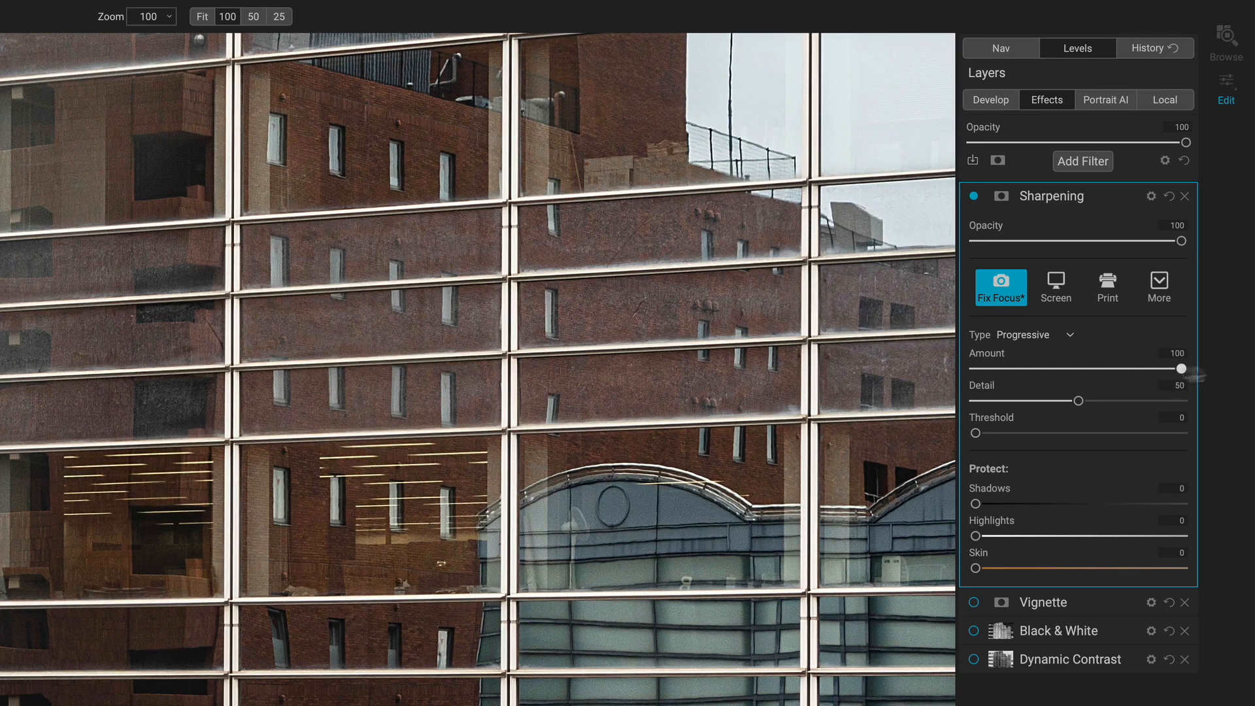
drag(1180, 368, 1089, 368)
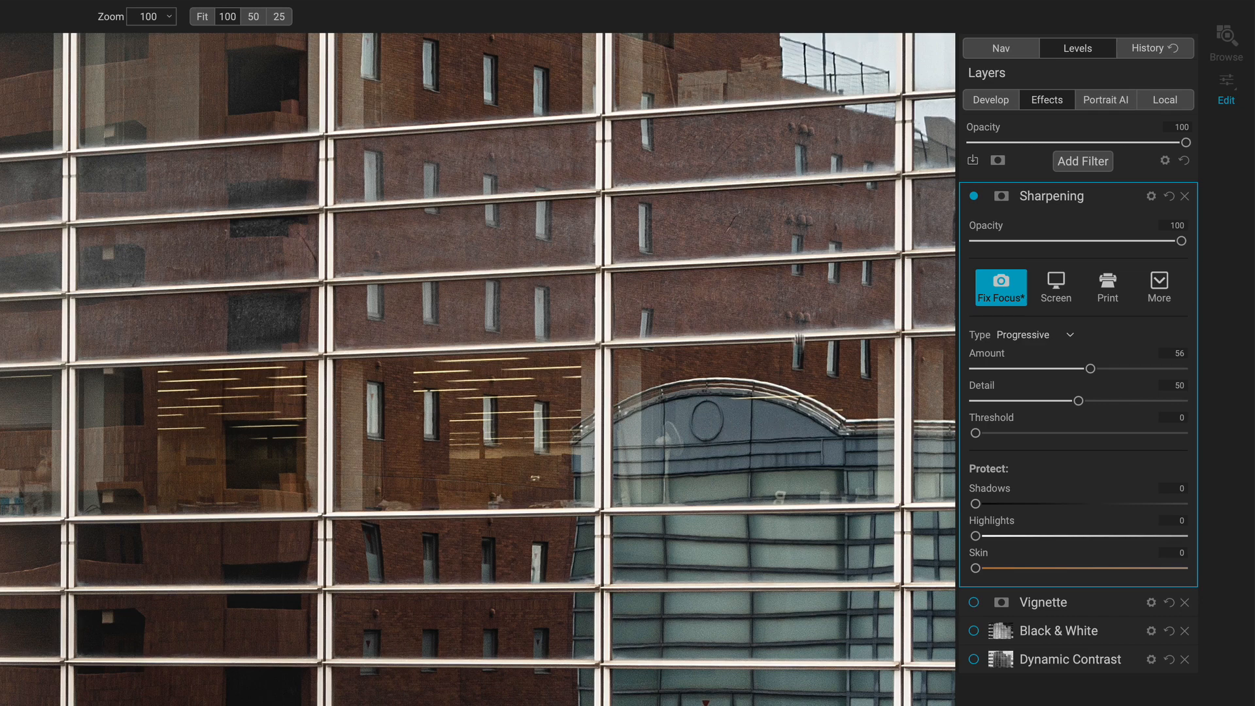
drag(1089, 369, 1157, 369)
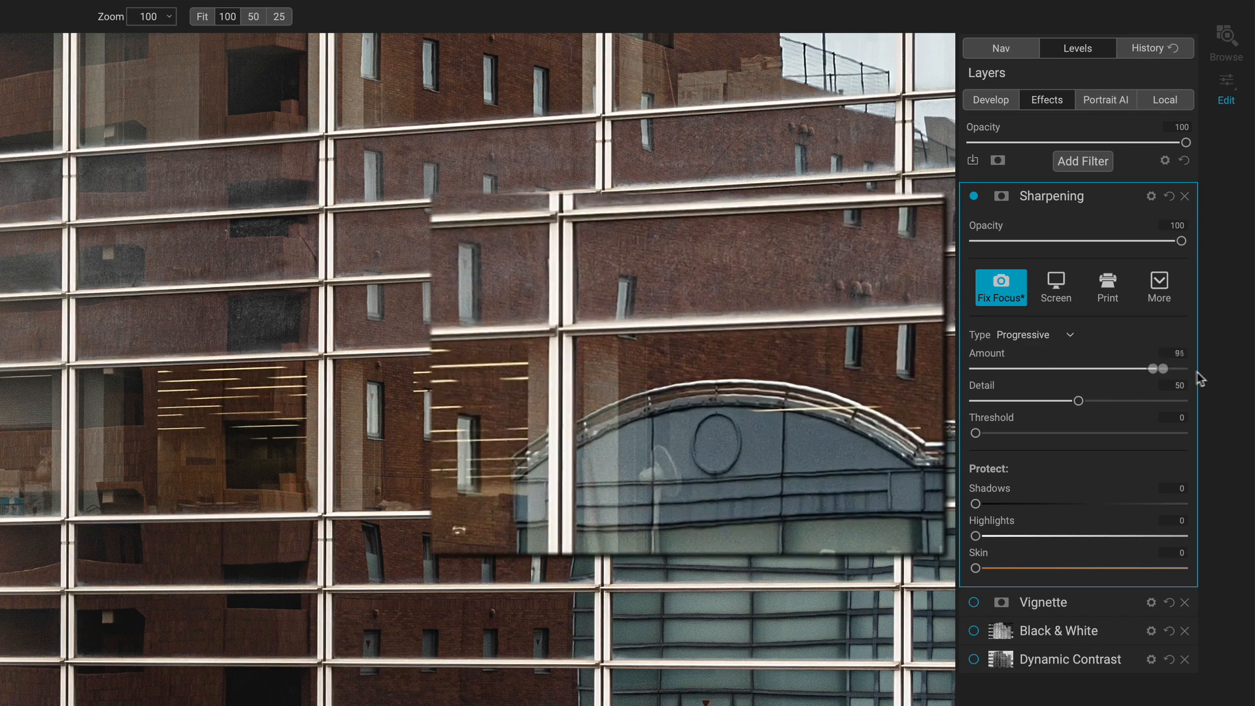
drag(1153, 369, 1181, 369)
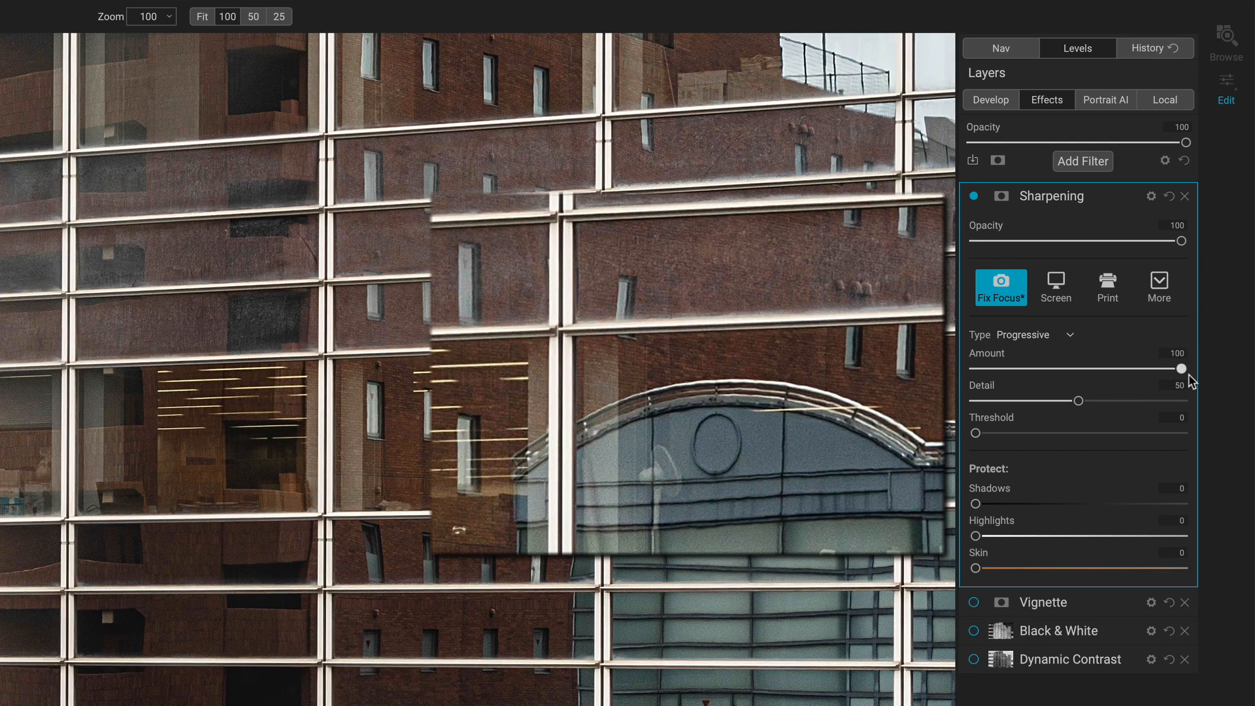
Step: Range the Progressive Amount from 57 to 97 and settle it at 70
drag(1180, 369, 1093, 368)
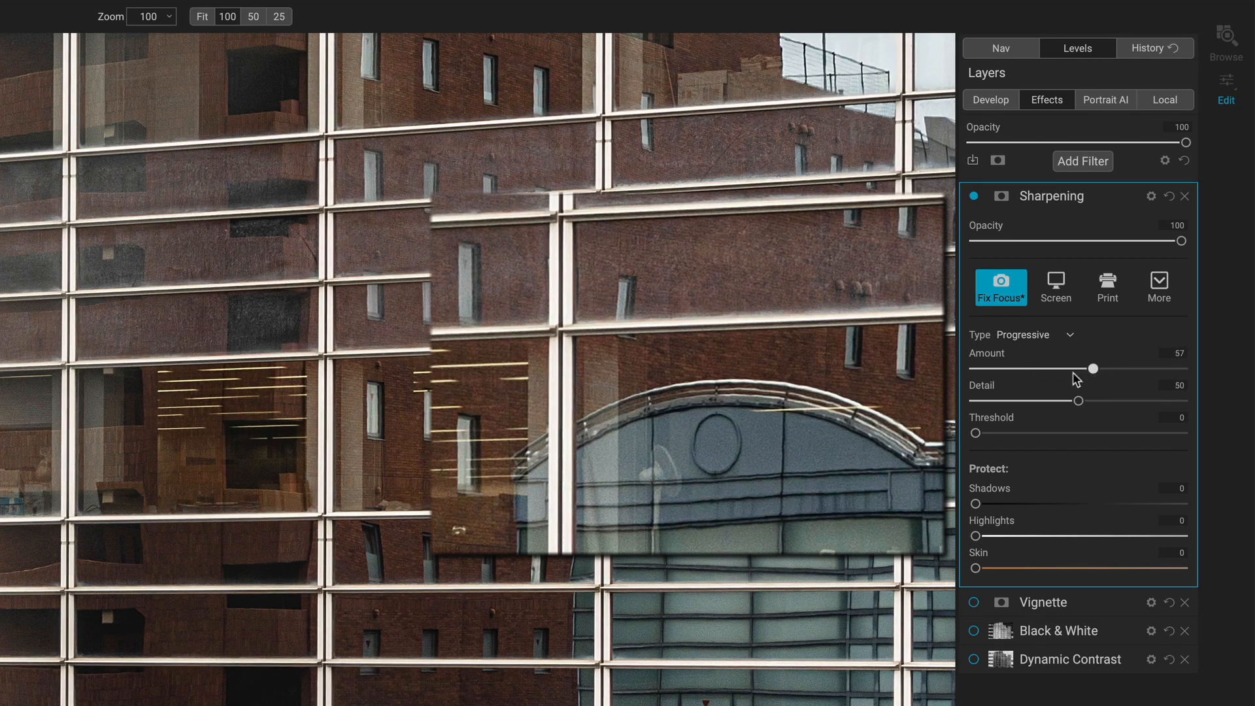
drag(1091, 369, 1175, 369)
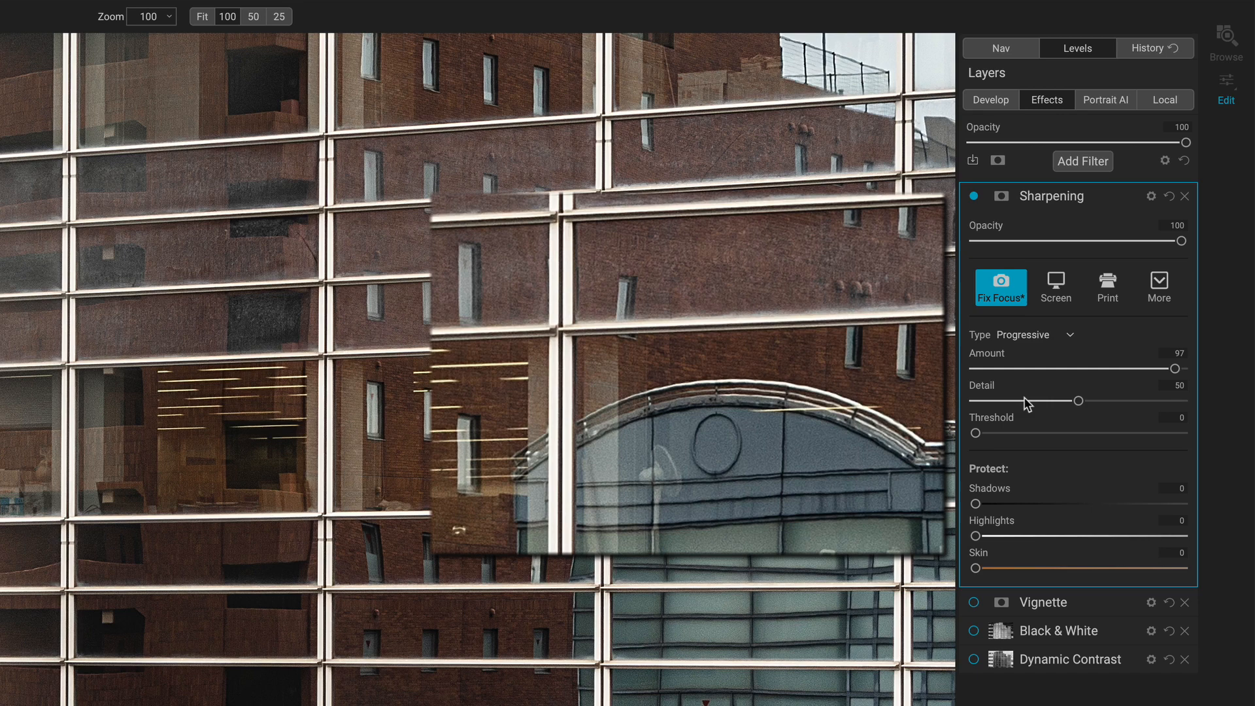
drag(1174, 369, 1142, 368)
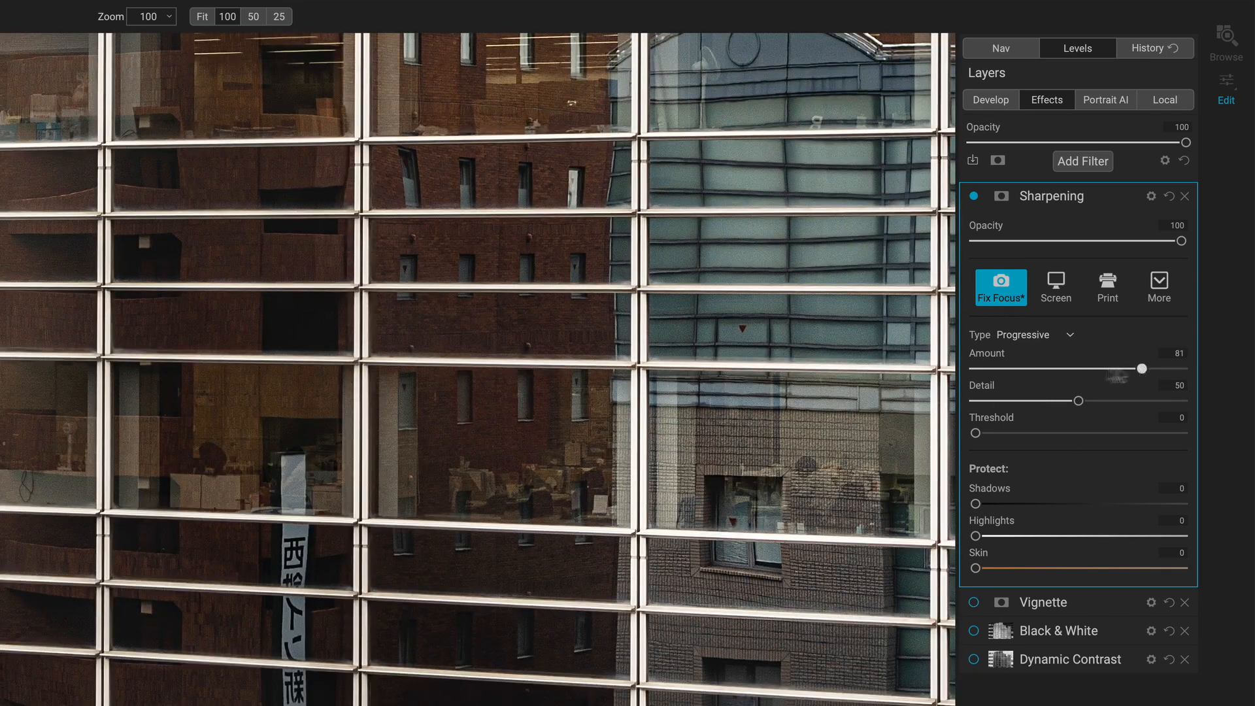
drag(1140, 369, 1146, 369)
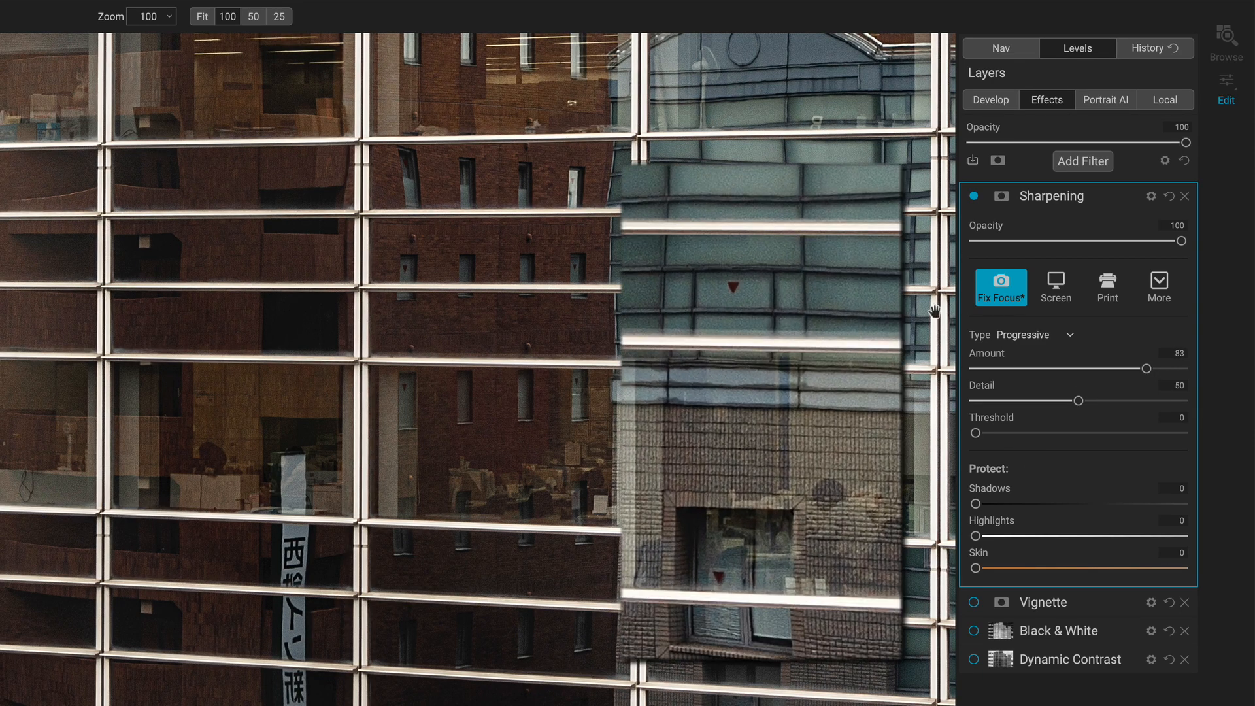
drag(1147, 369, 1153, 369)
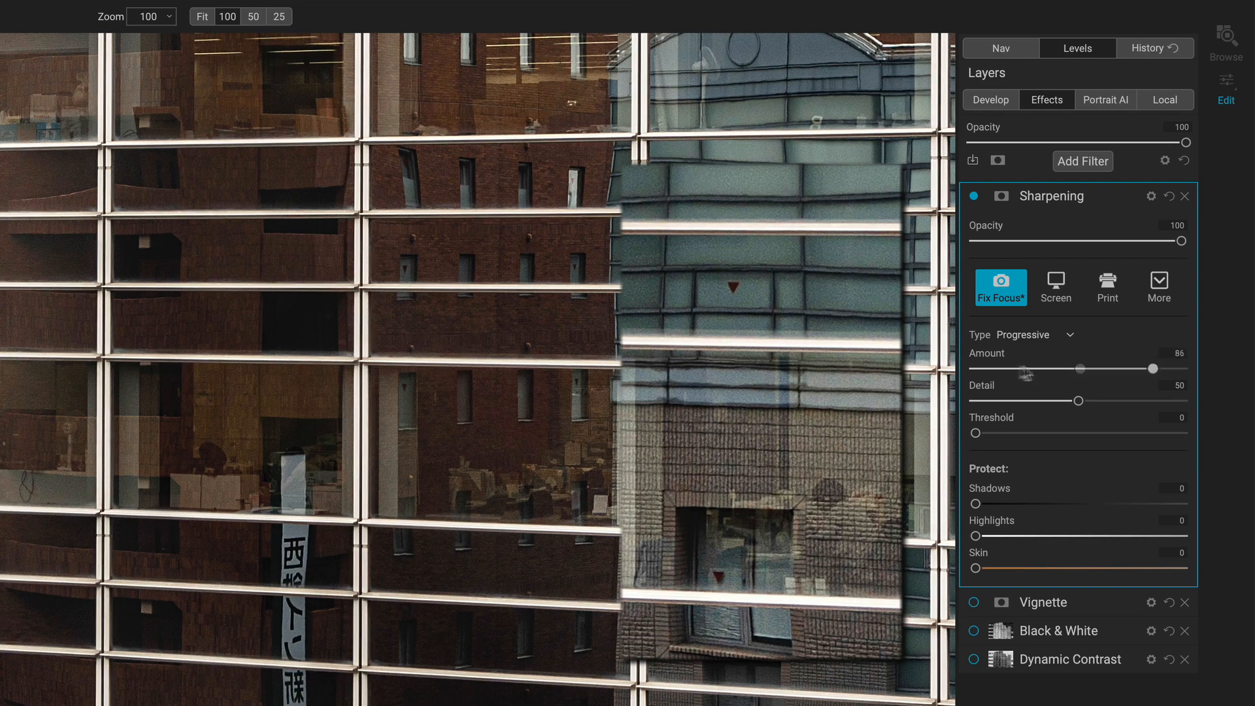
drag(1153, 368, 1120, 369)
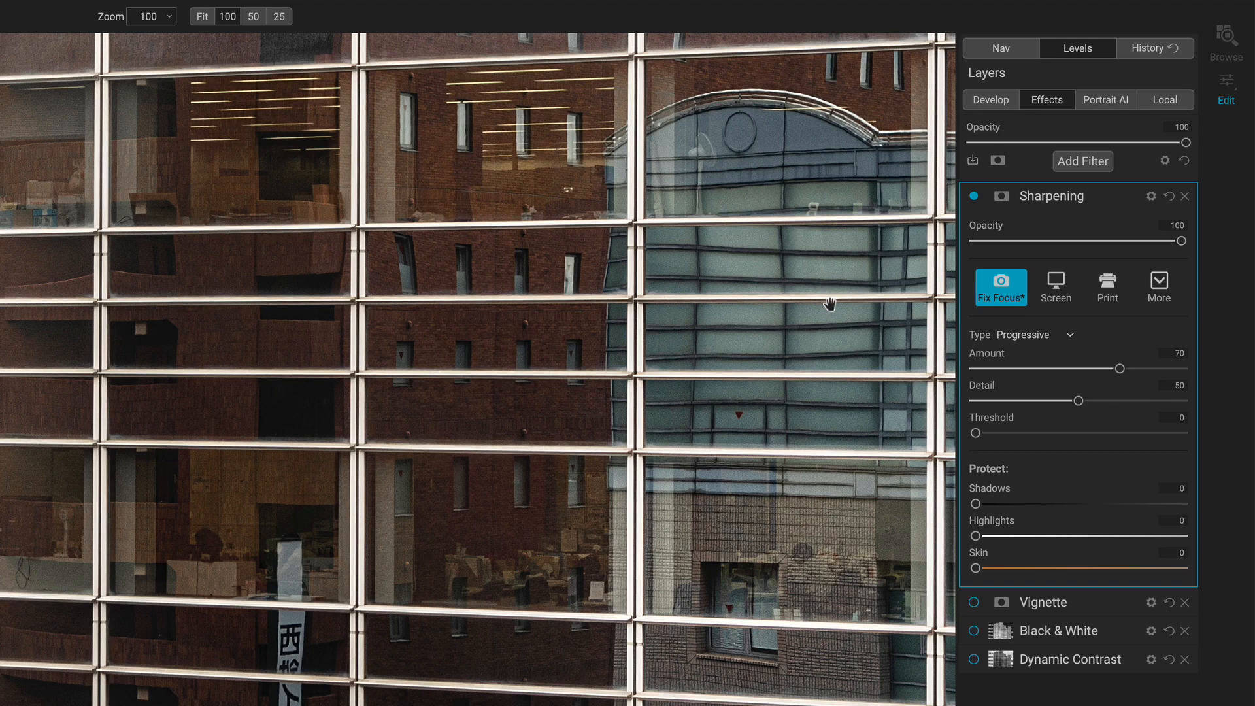
mouse_move(811, 390)
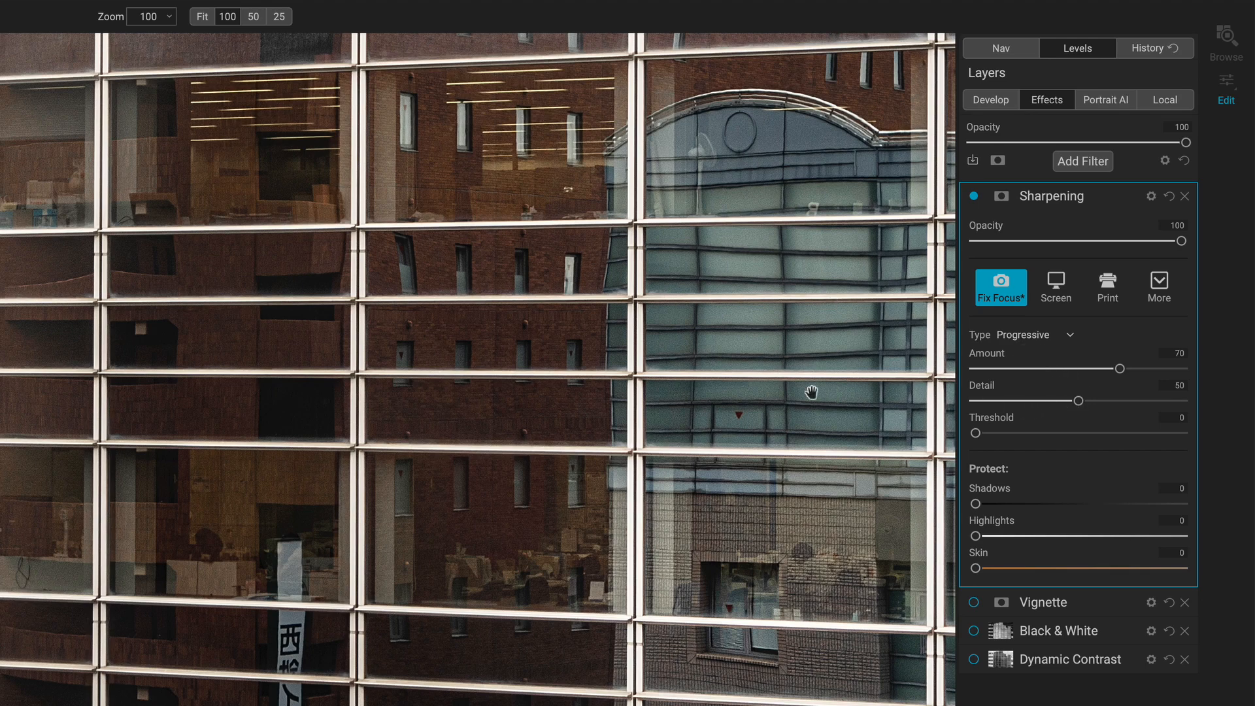
mouse_move(981, 438)
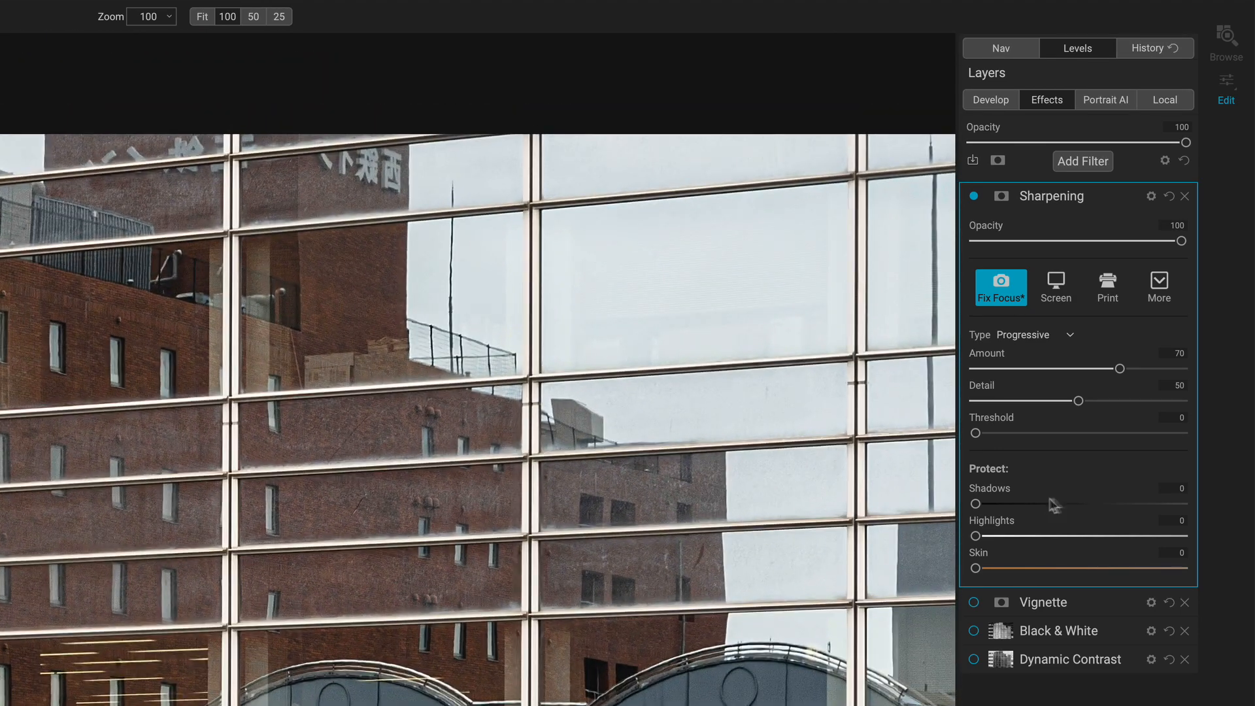
Step: Push Detail to 100 and raise Threshold to around 16-18
drag(1079, 400, 1180, 400)
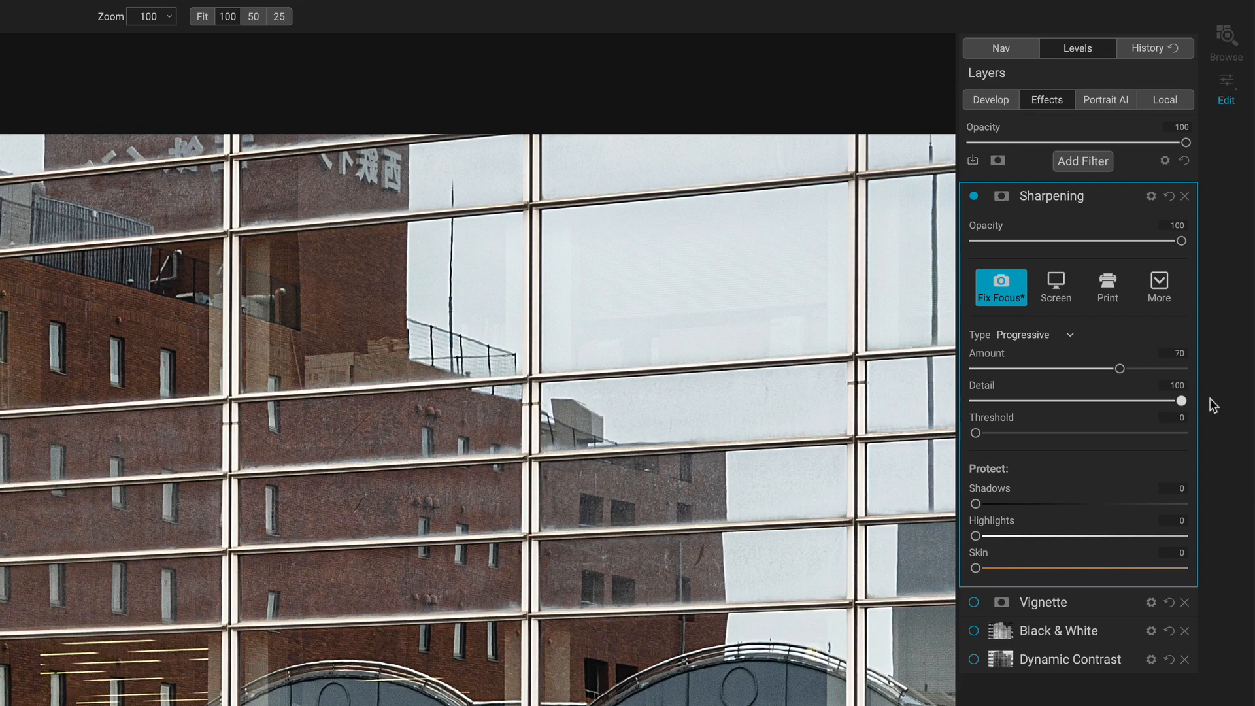
drag(1136, 368, 1183, 368)
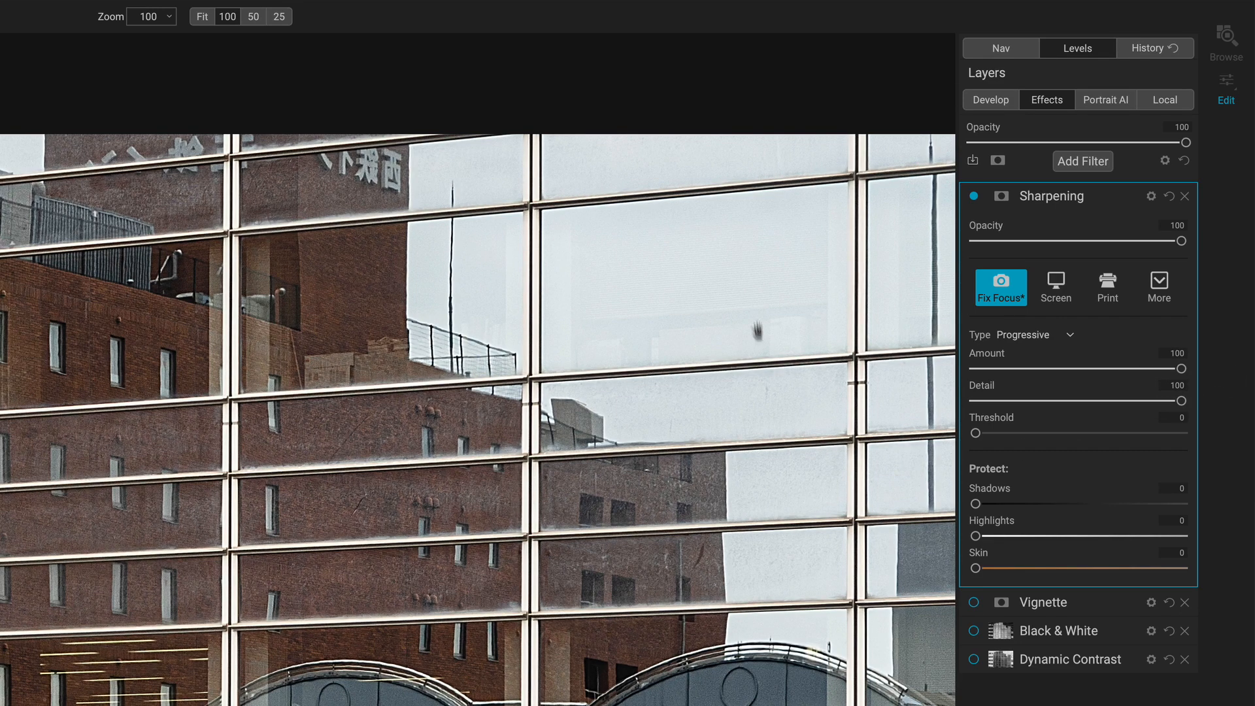
mouse_move(811, 460)
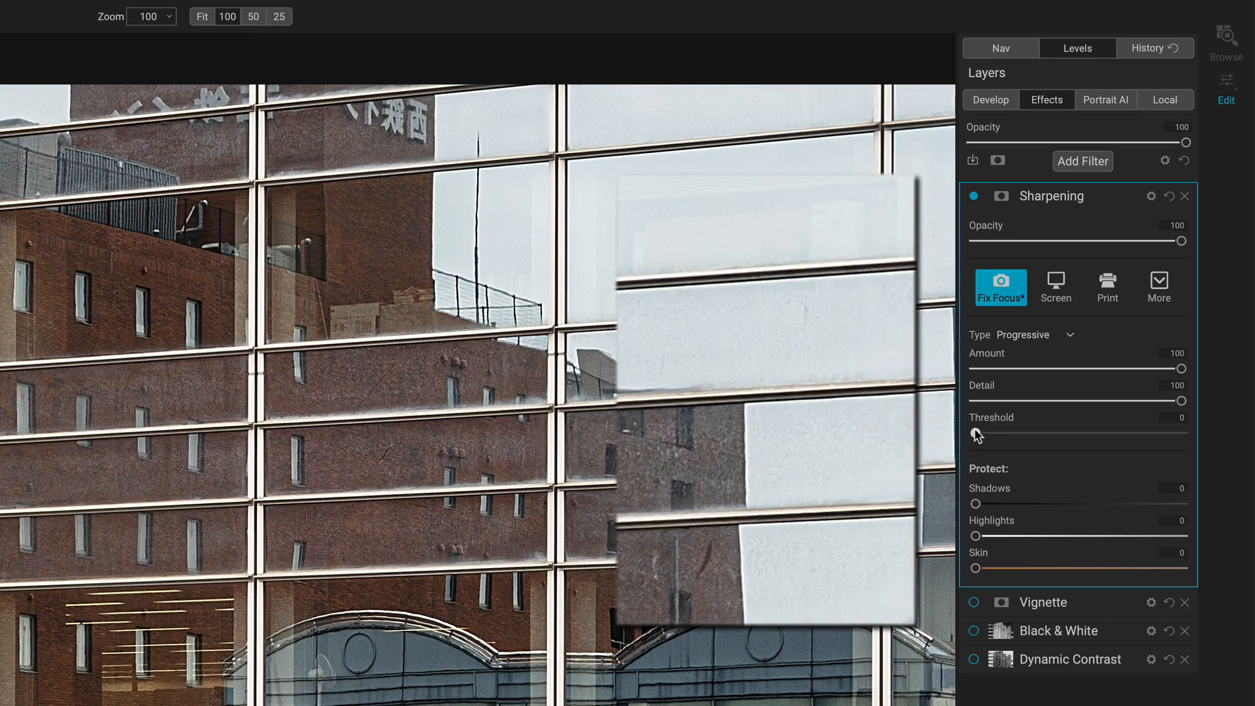
drag(975, 434, 1018, 434)
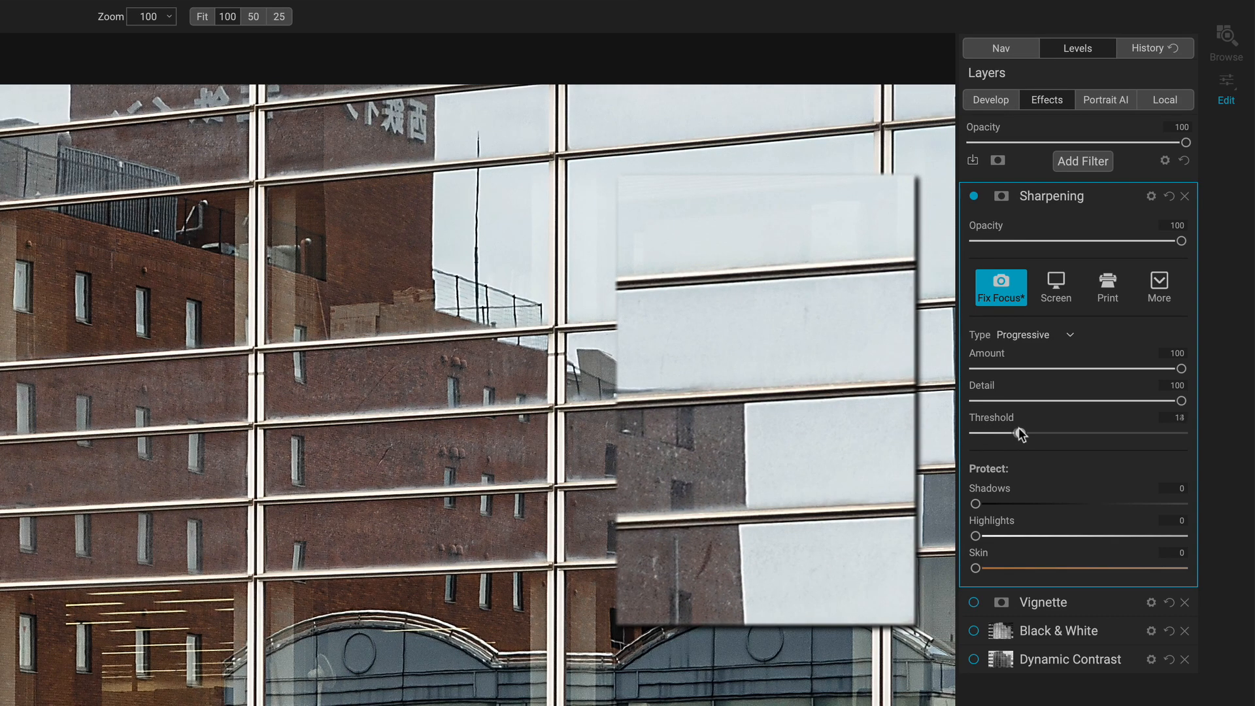
drag(1022, 433, 1050, 432)
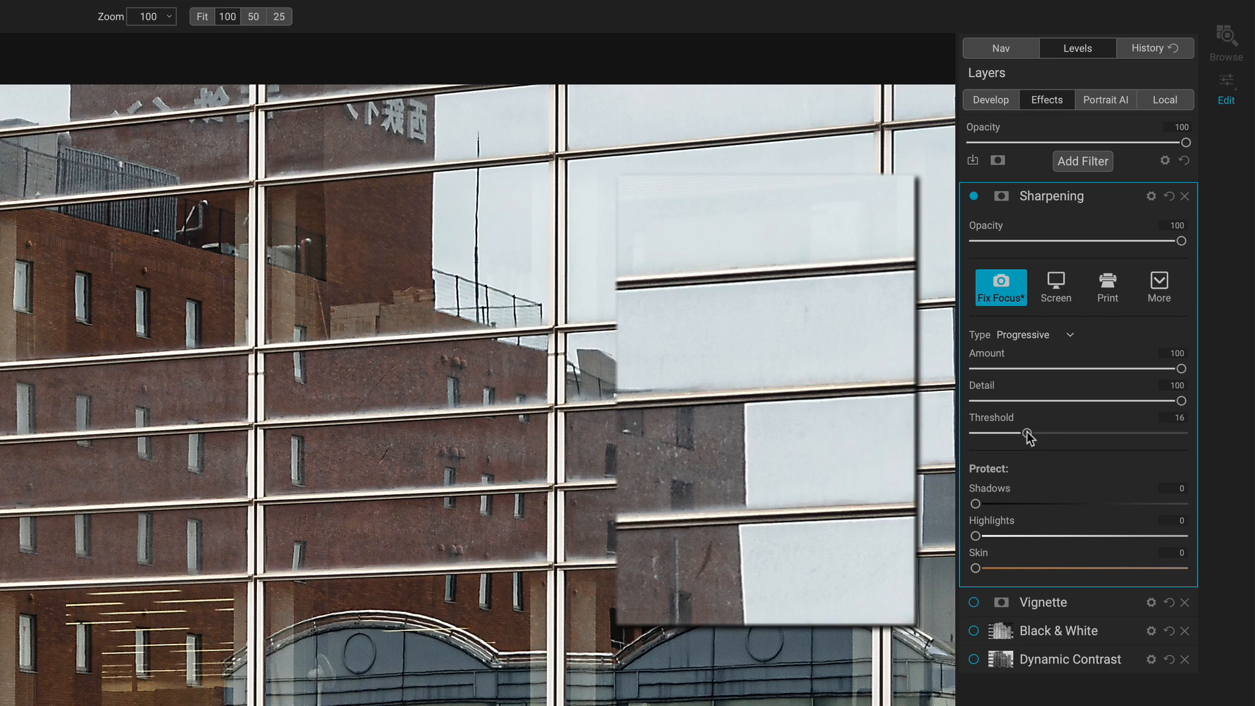
Step: Bring Threshold back down to 3, then apply the Print sharpening preset
drag(1030, 437, 1018, 433)
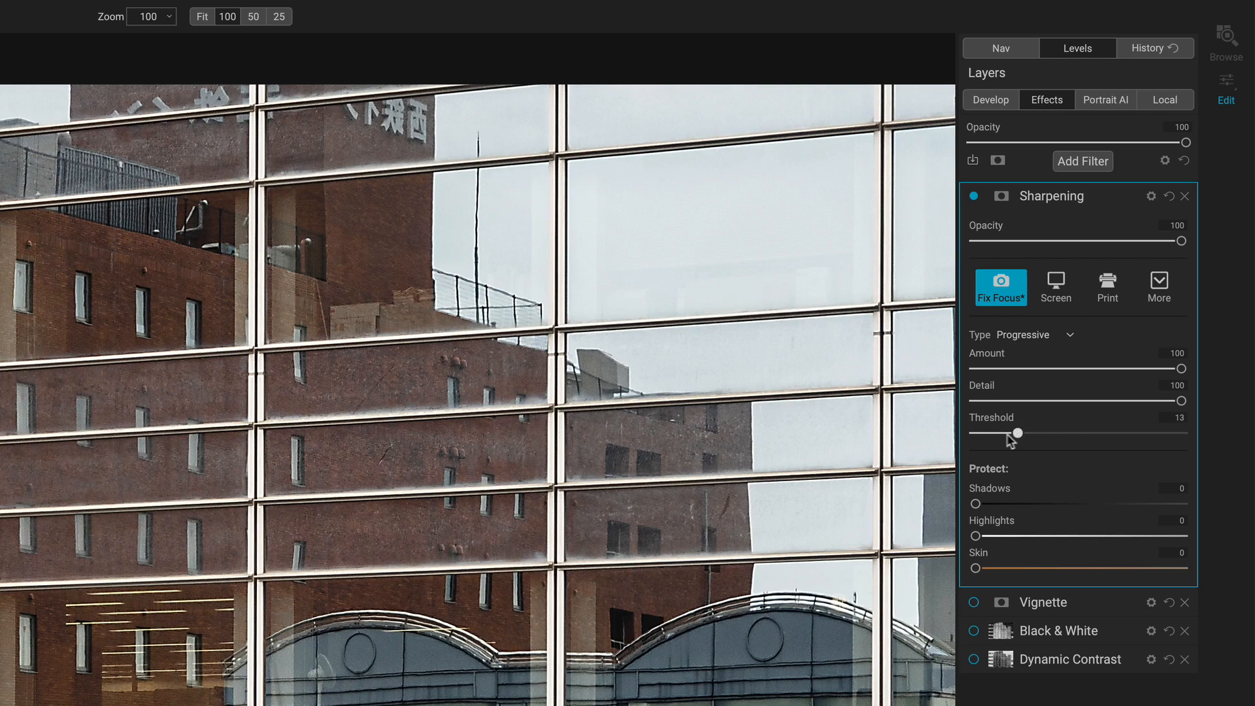
drag(1019, 433, 997, 433)
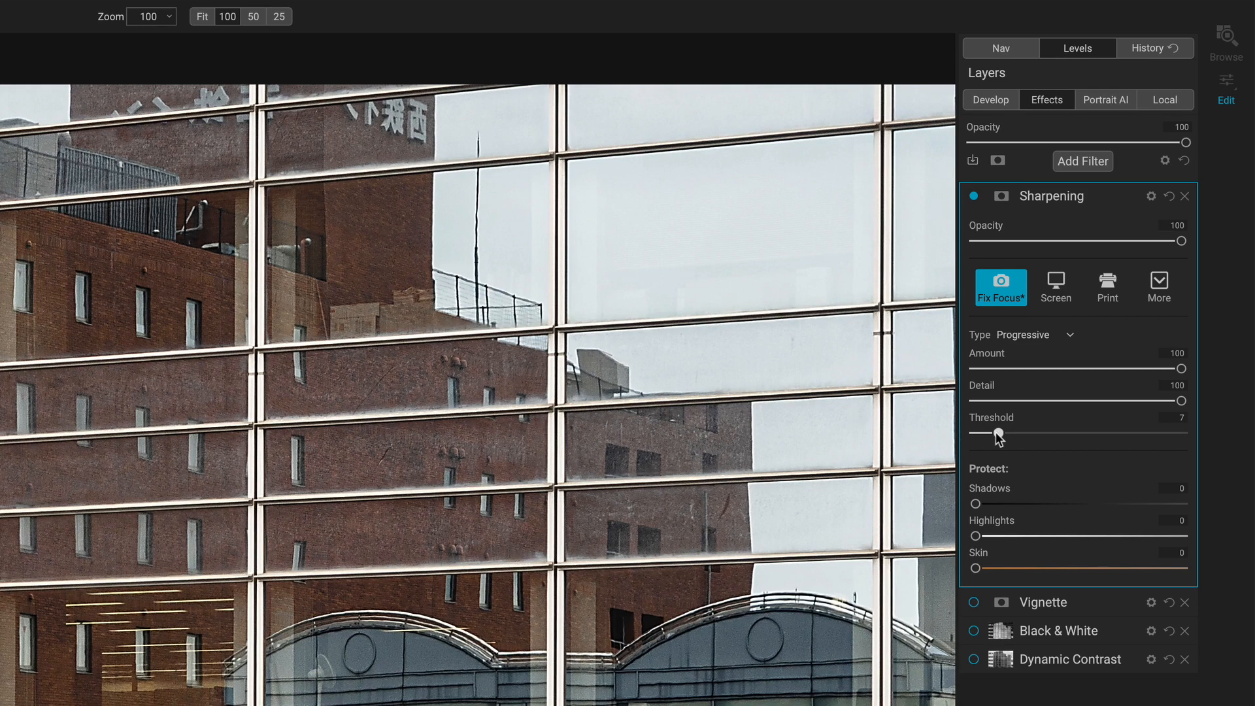
drag(997, 432, 984, 433)
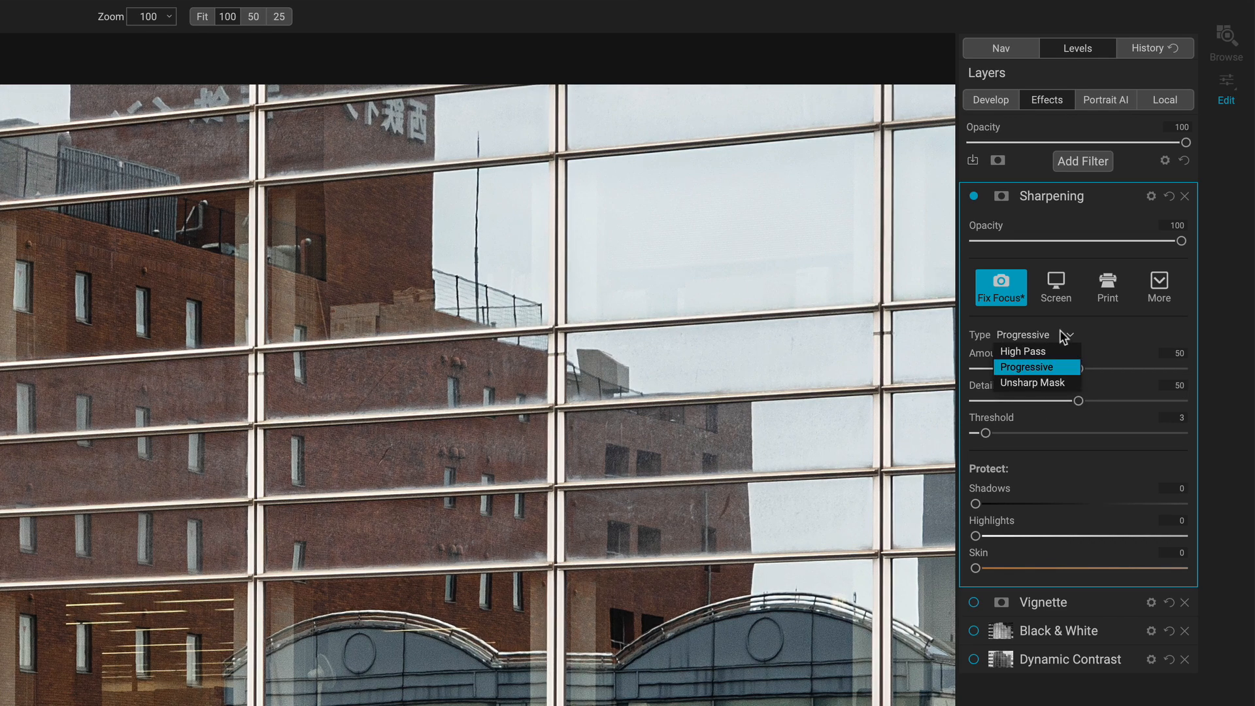
mouse_move(1037, 351)
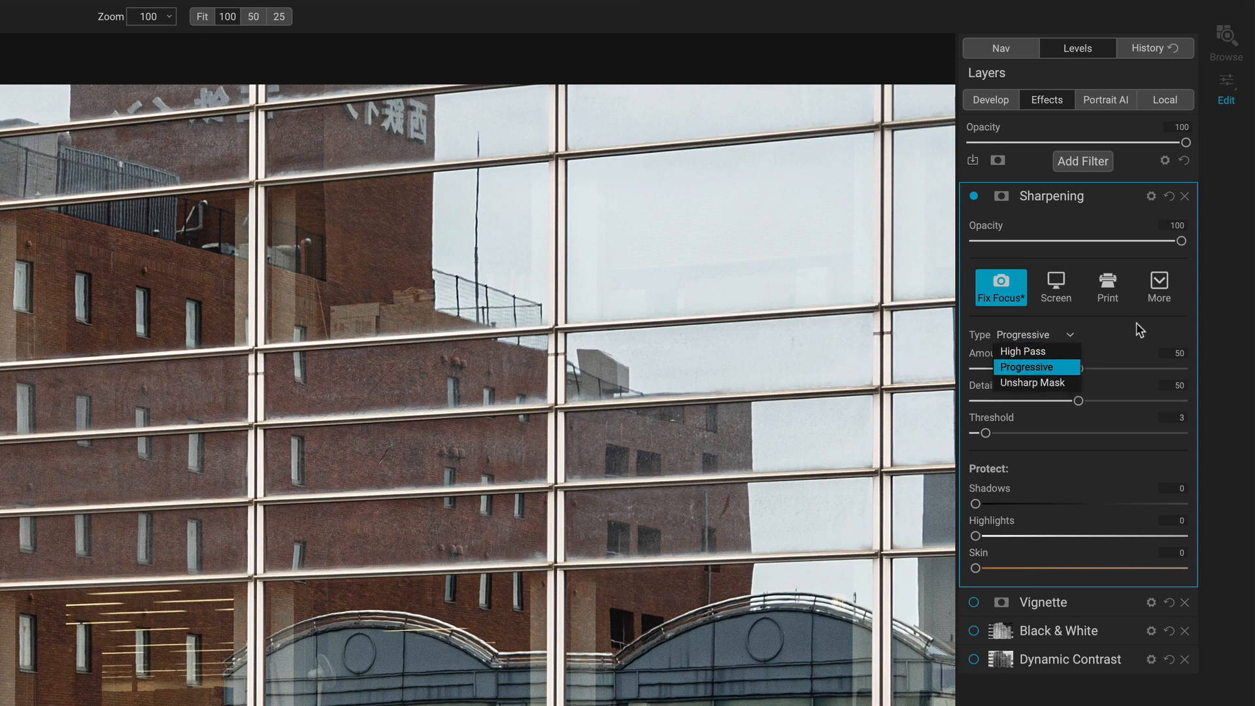
click(1028, 366)
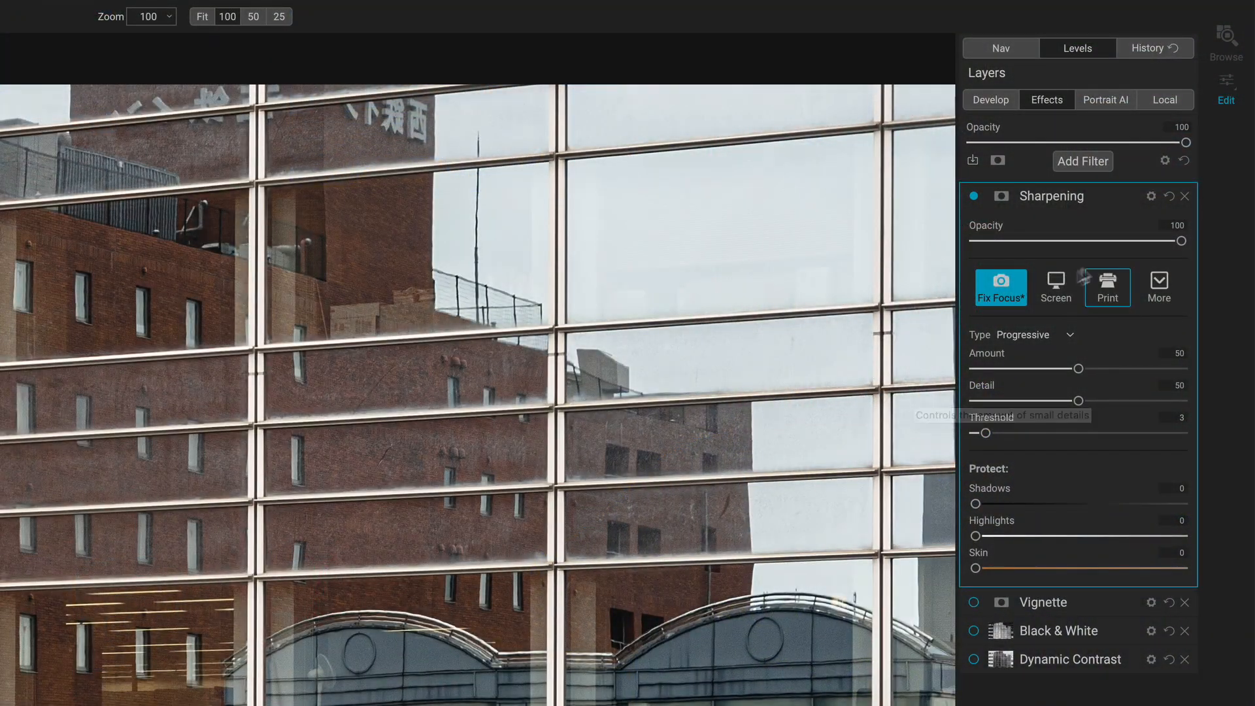
click(1106, 286)
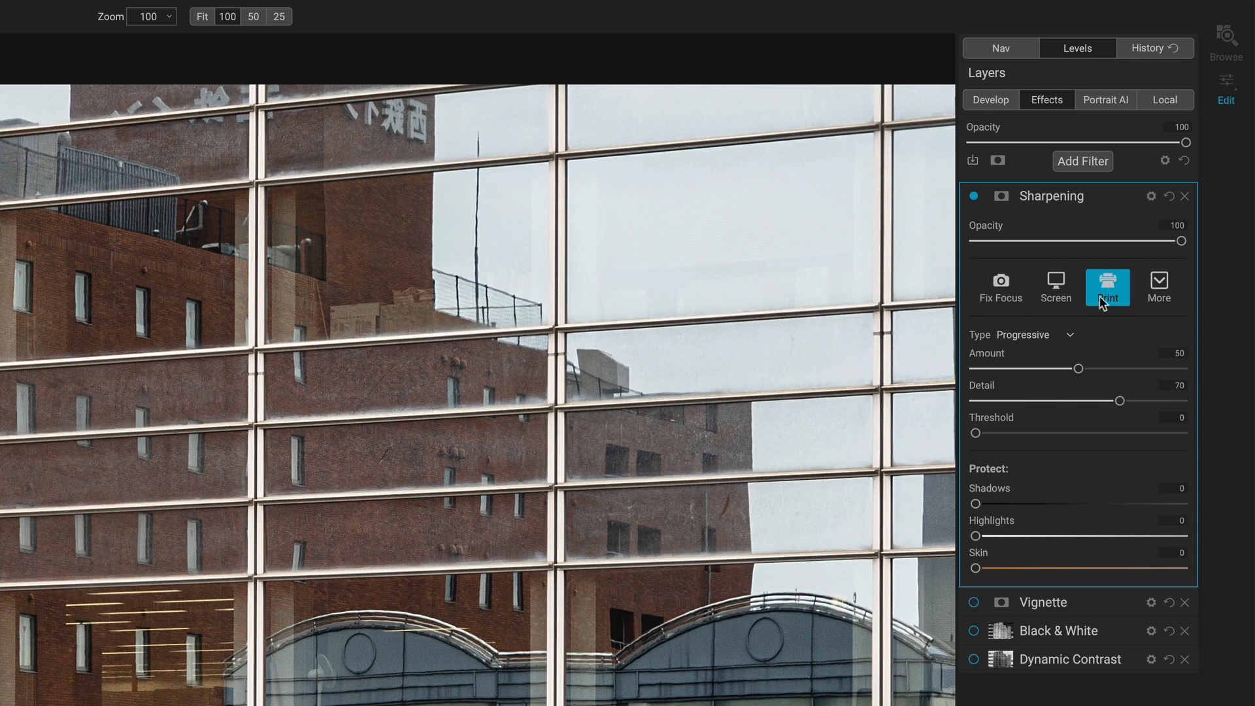
mouse_move(1096, 323)
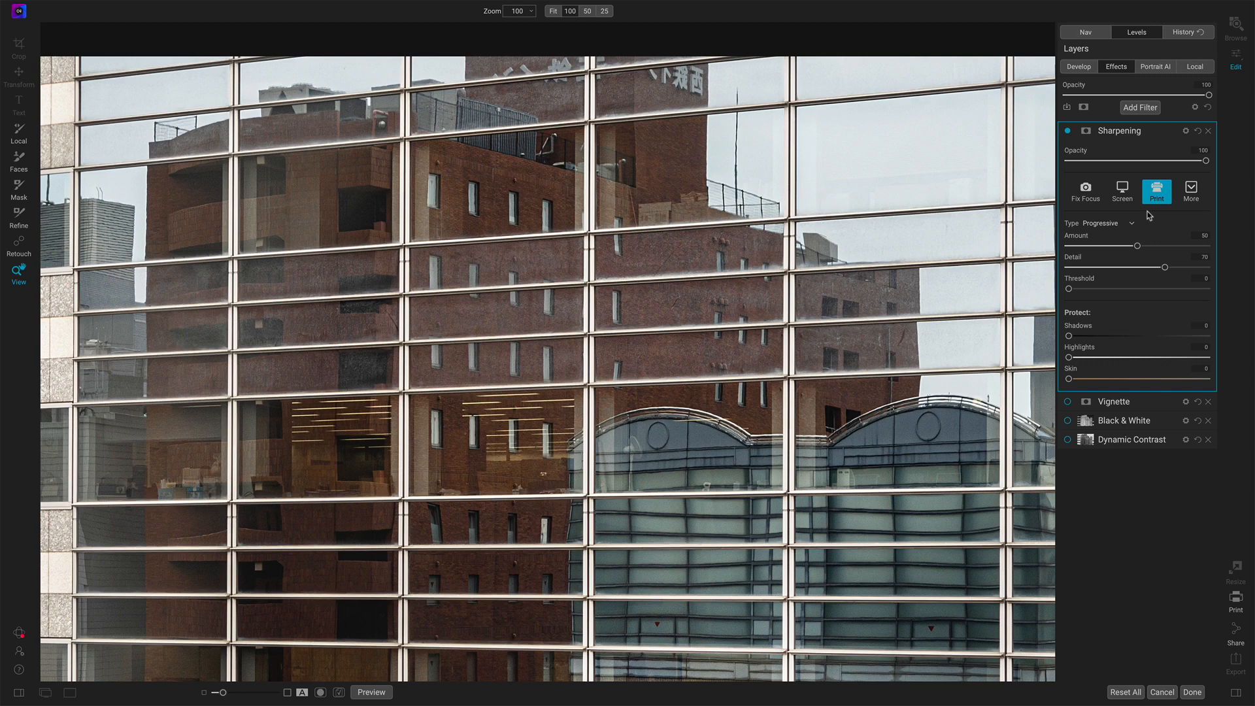
Step: Apply the Screen preset with Amount 59 and Detail 84
click(1122, 191)
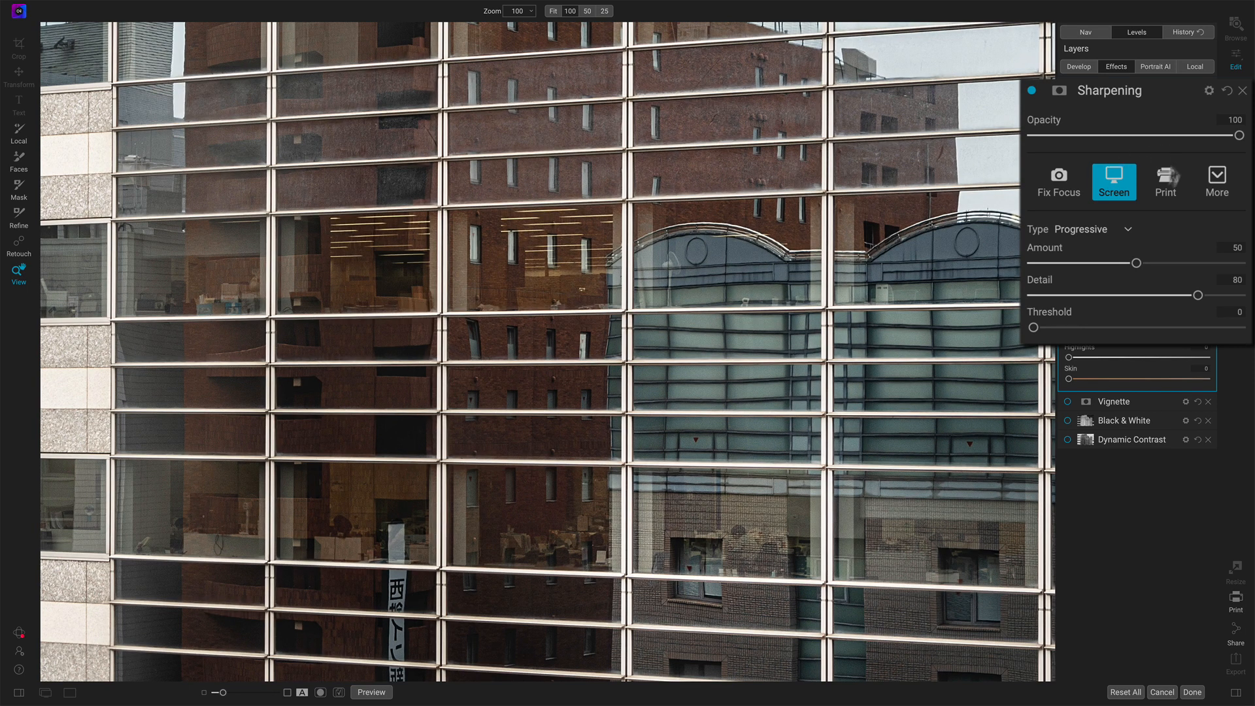
drag(1136, 263, 1153, 263)
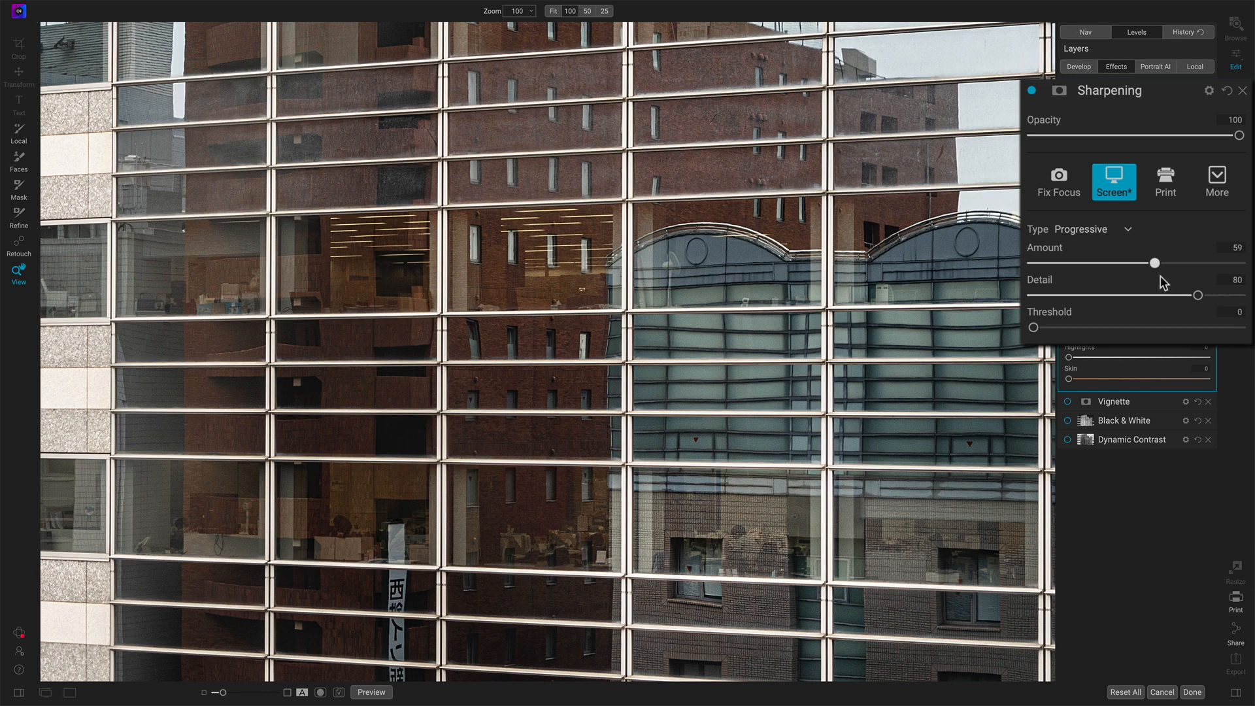
drag(1196, 296, 1200, 295)
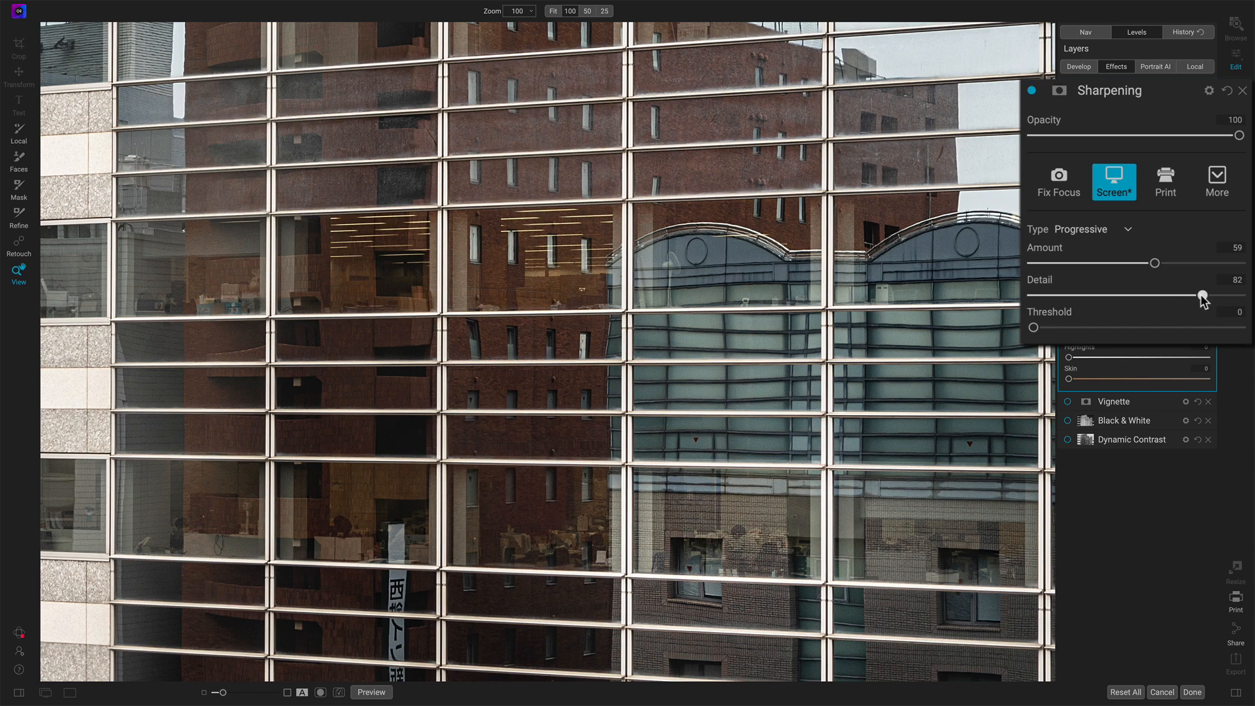
drag(1204, 296, 1165, 295)
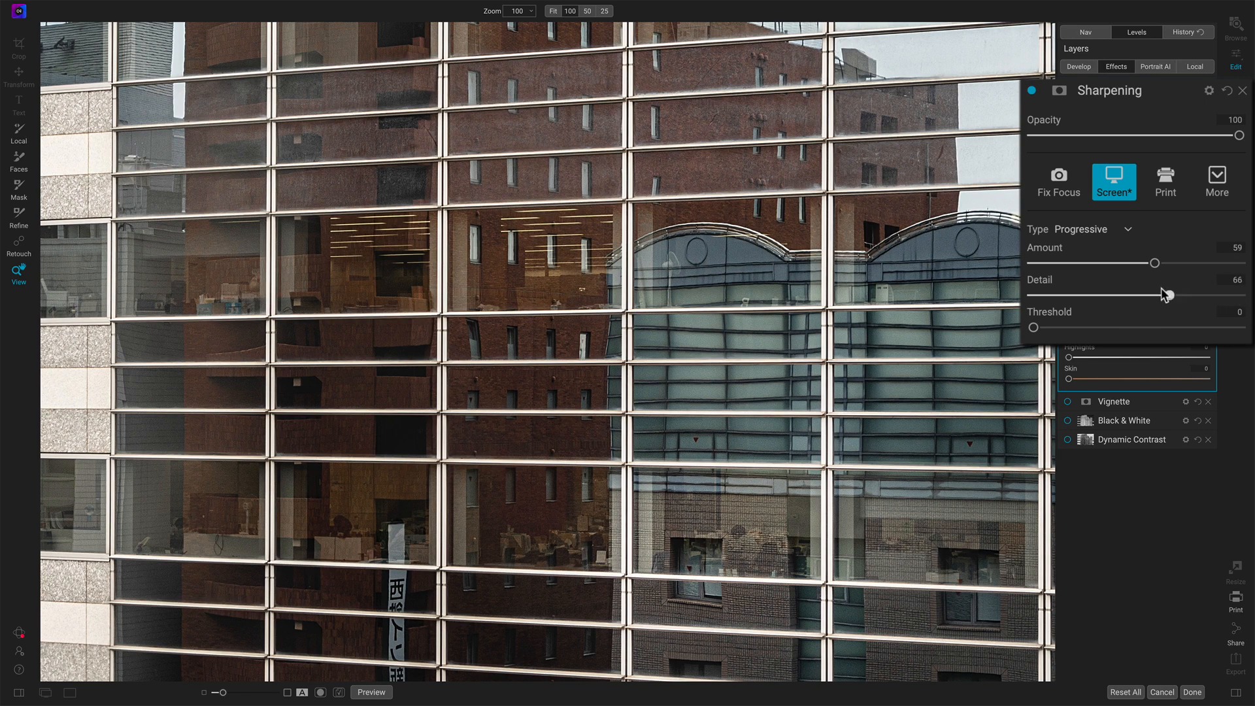
drag(1163, 294, 1202, 294)
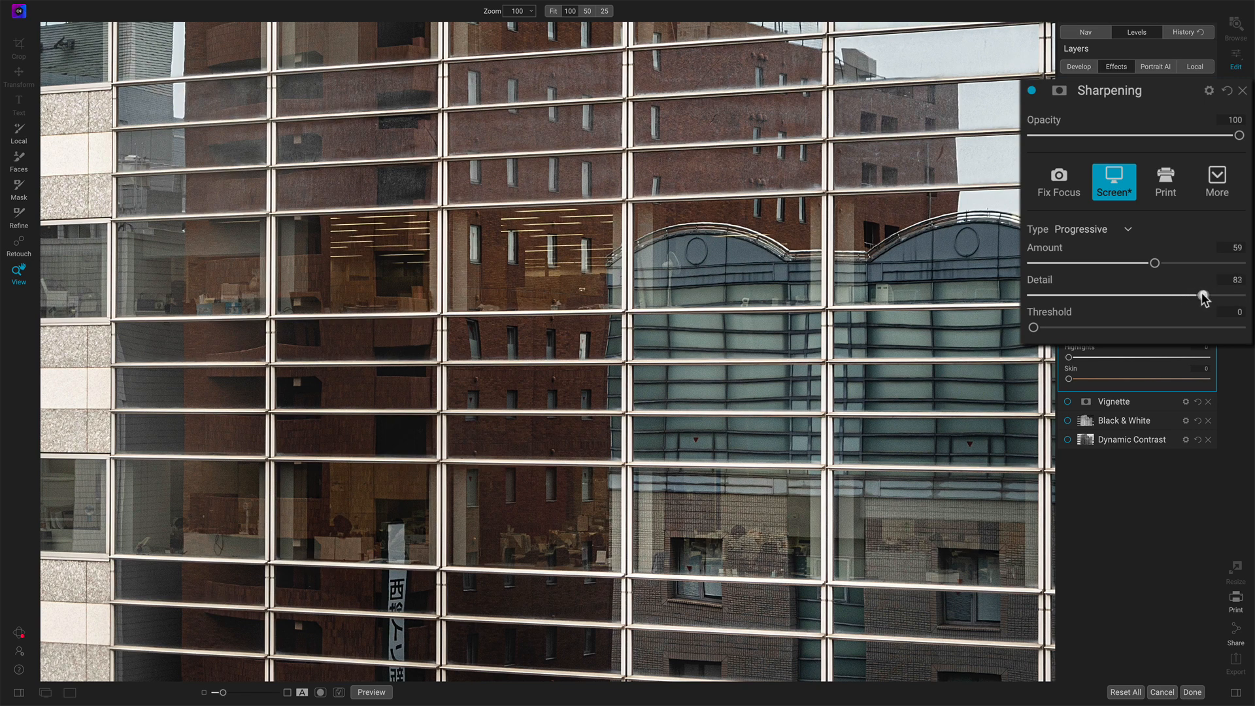
drag(1201, 295, 1205, 295)
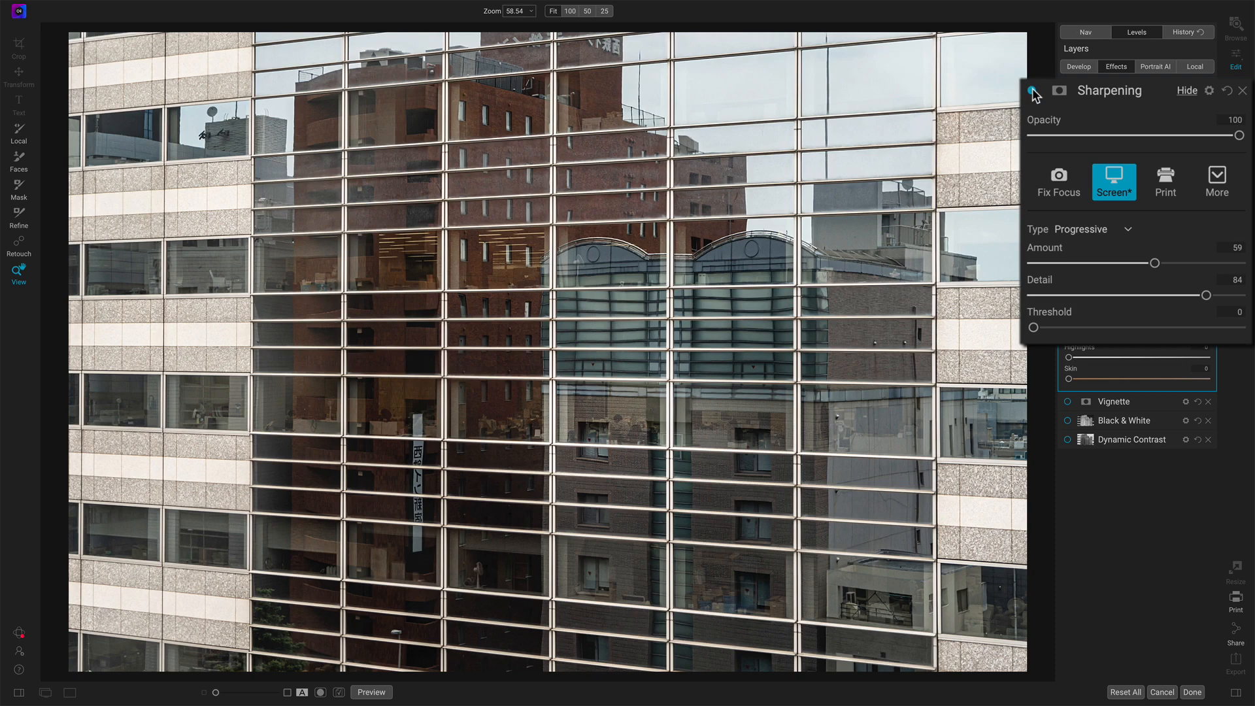
Step: Toggle the sharpening off and on against the unsharpened version
click(569, 10)
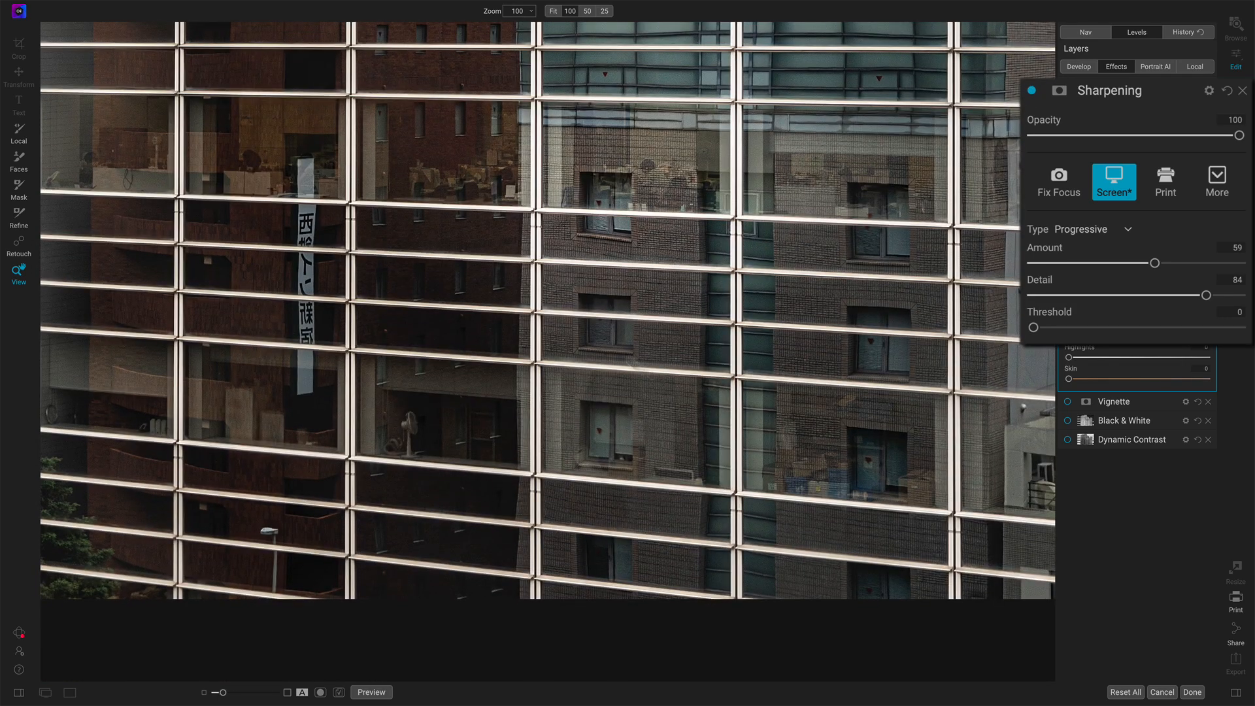
click(1032, 91)
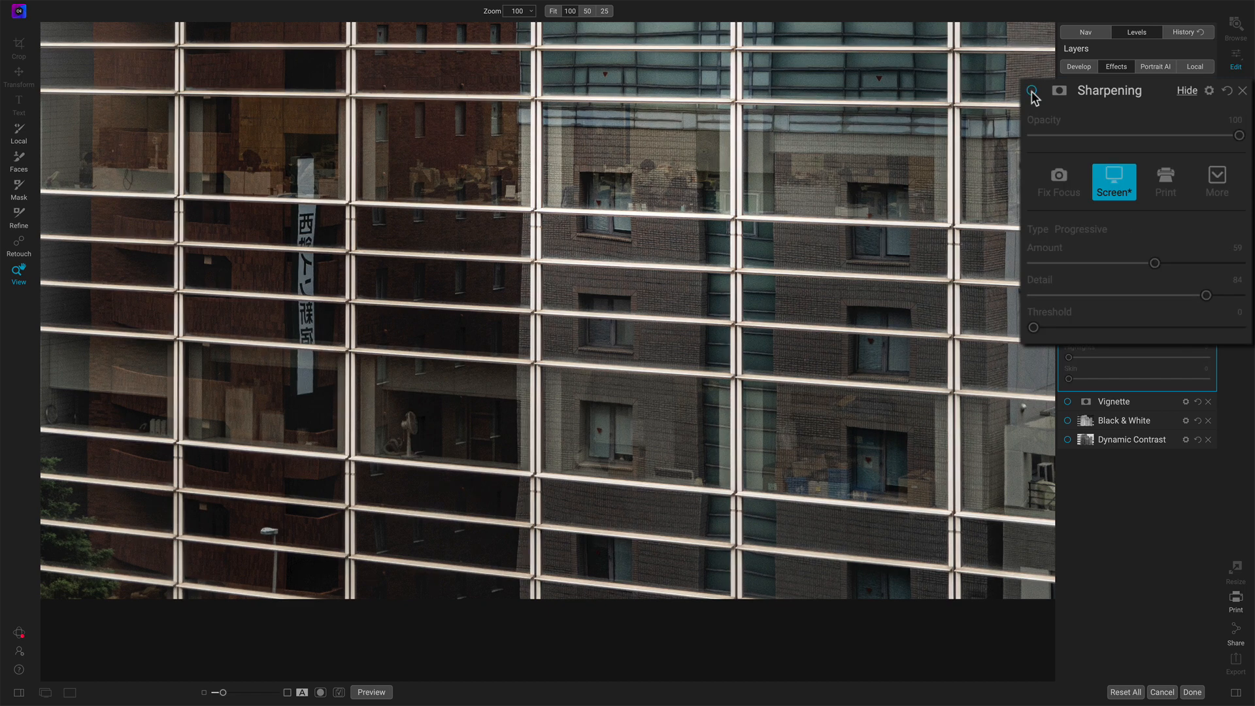
click(1033, 90)
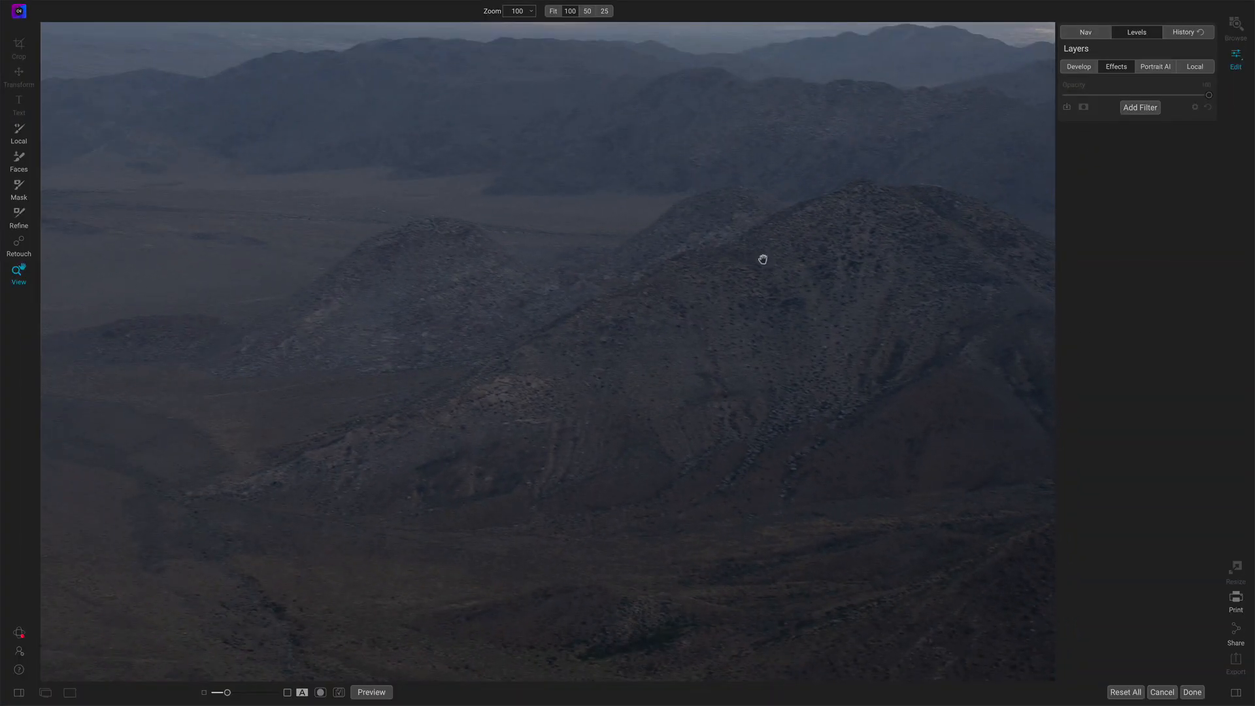
Step: Add a Sharpening filter with the Fix Focus preset to the mountain landscape
click(1140, 107)
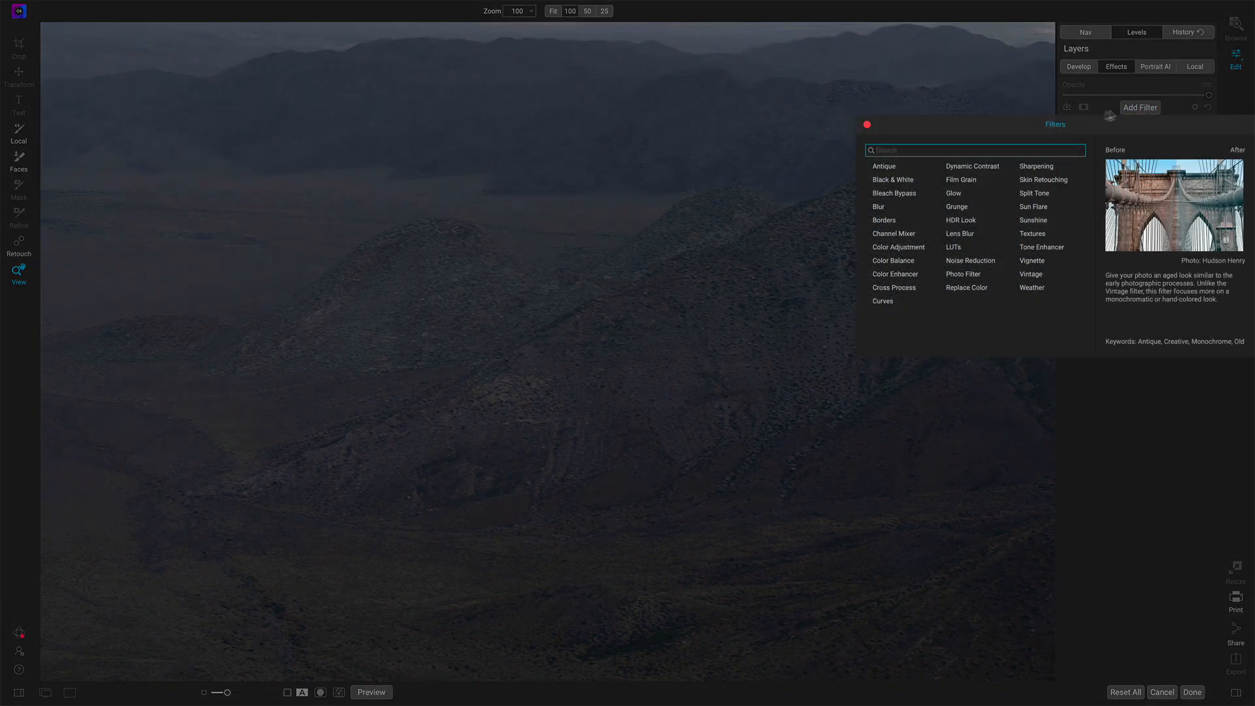
click(1035, 166)
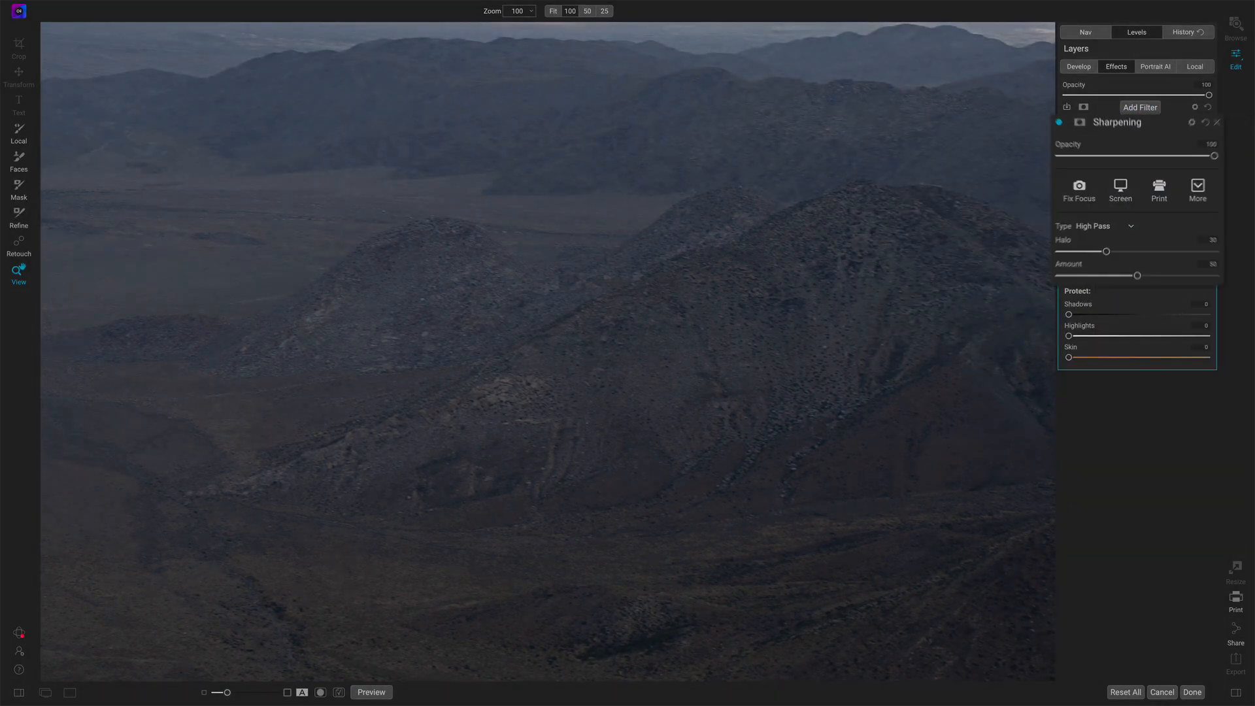
click(1078, 191)
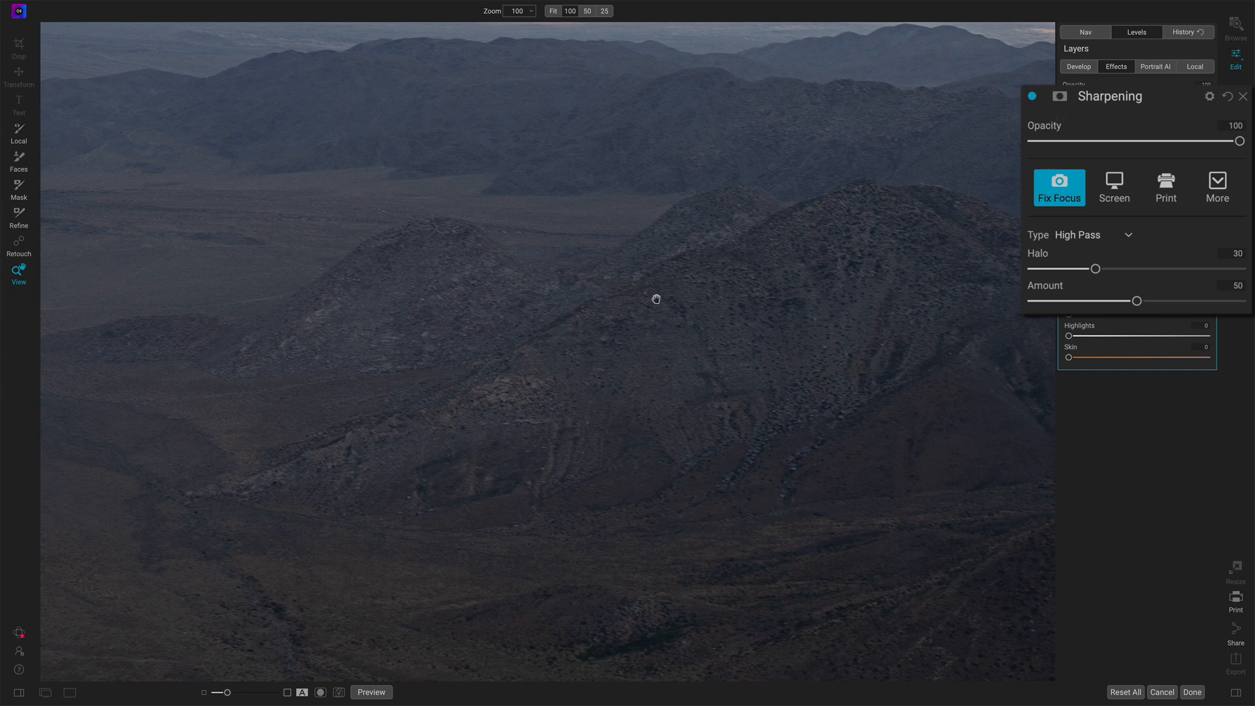
Step: Compare sharpening on/off and widen Halo to 70, returning it to 30
click(552, 11)
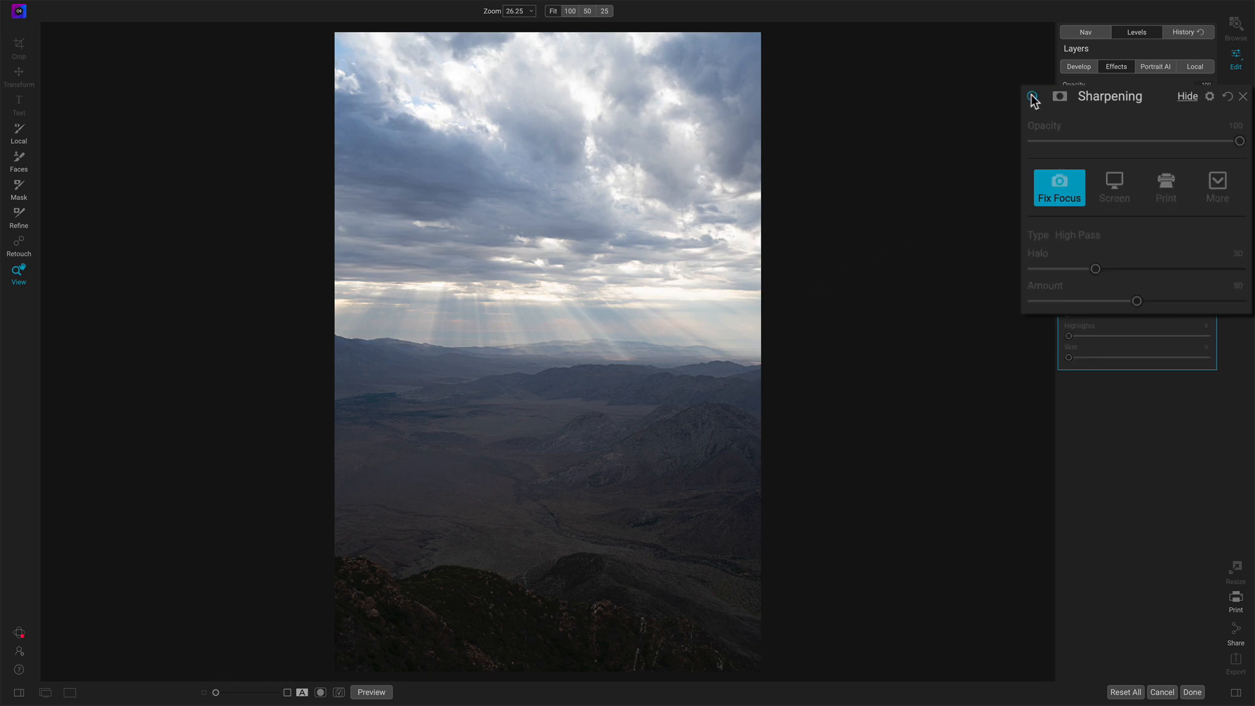
click(1032, 95)
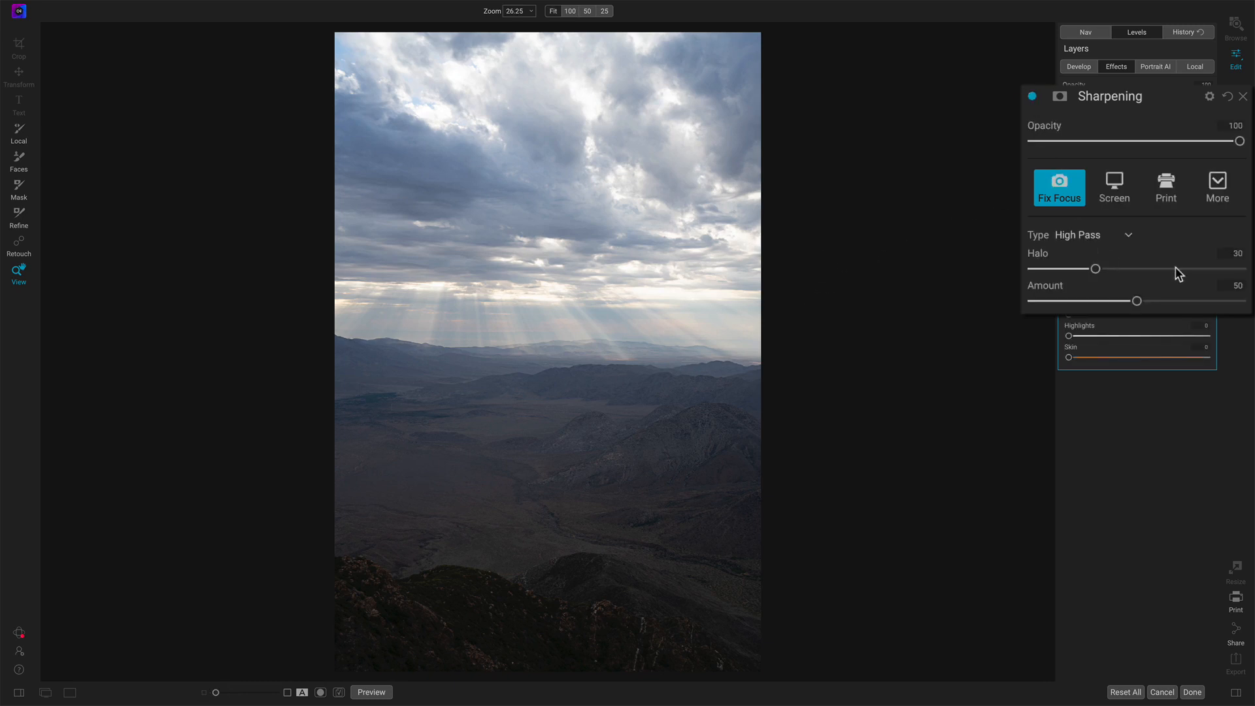
drag(1096, 268, 1178, 268)
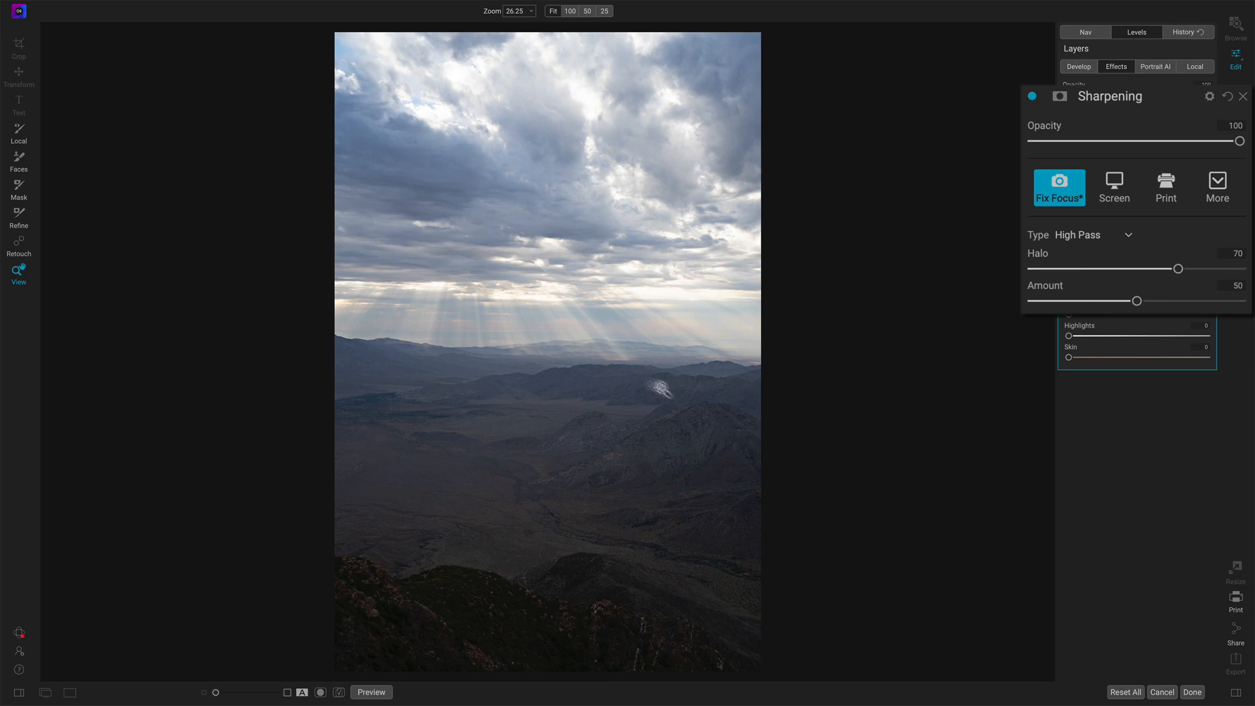
mouse_move(1200, 275)
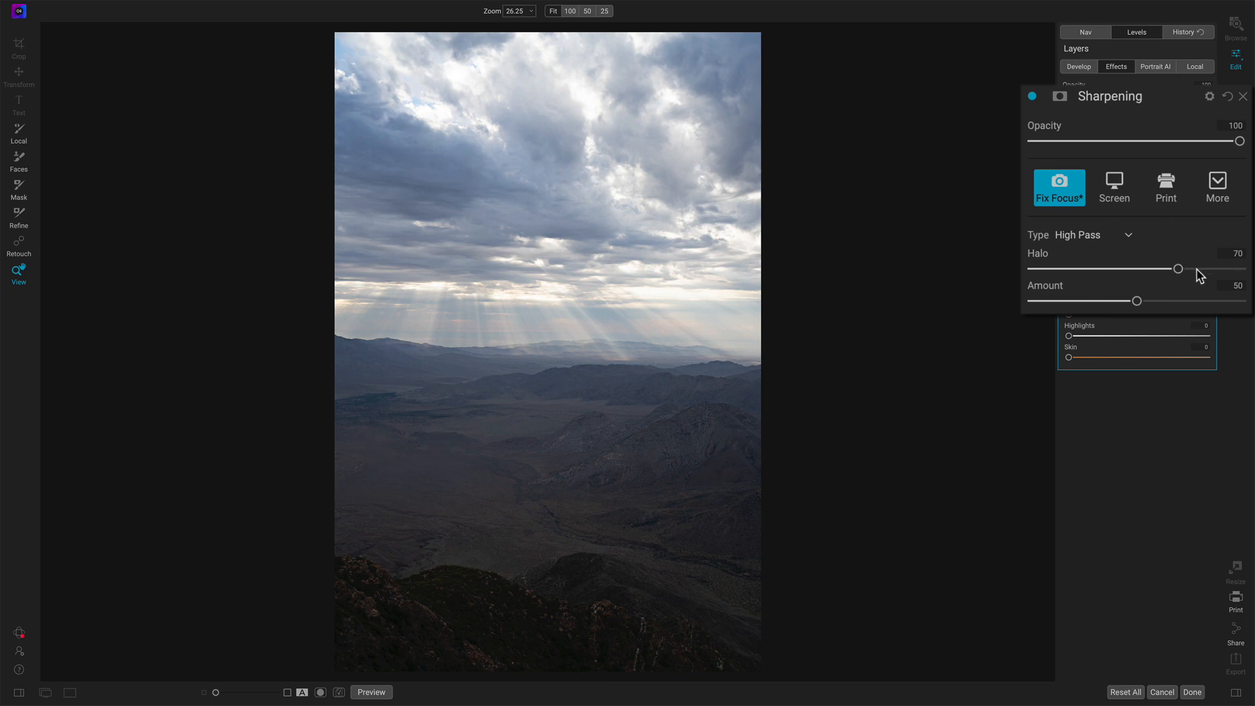
drag(1178, 268, 1096, 268)
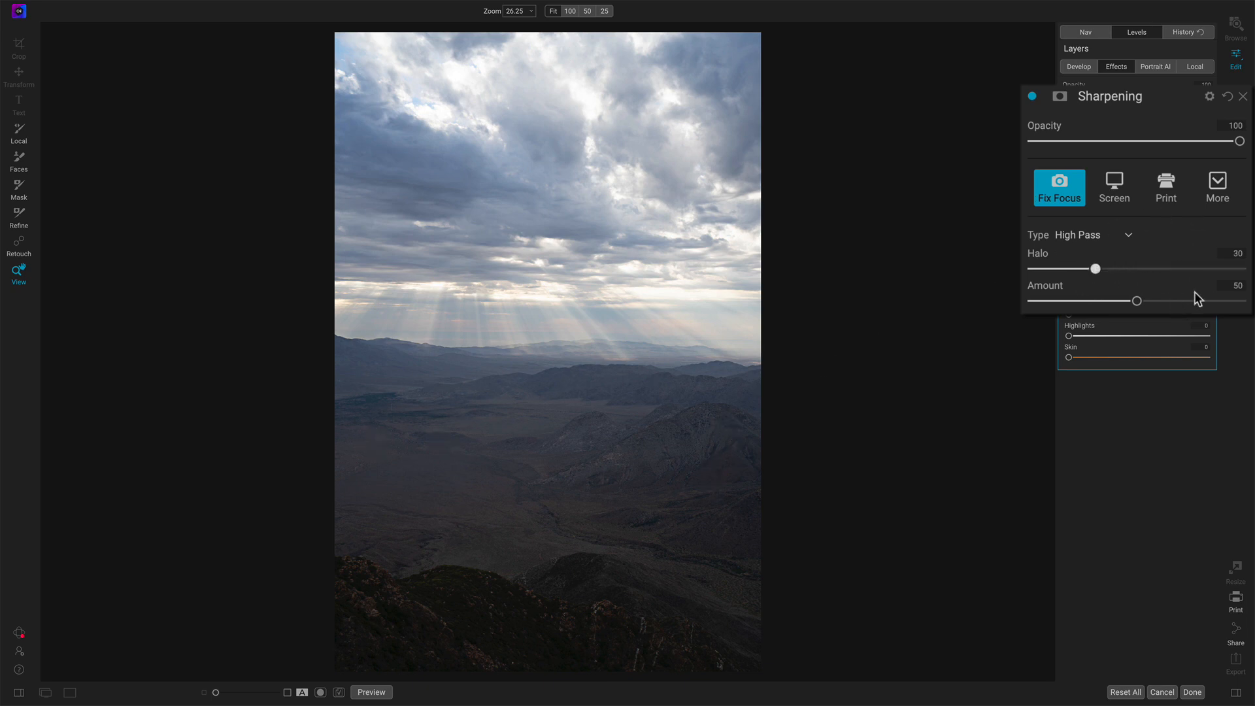
Step: Raise the high-pass Amount to 89 and view the dark foreground rocks
drag(1136, 301, 1217, 301)
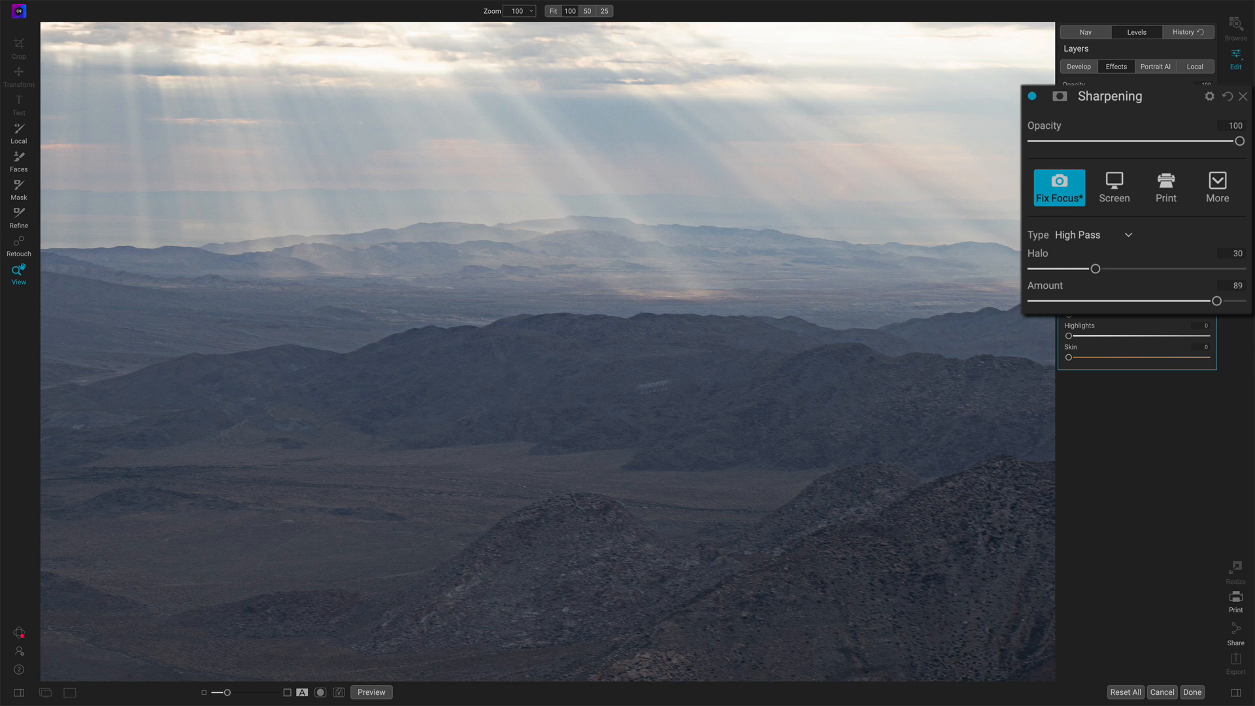
click(1032, 95)
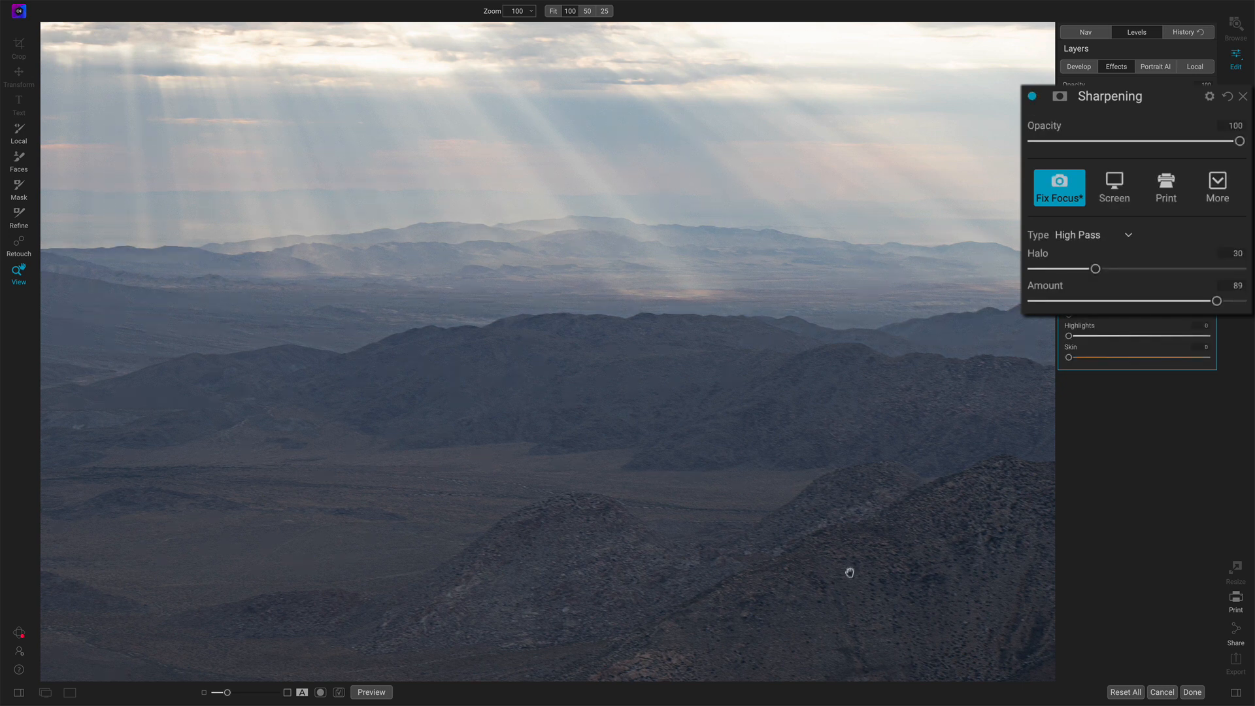
click(1032, 96)
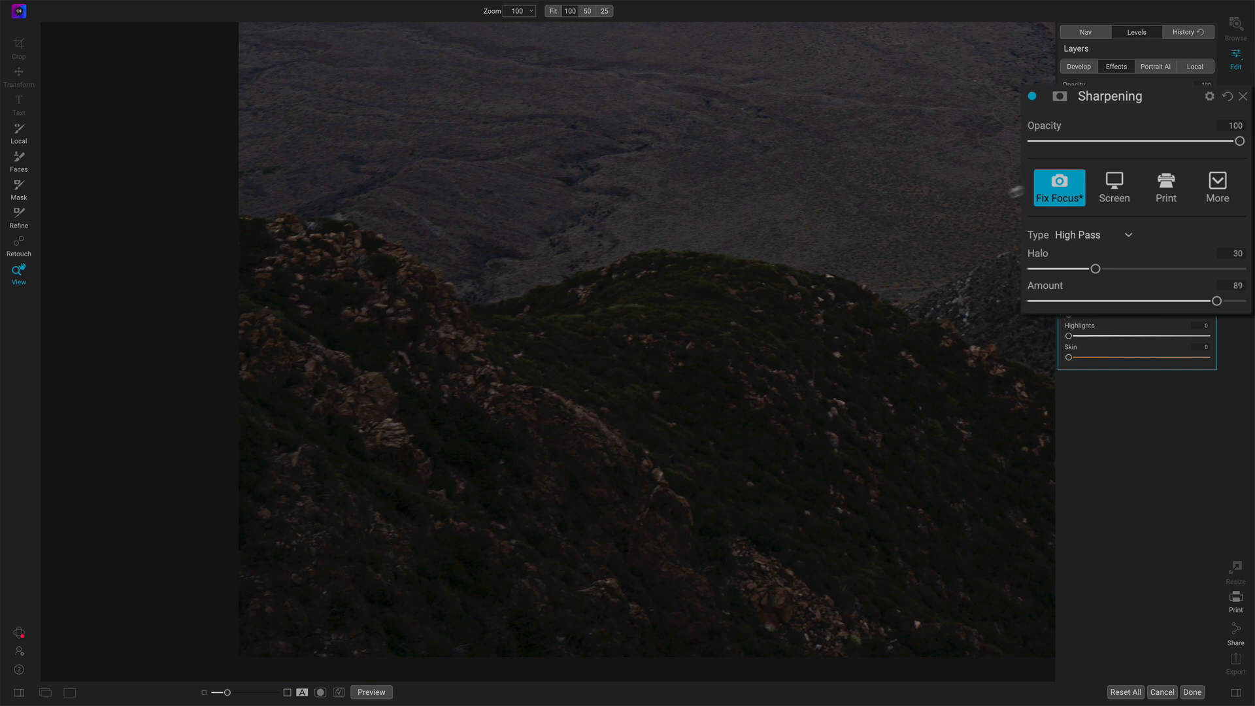
mouse_move(1032, 96)
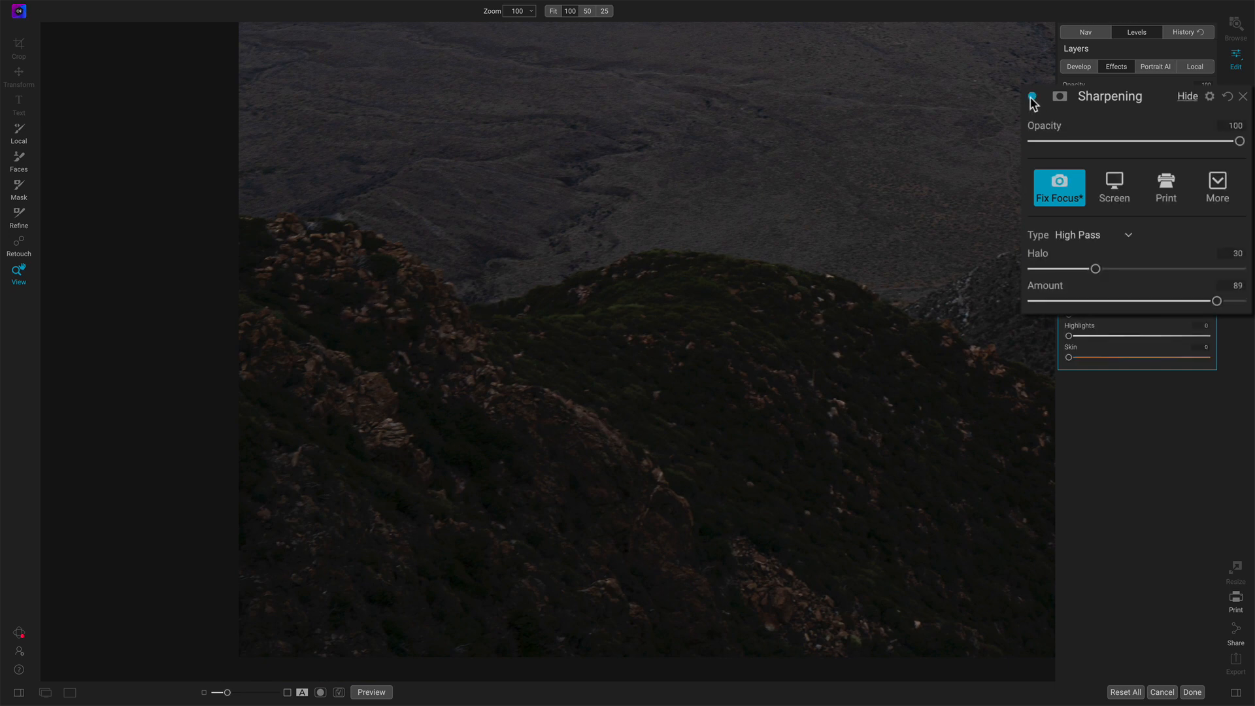